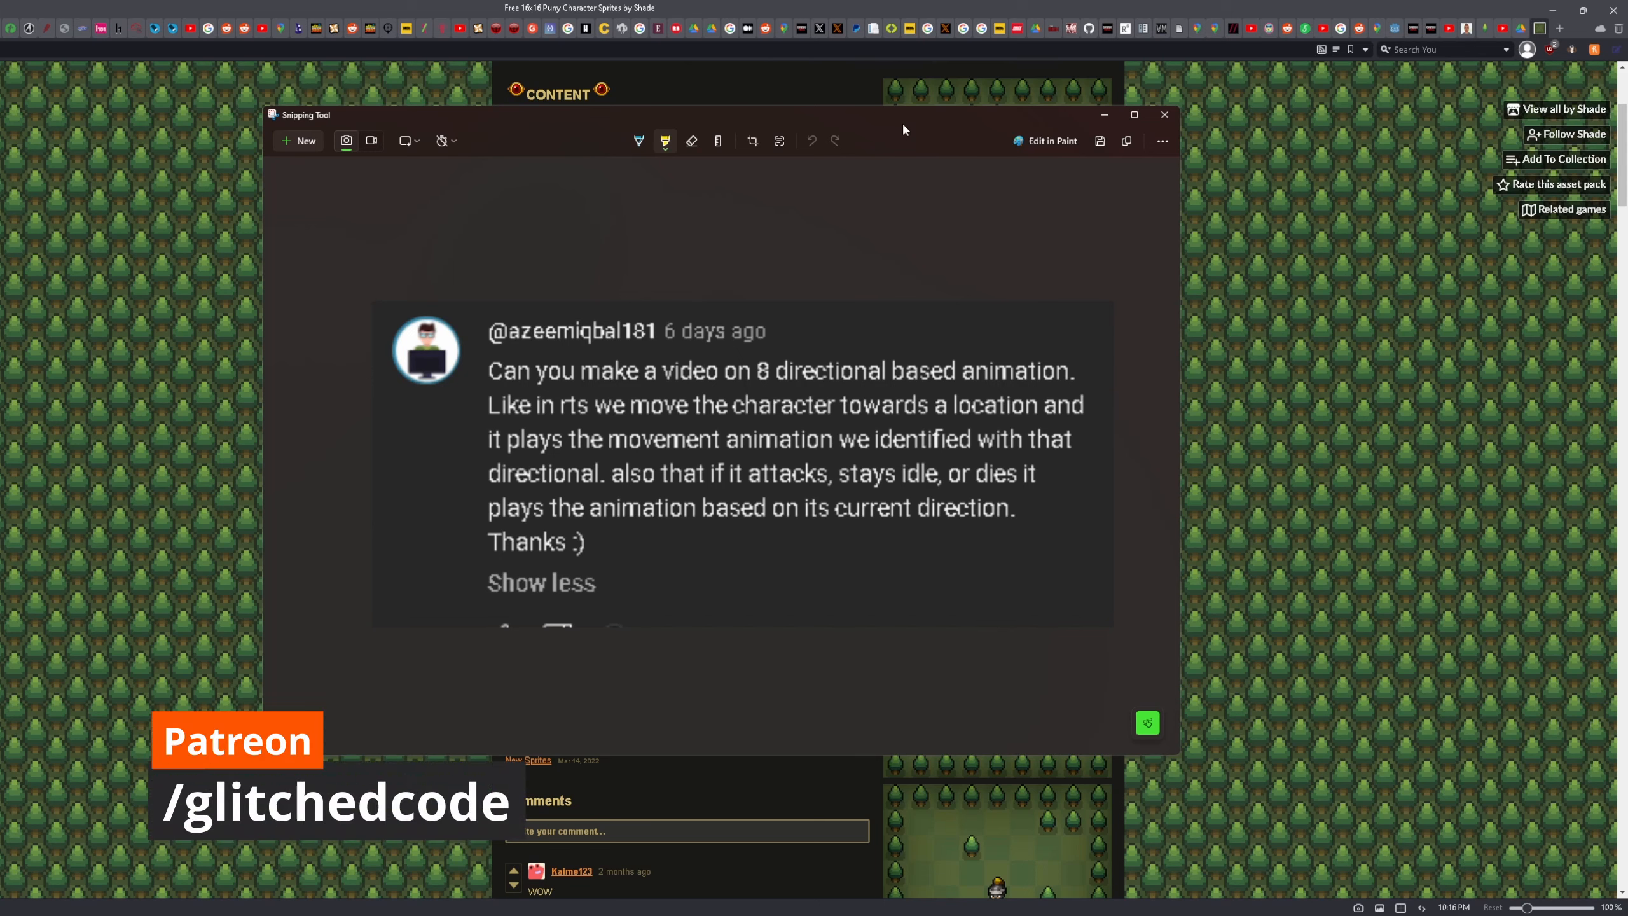
pyautogui.moveTo(683, 371)
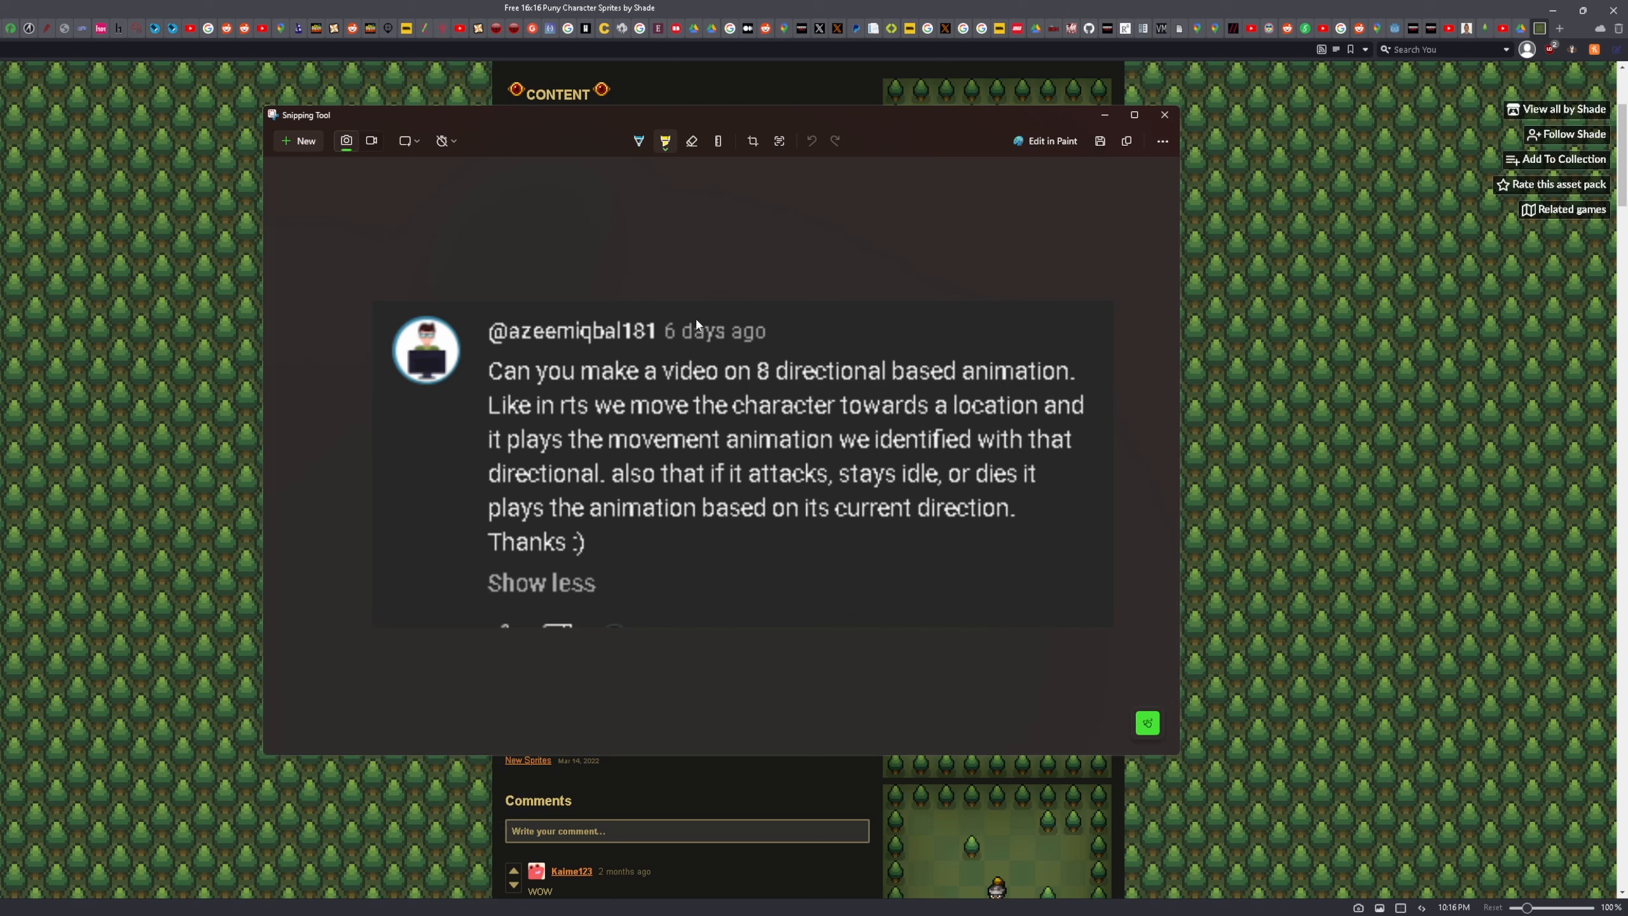
pyautogui.moveTo(812, 353)
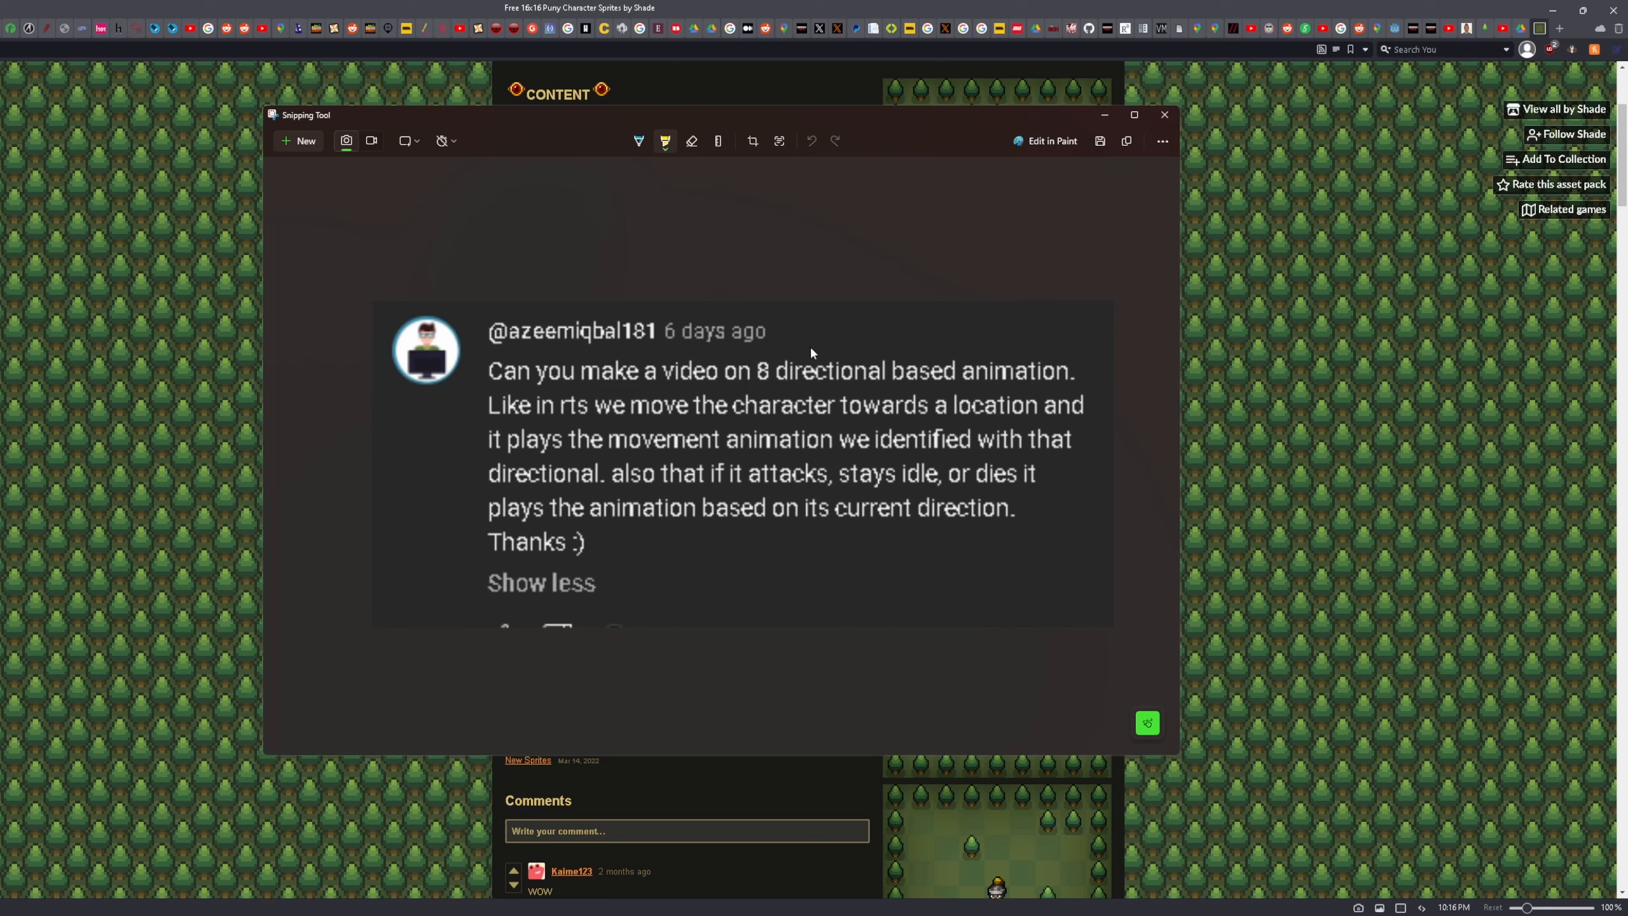
pyautogui.moveTo(928, 409)
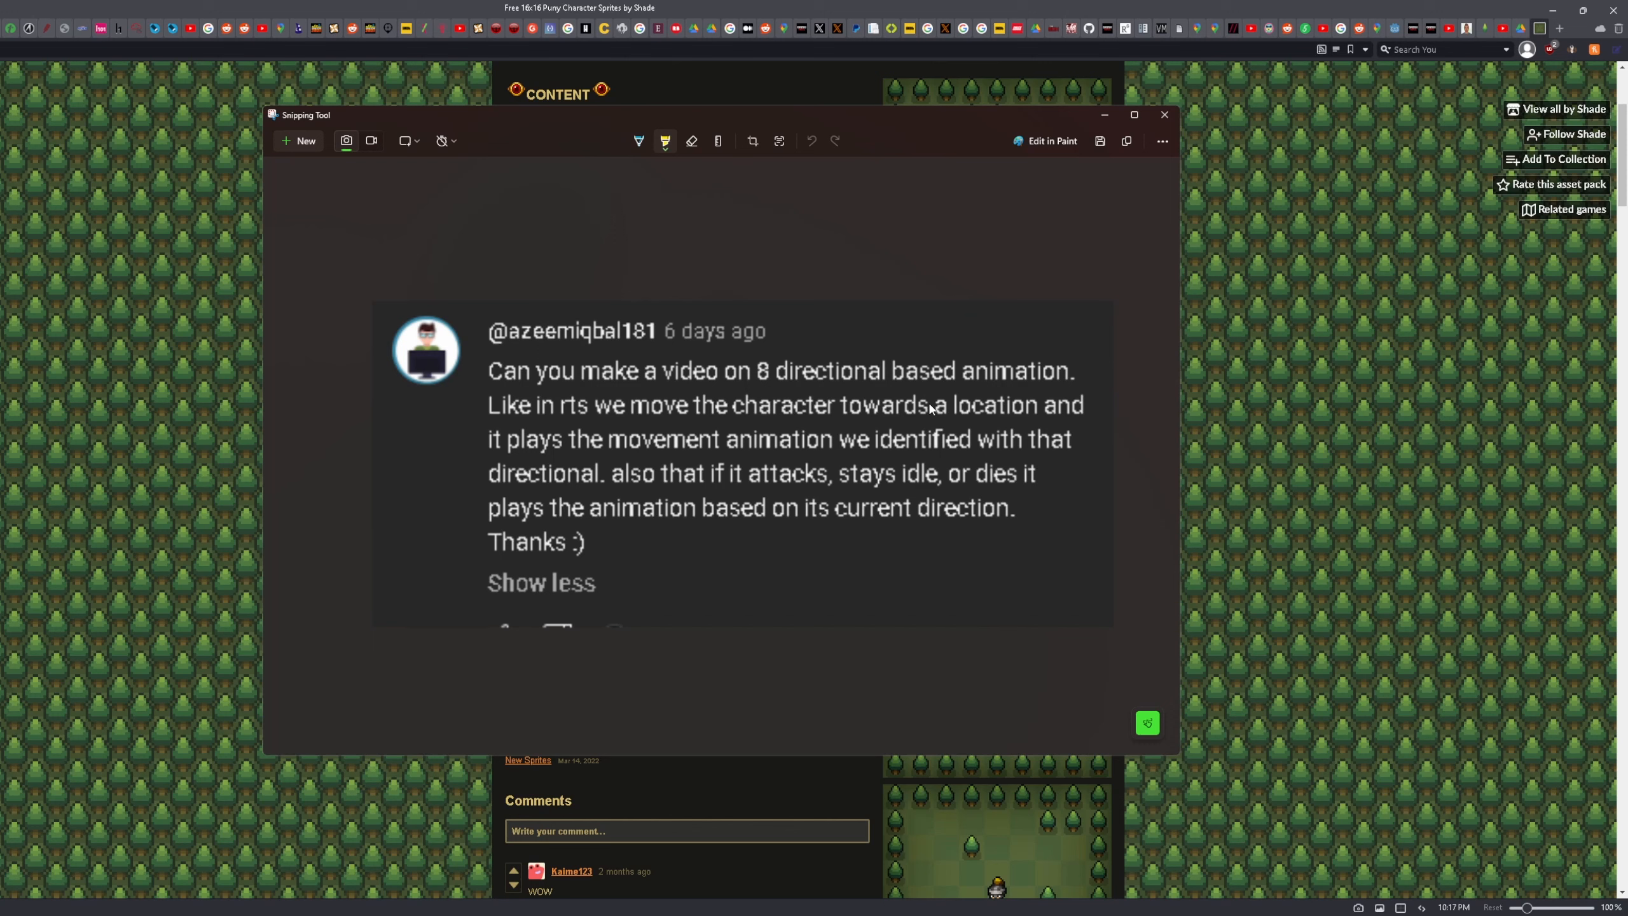
pyautogui.moveTo(852, 248)
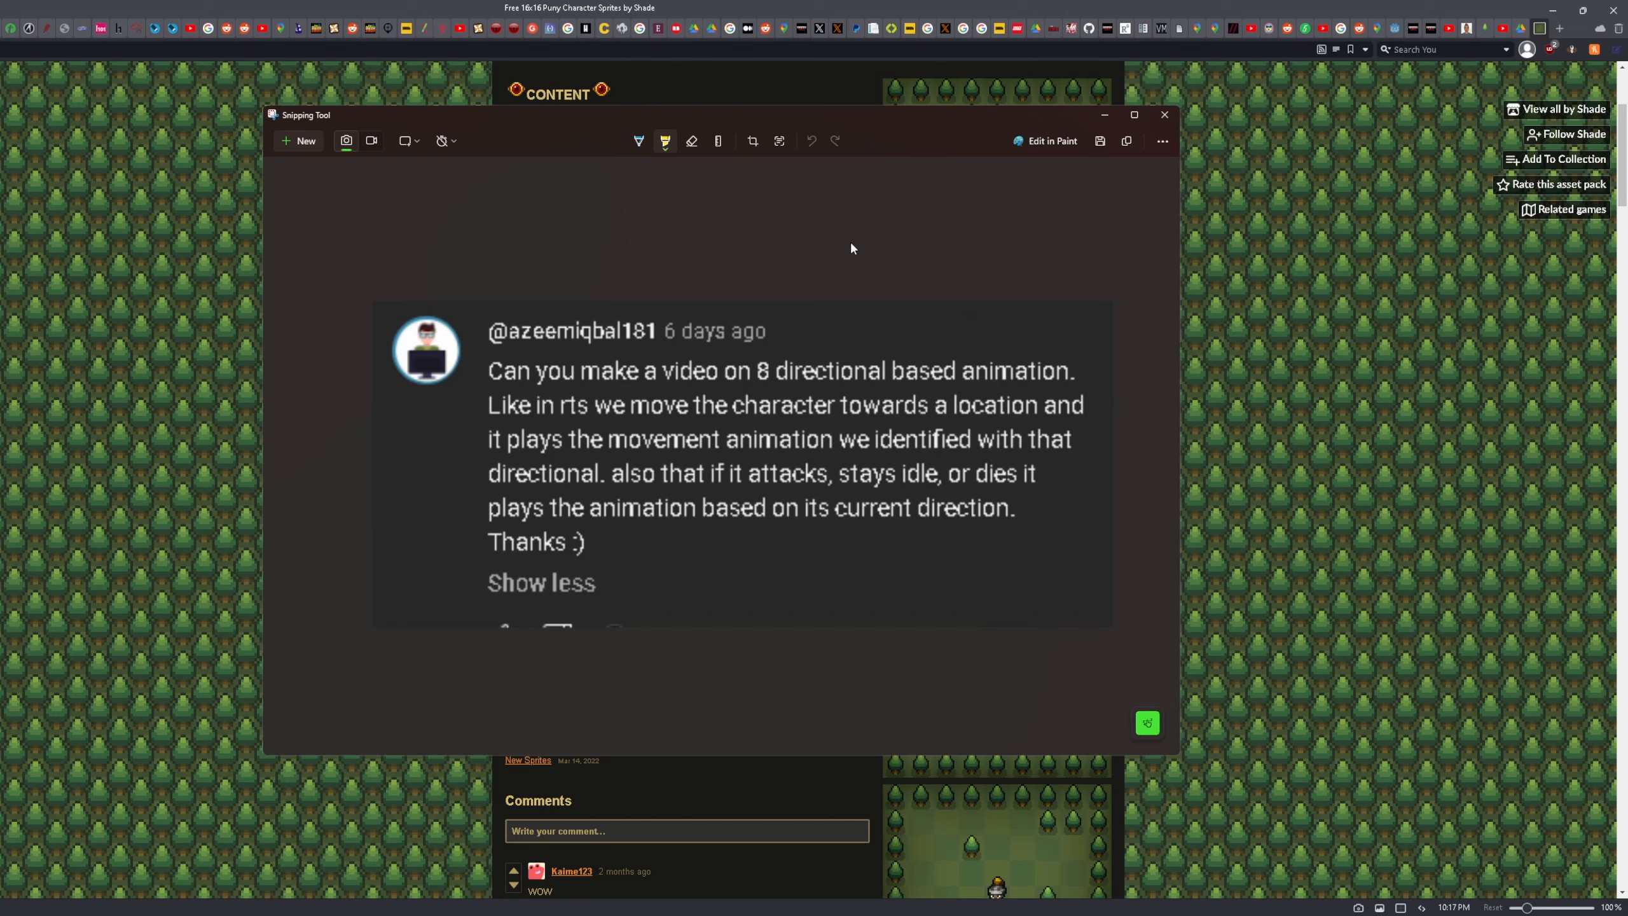
pyautogui.moveTo(857, 245)
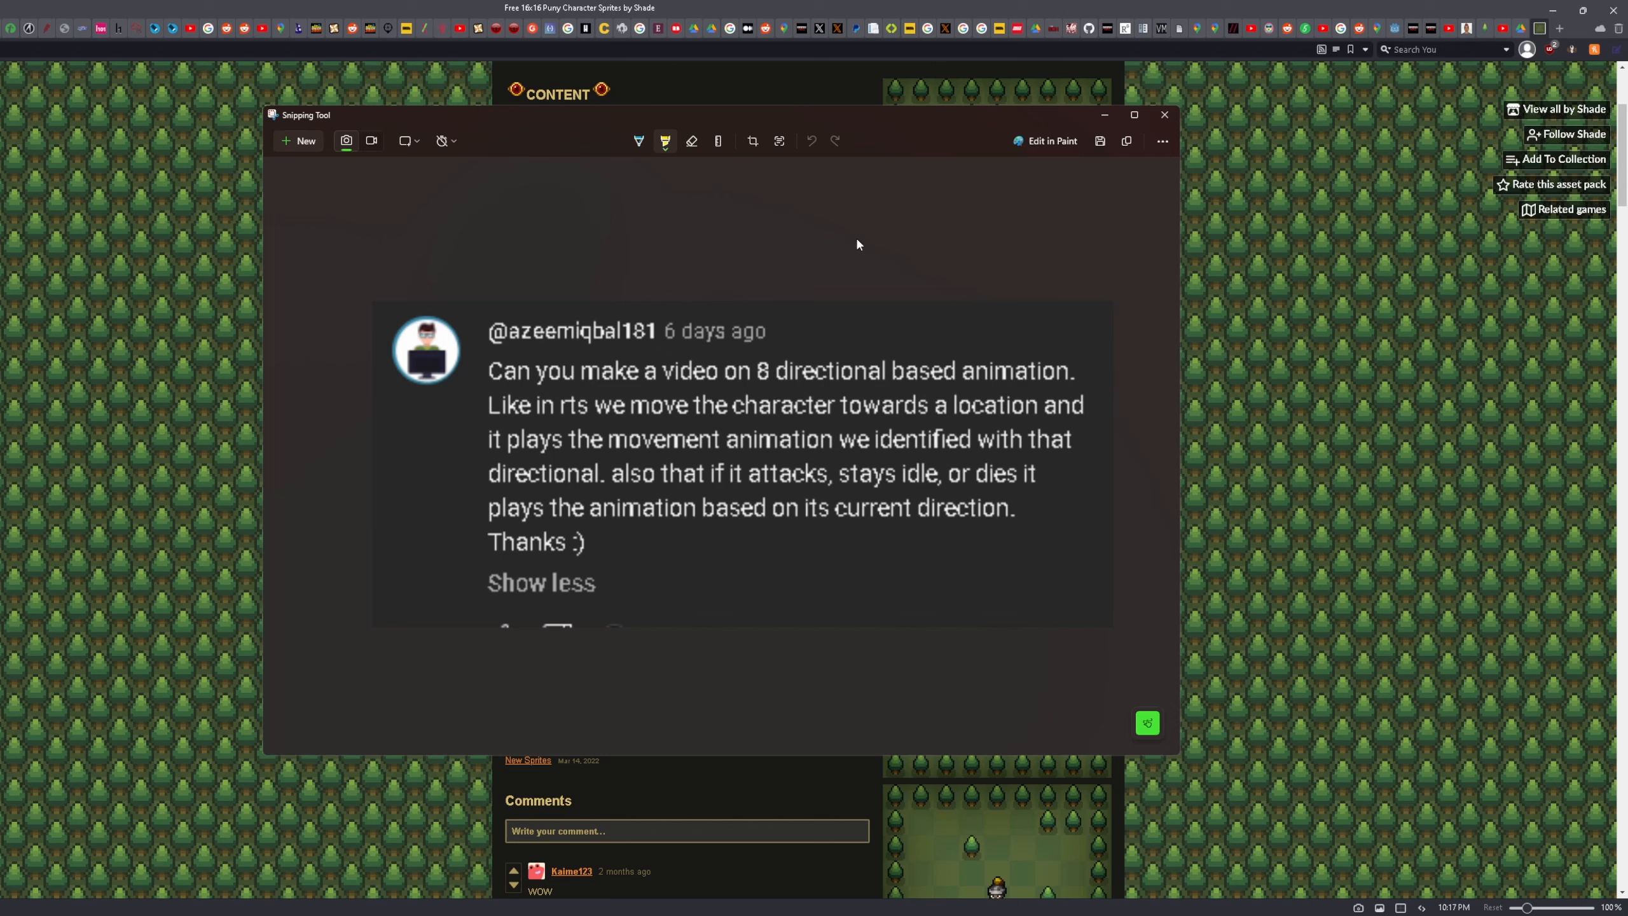
pyautogui.moveTo(1127, 385)
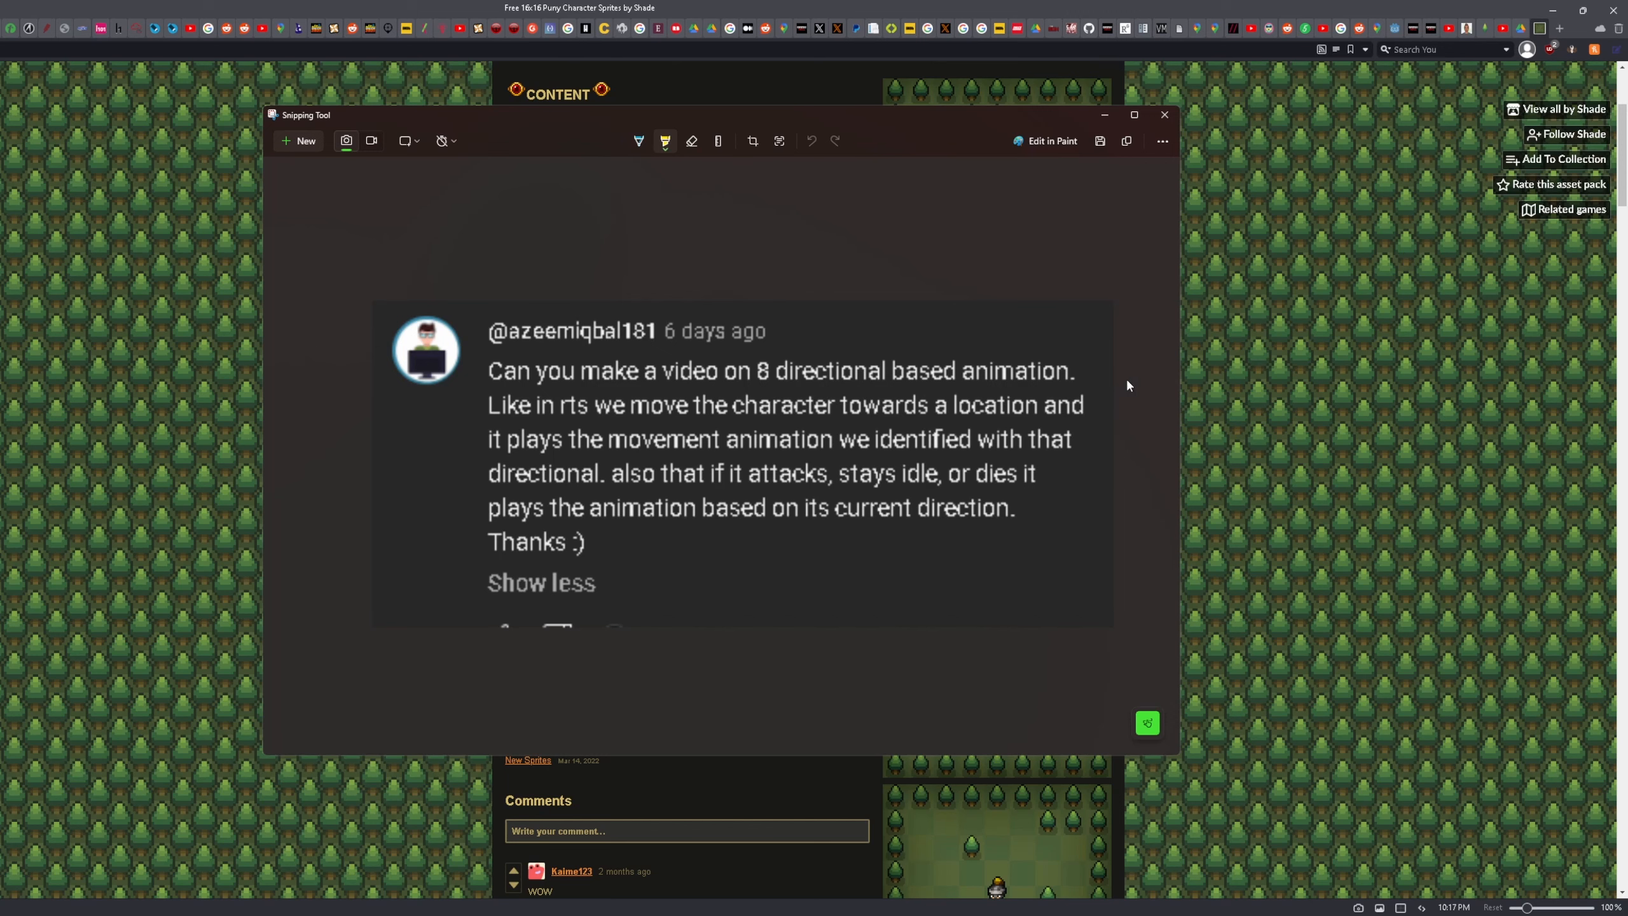
pyautogui.moveTo(1241, 455)
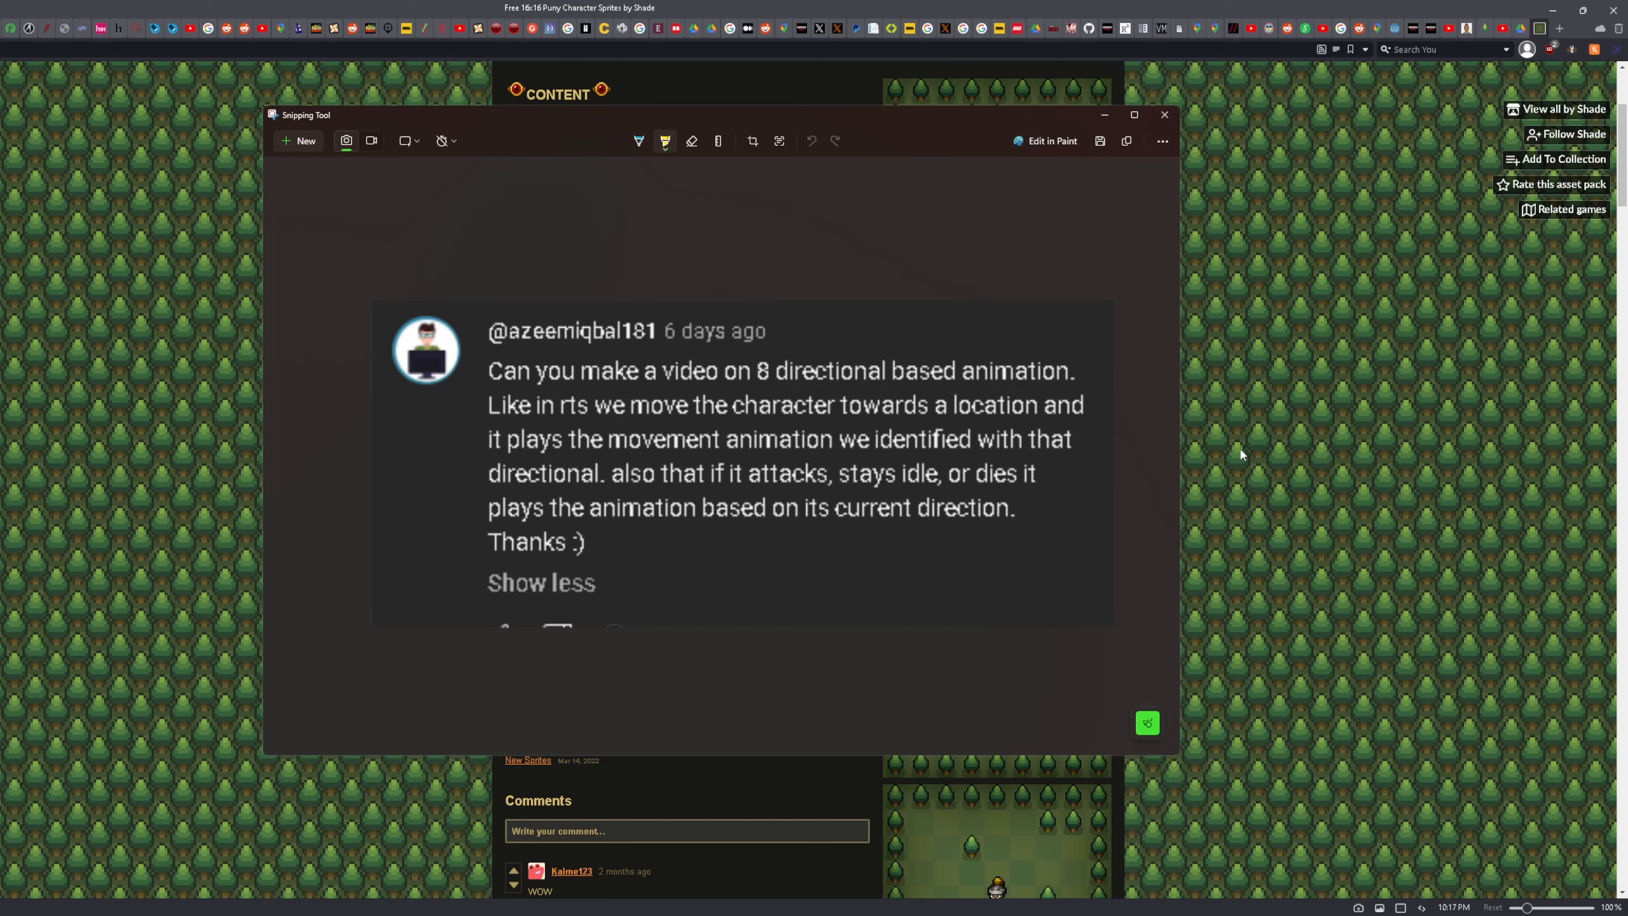
# Close the comment screenshot and scroll the Puny Characters page to its Download section.
pyautogui.click(1162, 115)
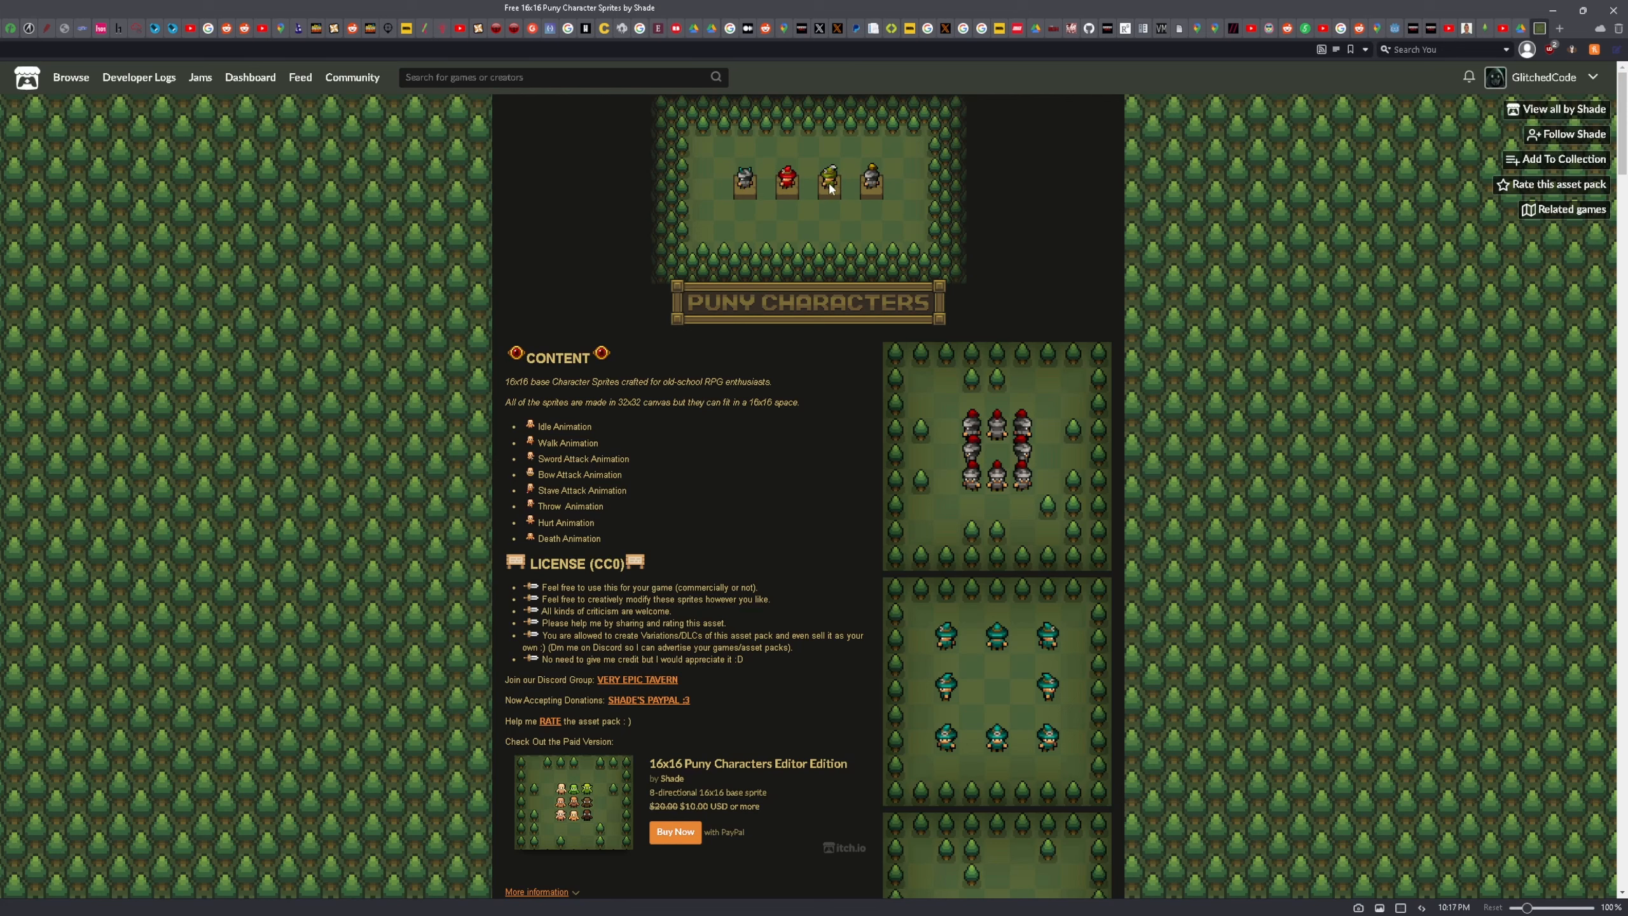
pyautogui.scroll(-3)
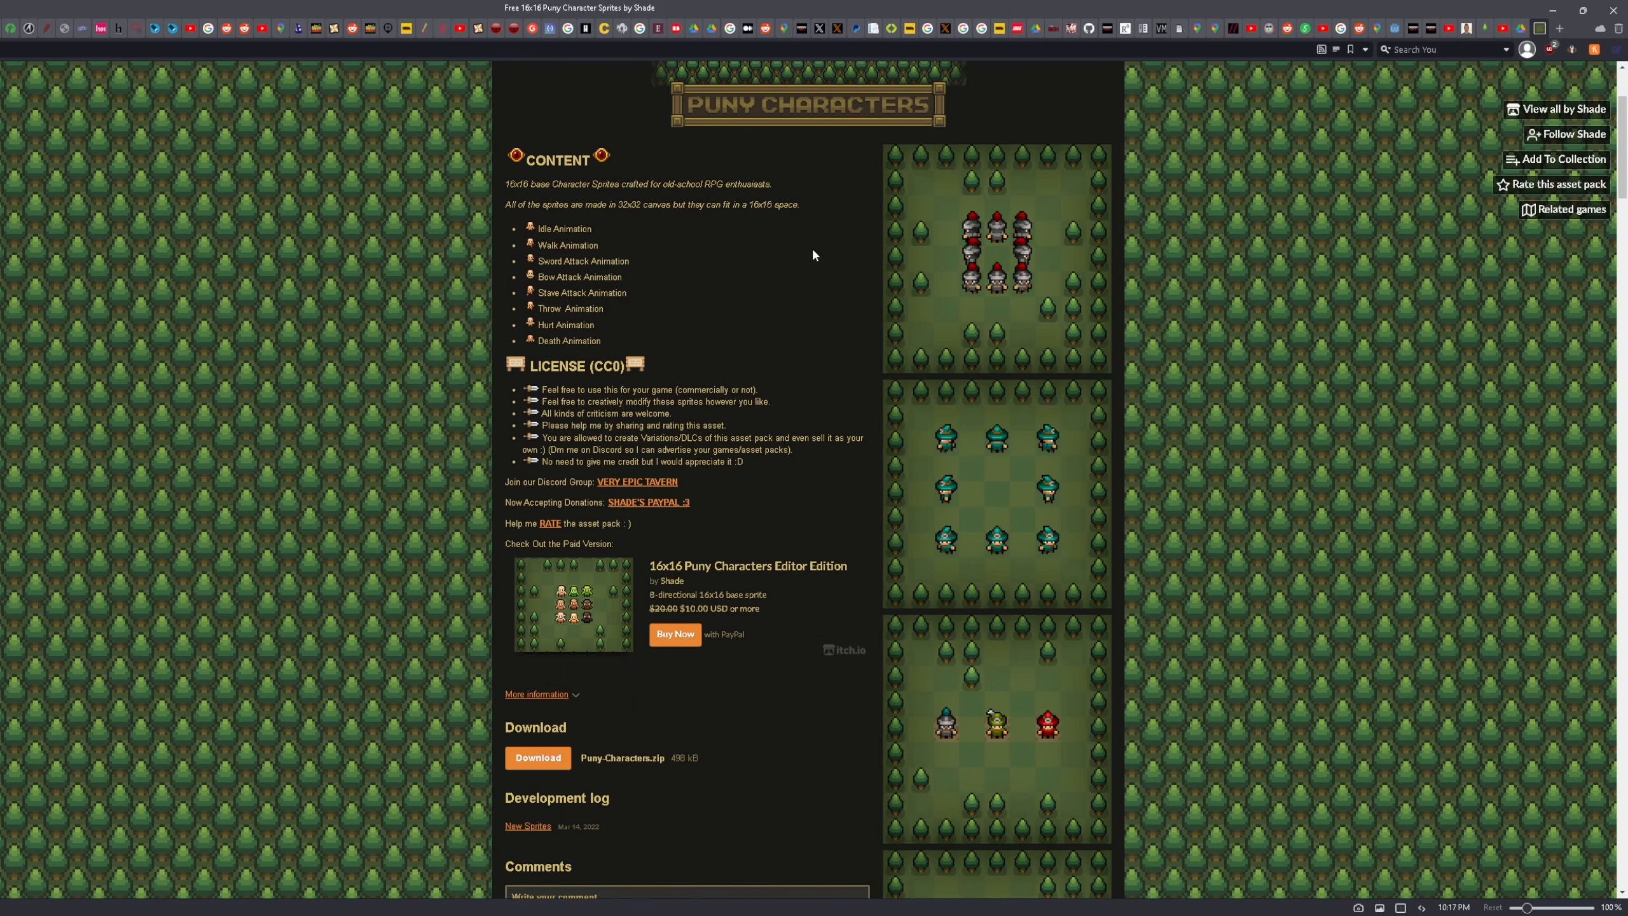
pyautogui.moveTo(1275, 326)
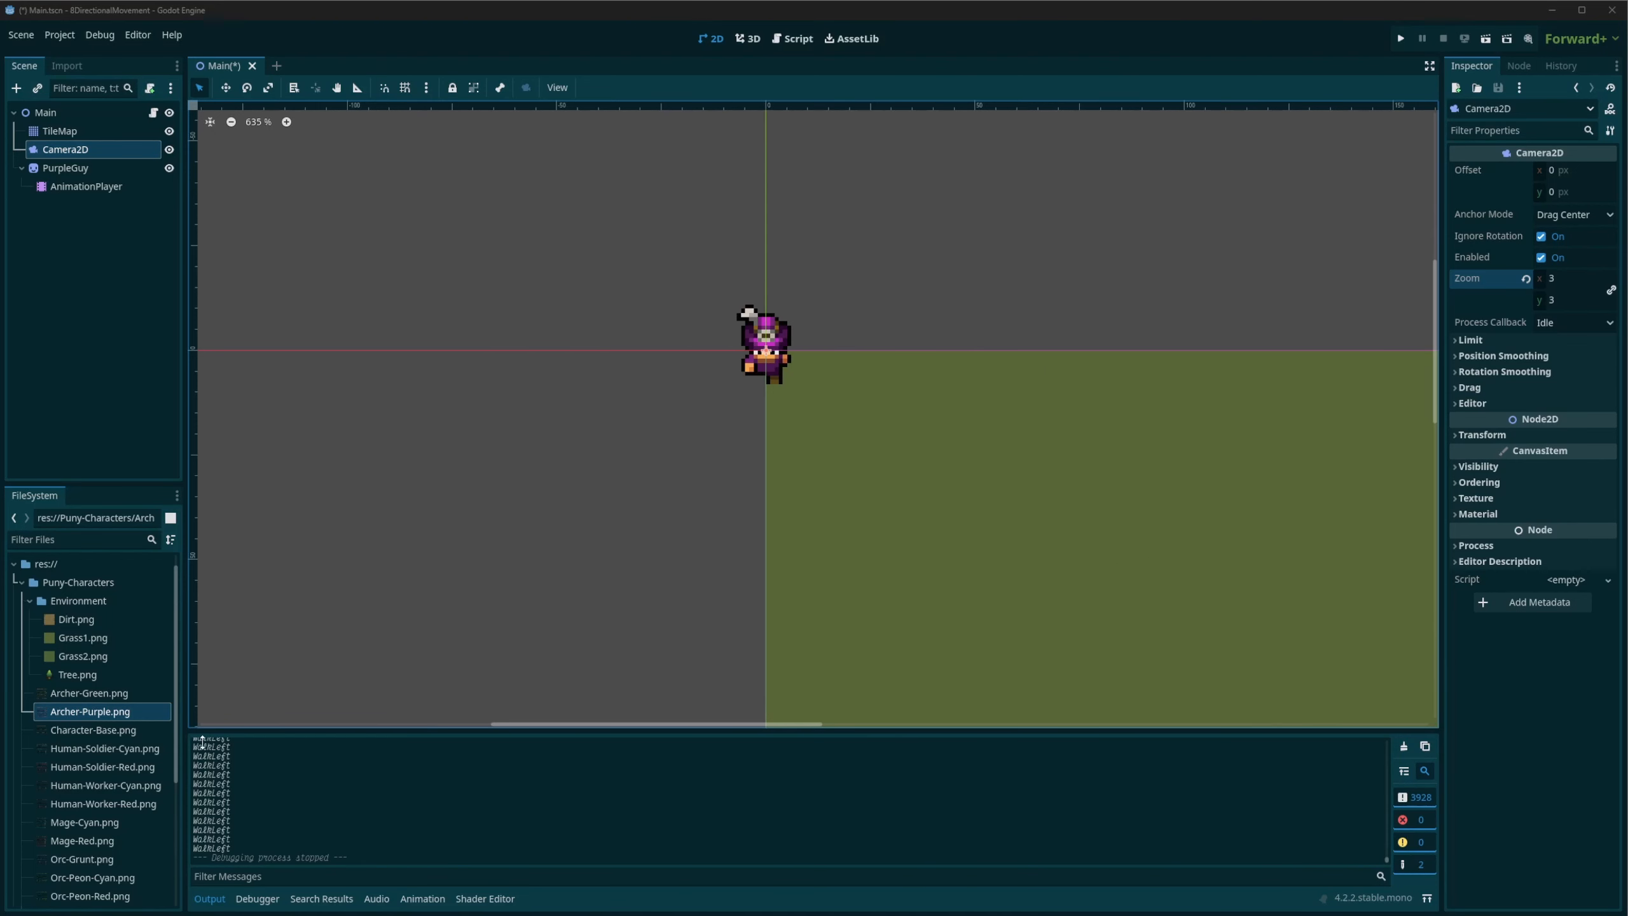
pyautogui.moveTo(255, 799)
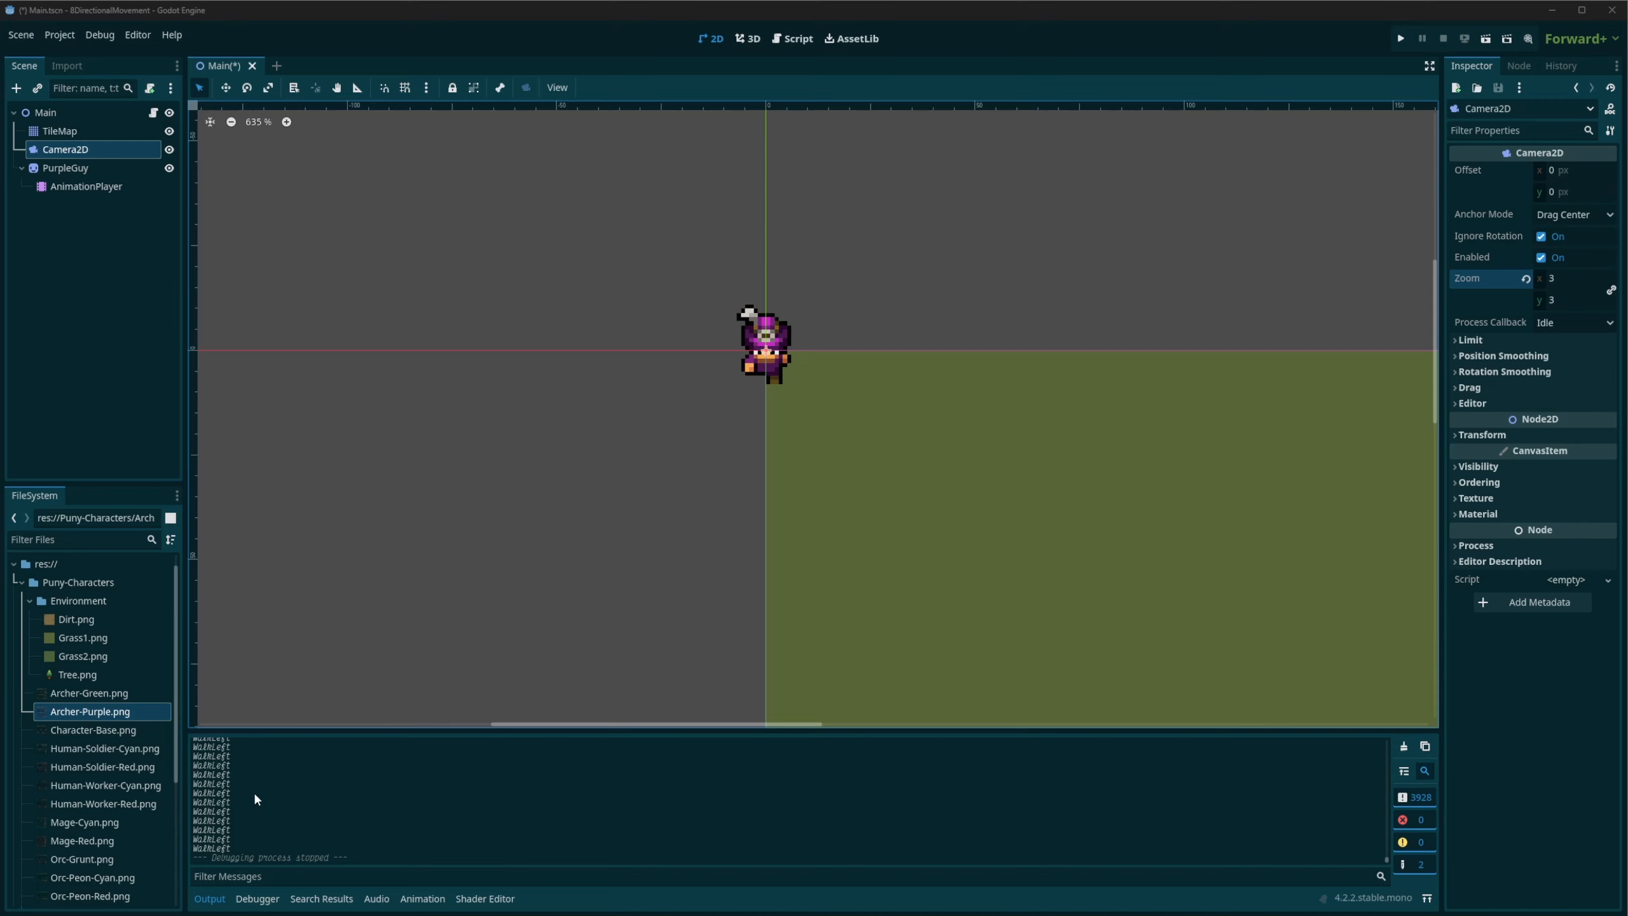
pyautogui.moveTo(230, 807)
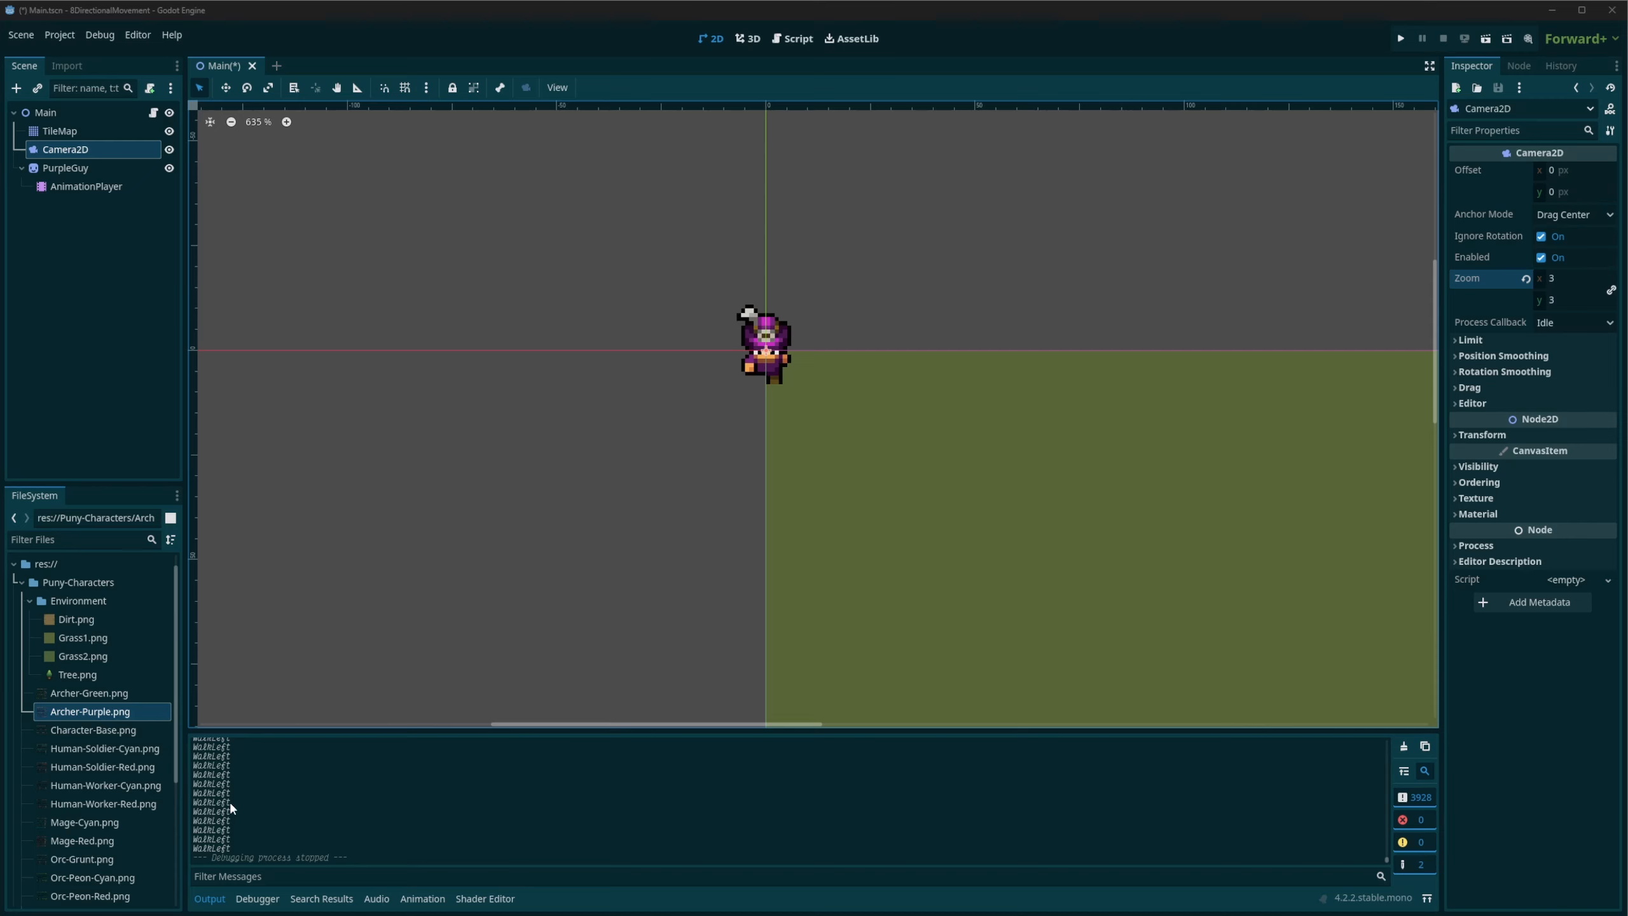
pyautogui.moveTo(237, 800)
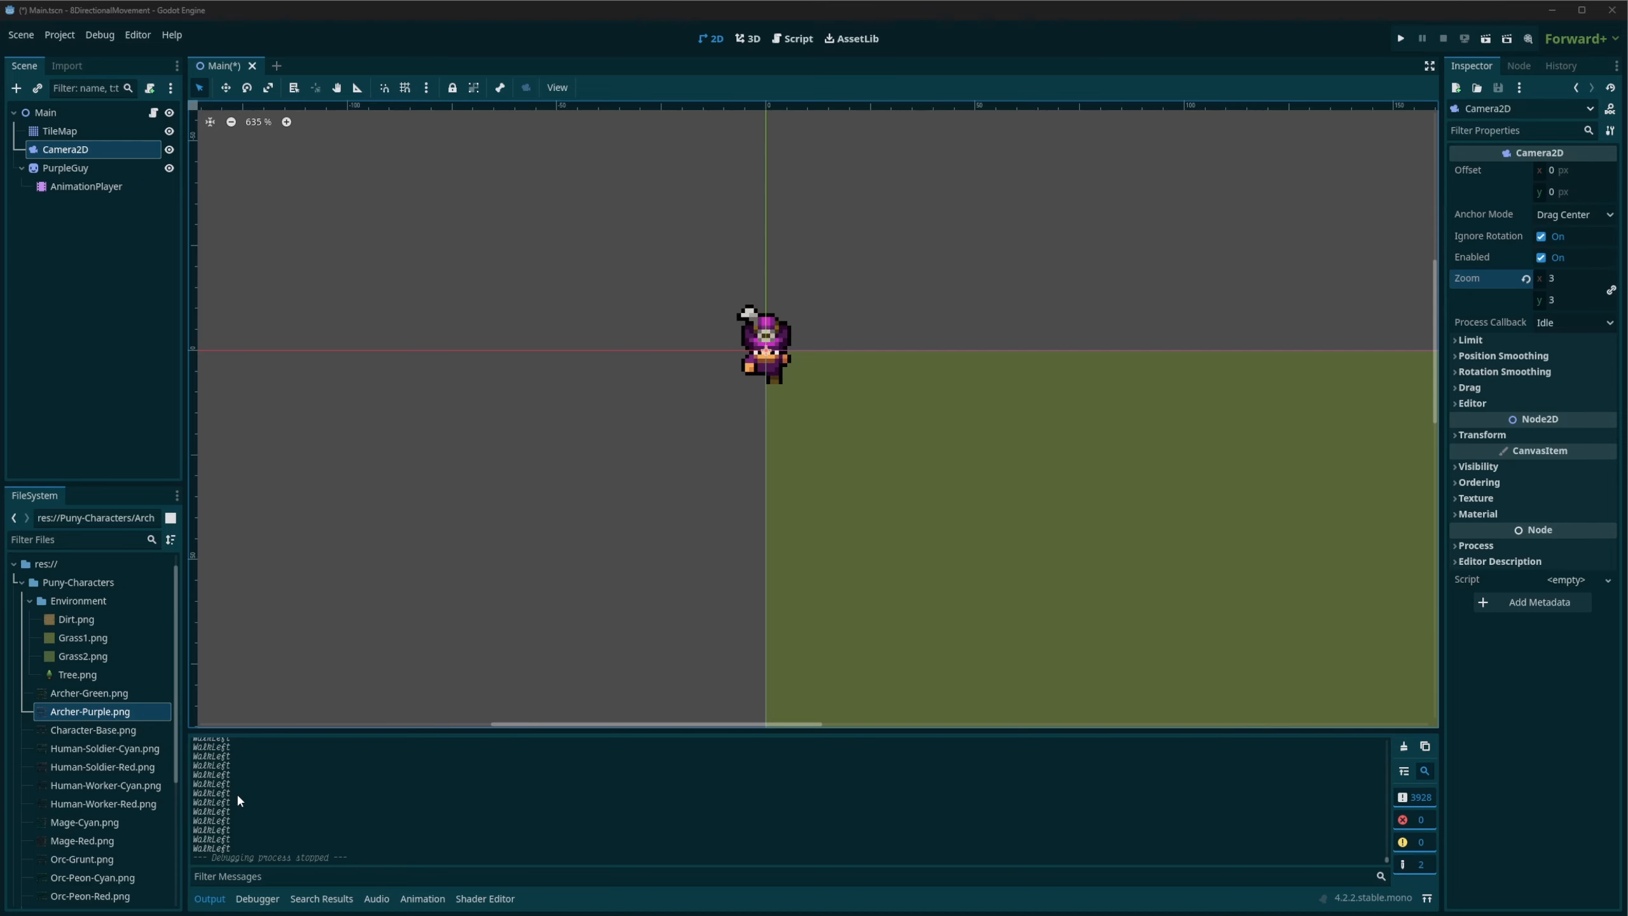
pyautogui.moveTo(244, 803)
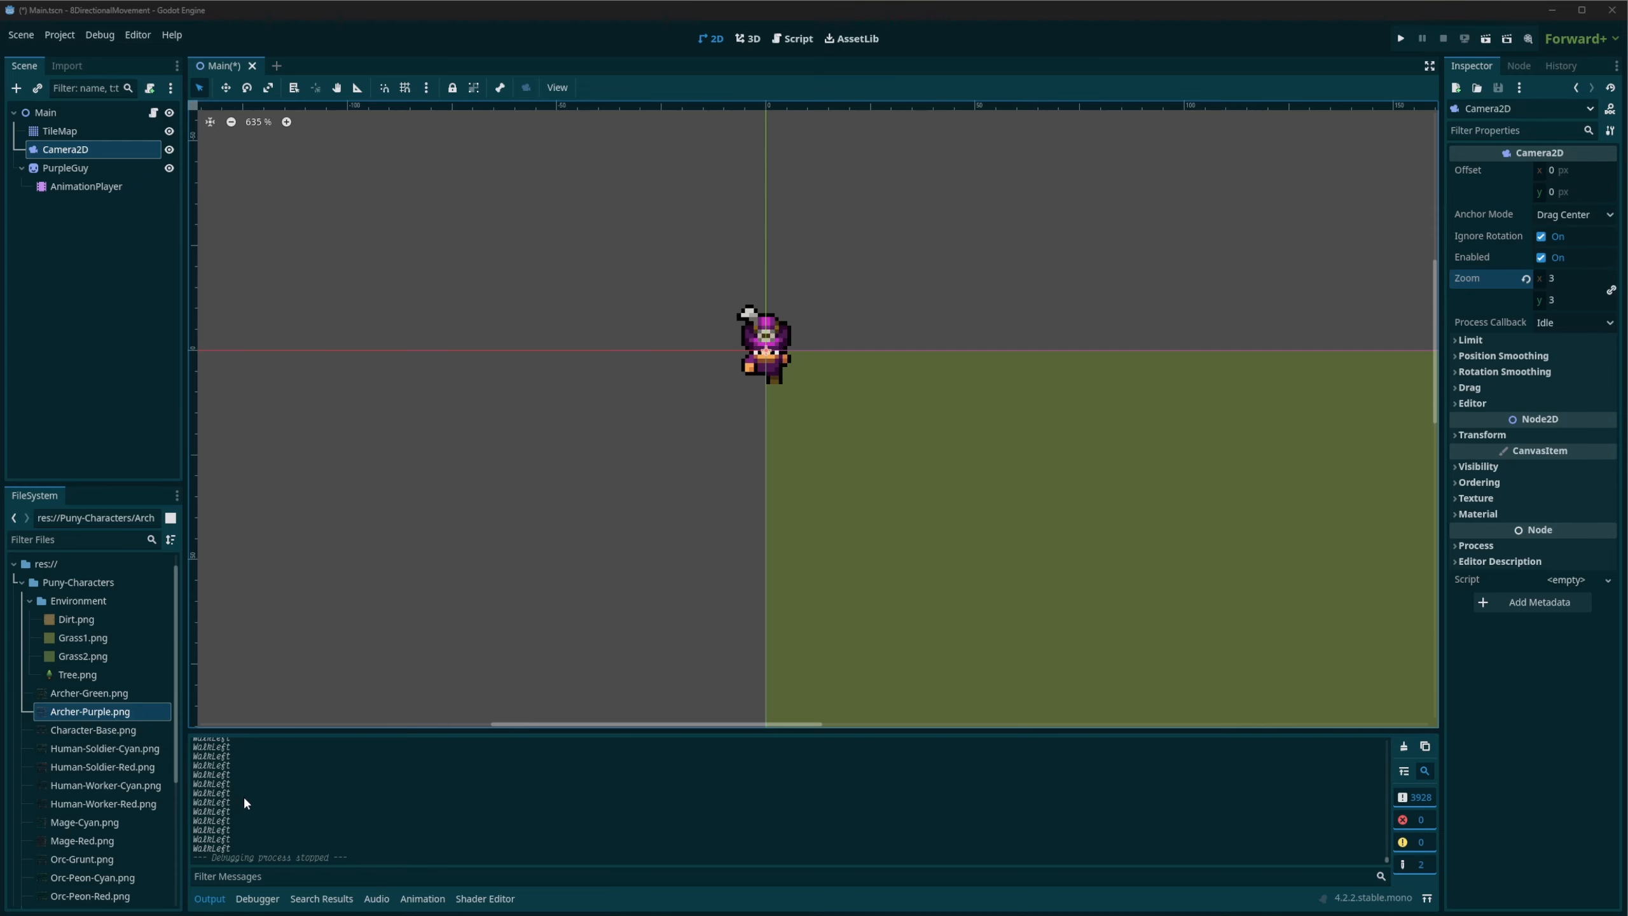
pyautogui.moveTo(110, 361)
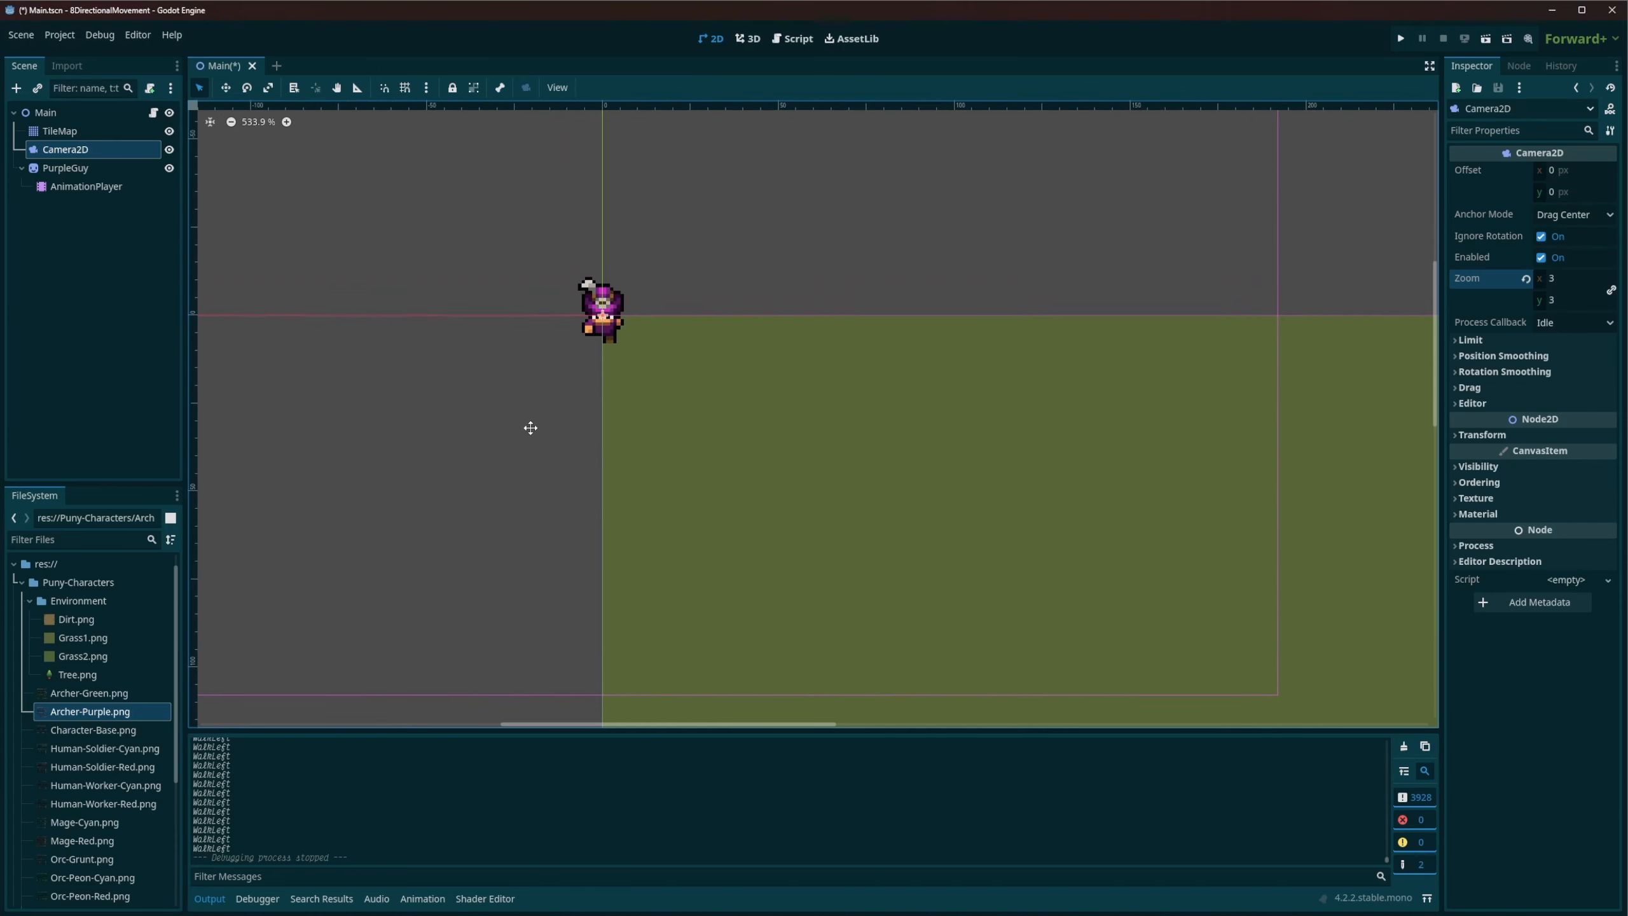
# Select the PurpleGuy sprite to view its 24 Hframes and 8 Vframes.
pyautogui.click(66, 167)
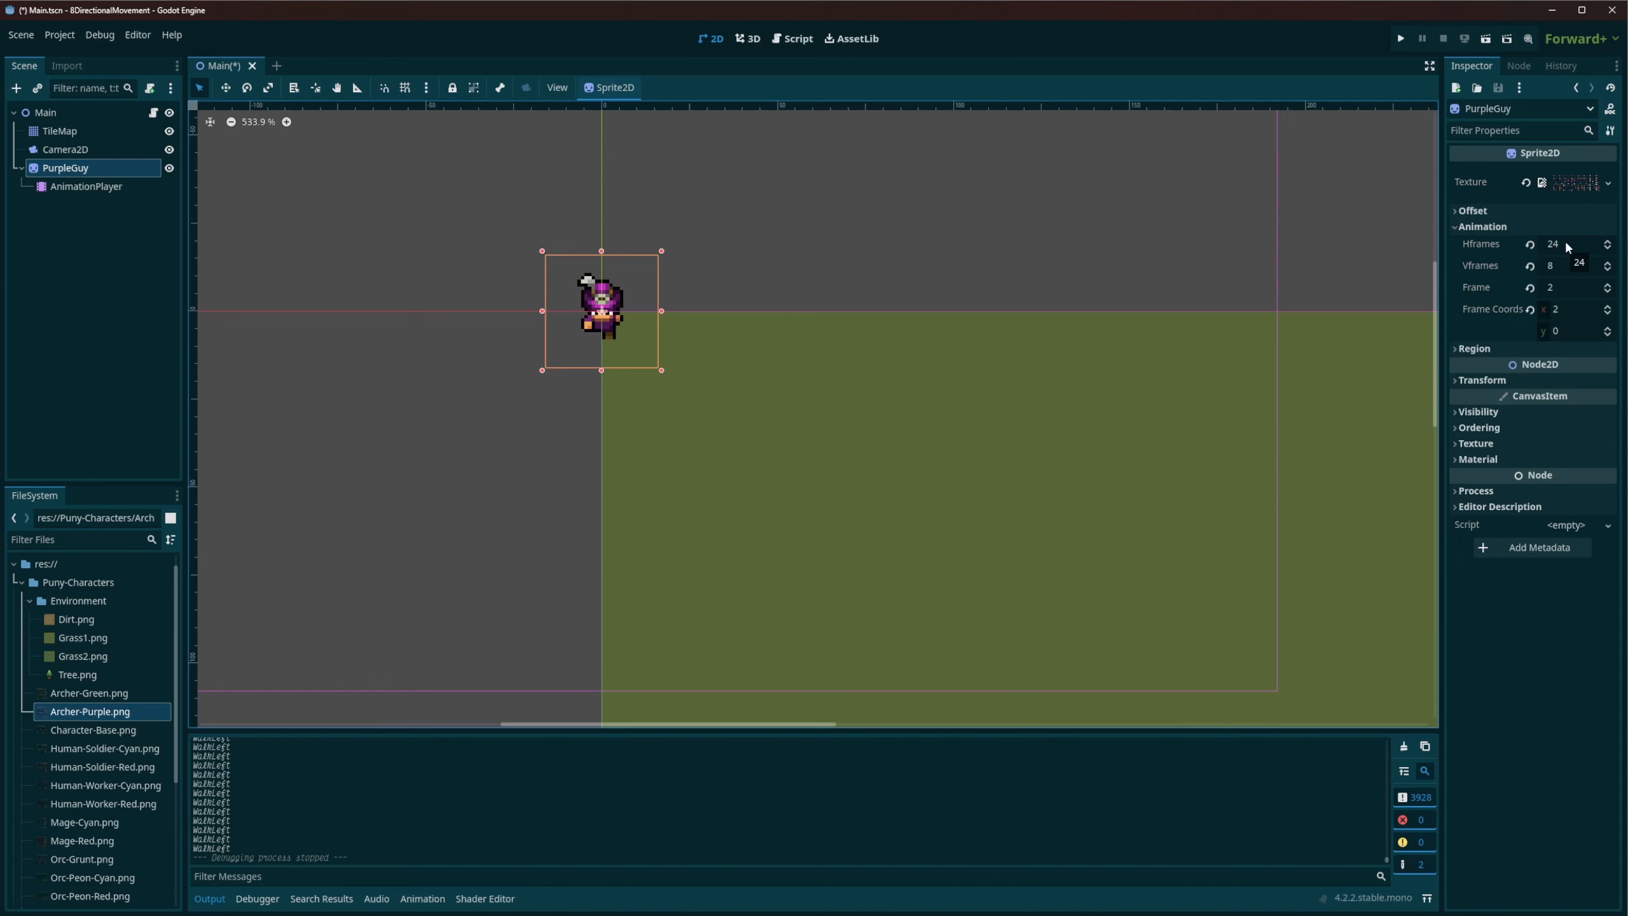
pyautogui.moveTo(1571, 316)
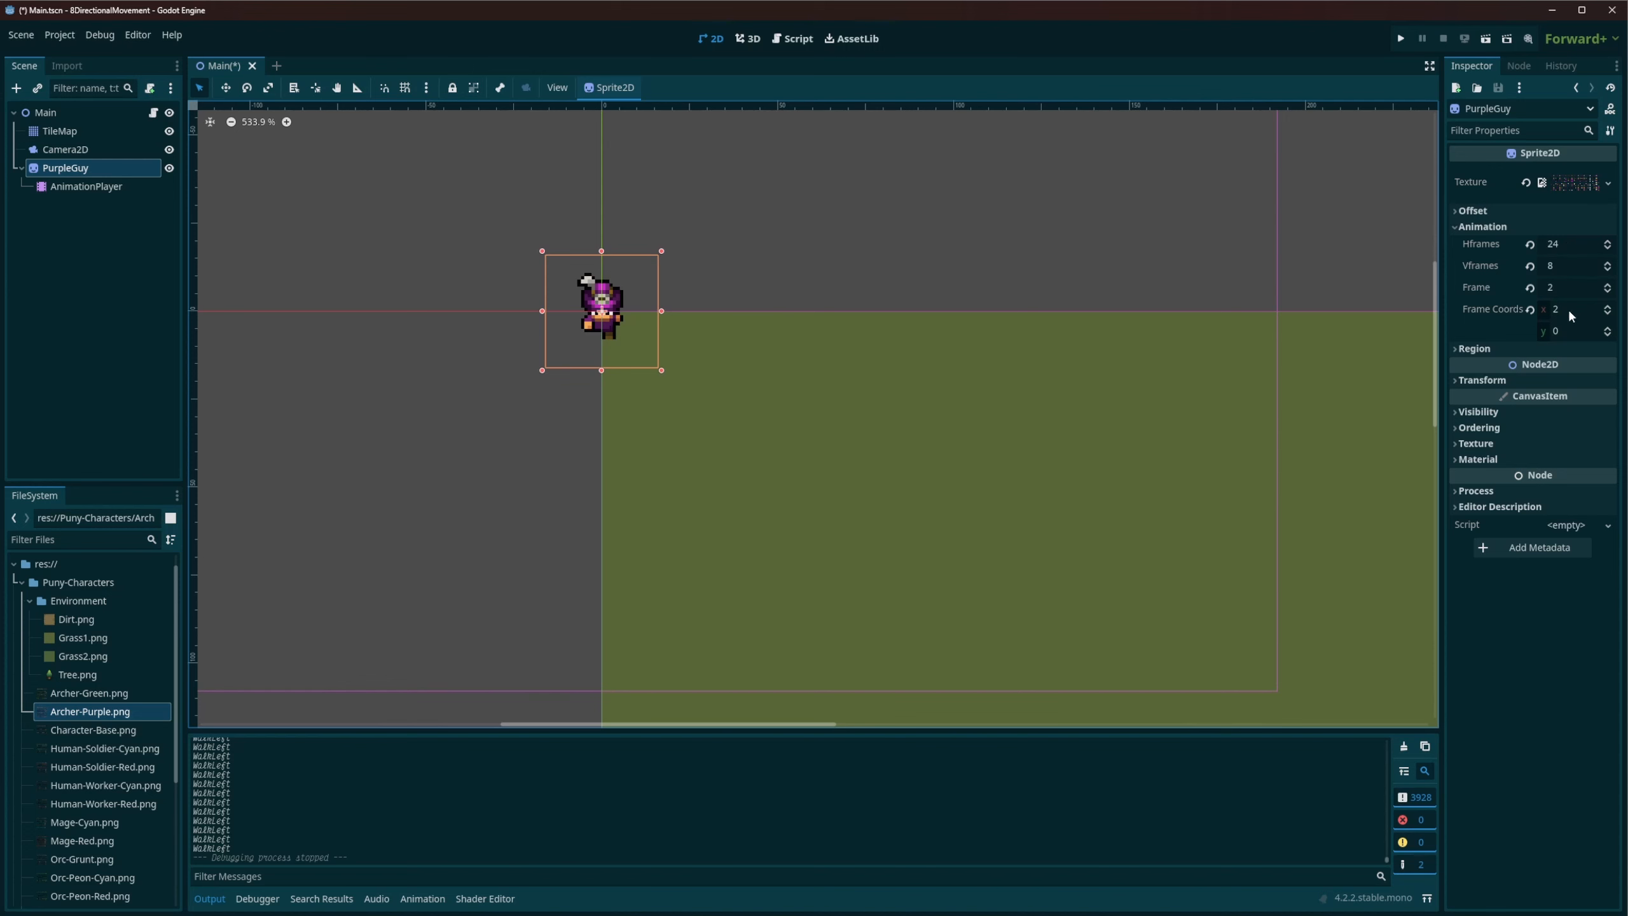
# Review the AnimationPlayer's eight Walk animations, keep WalkDown, and switch to Main.gd.
pyautogui.click(86, 185)
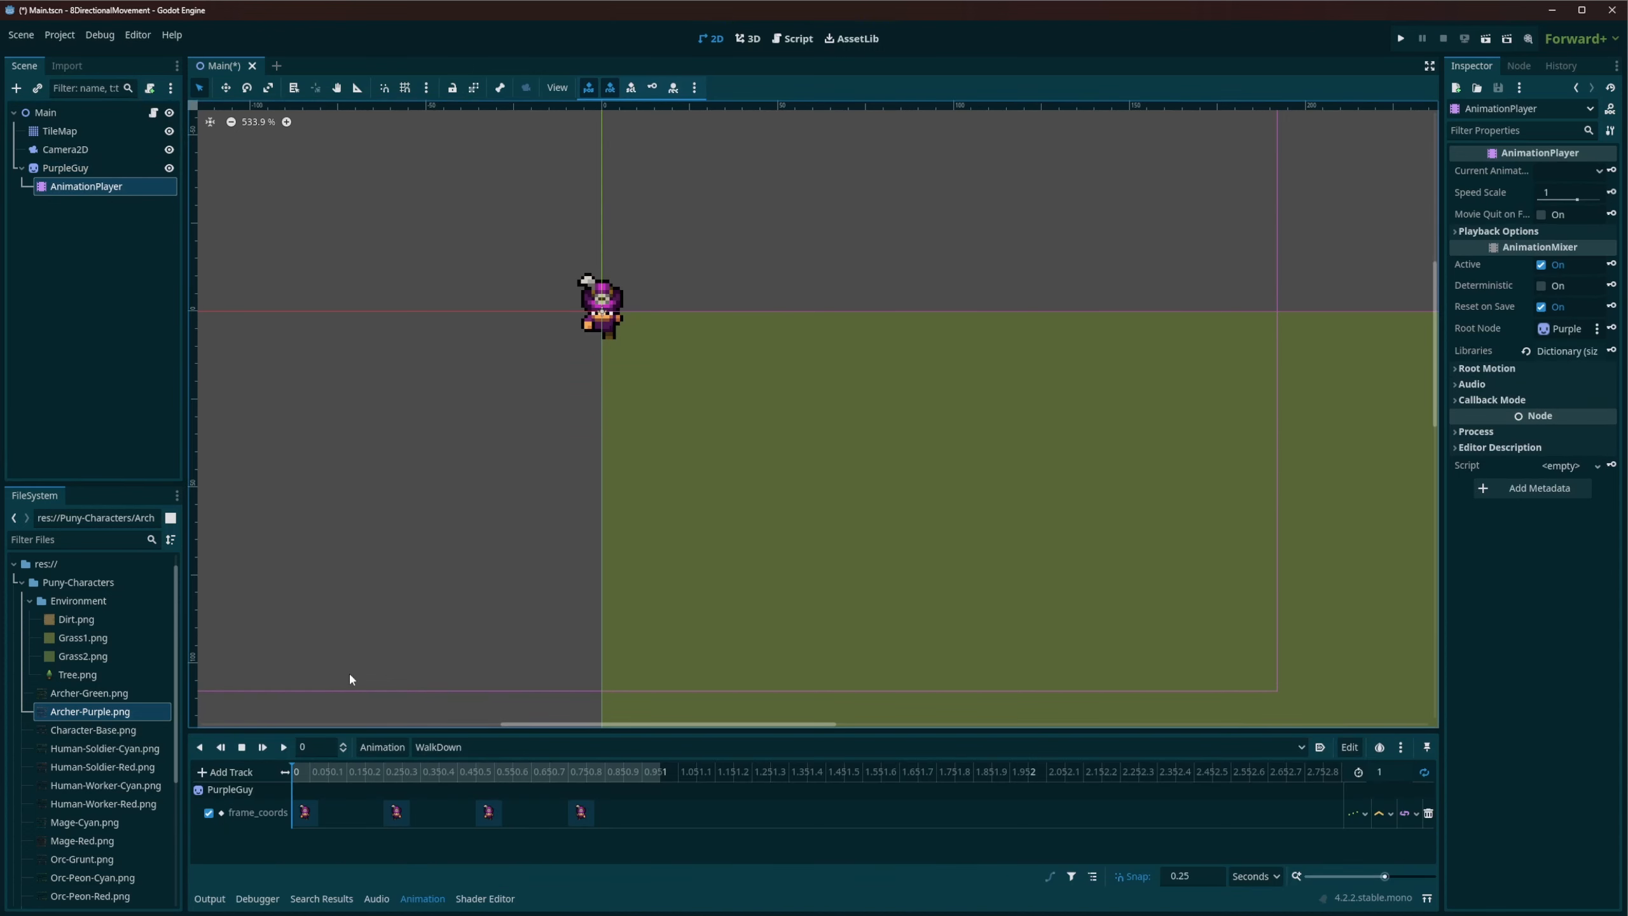
pyautogui.moveTo(438, 746)
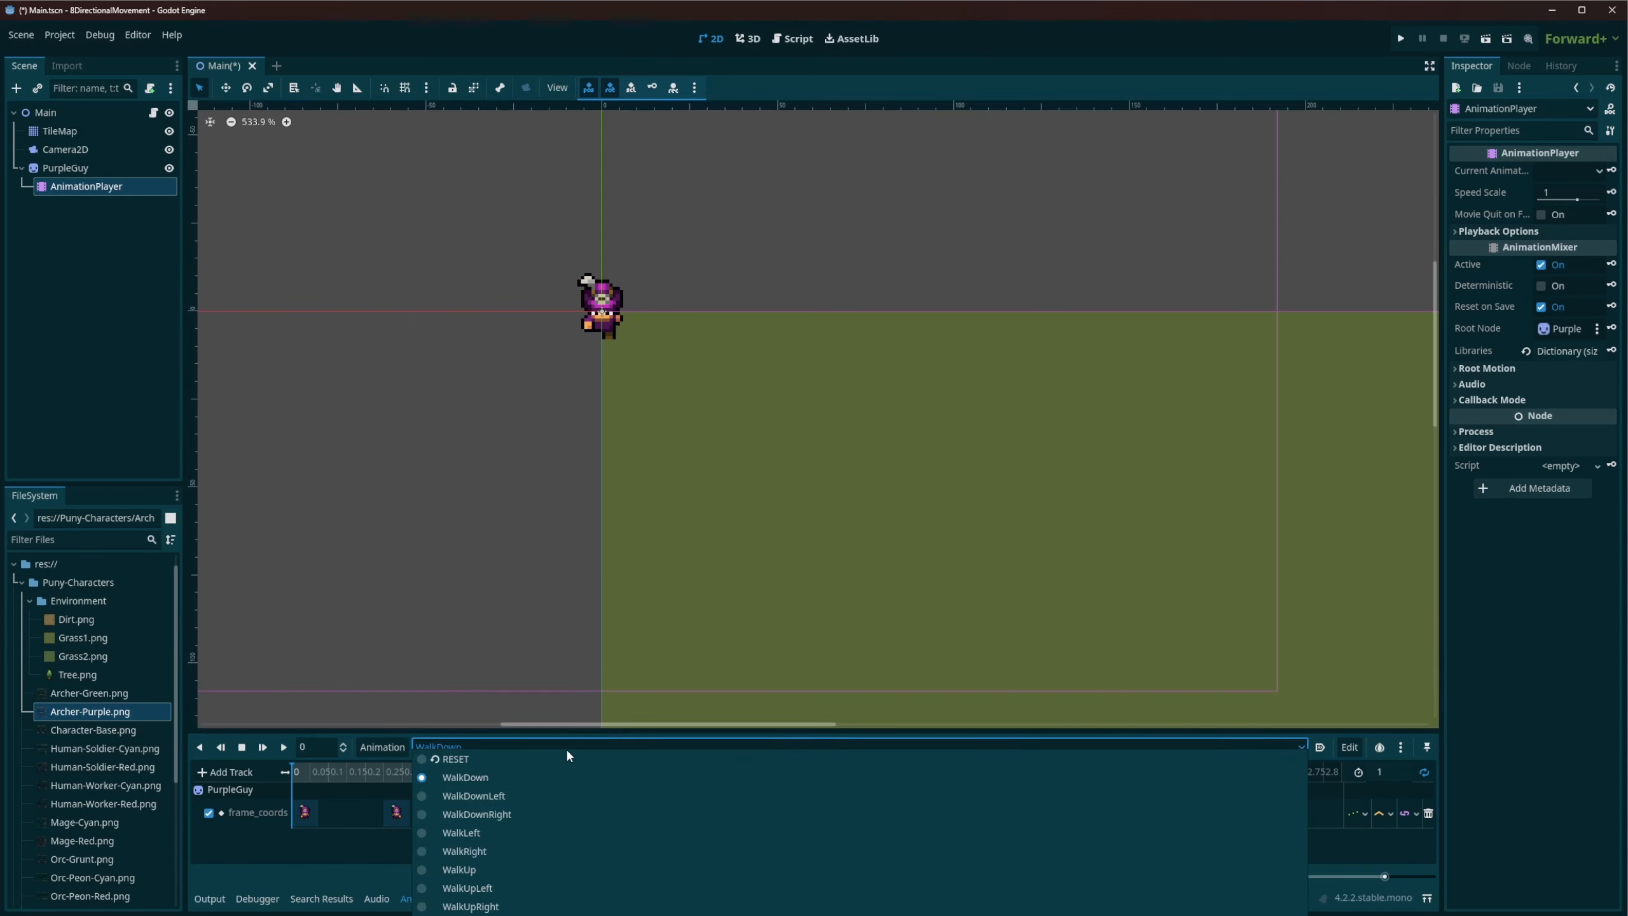
pyautogui.click(464, 776)
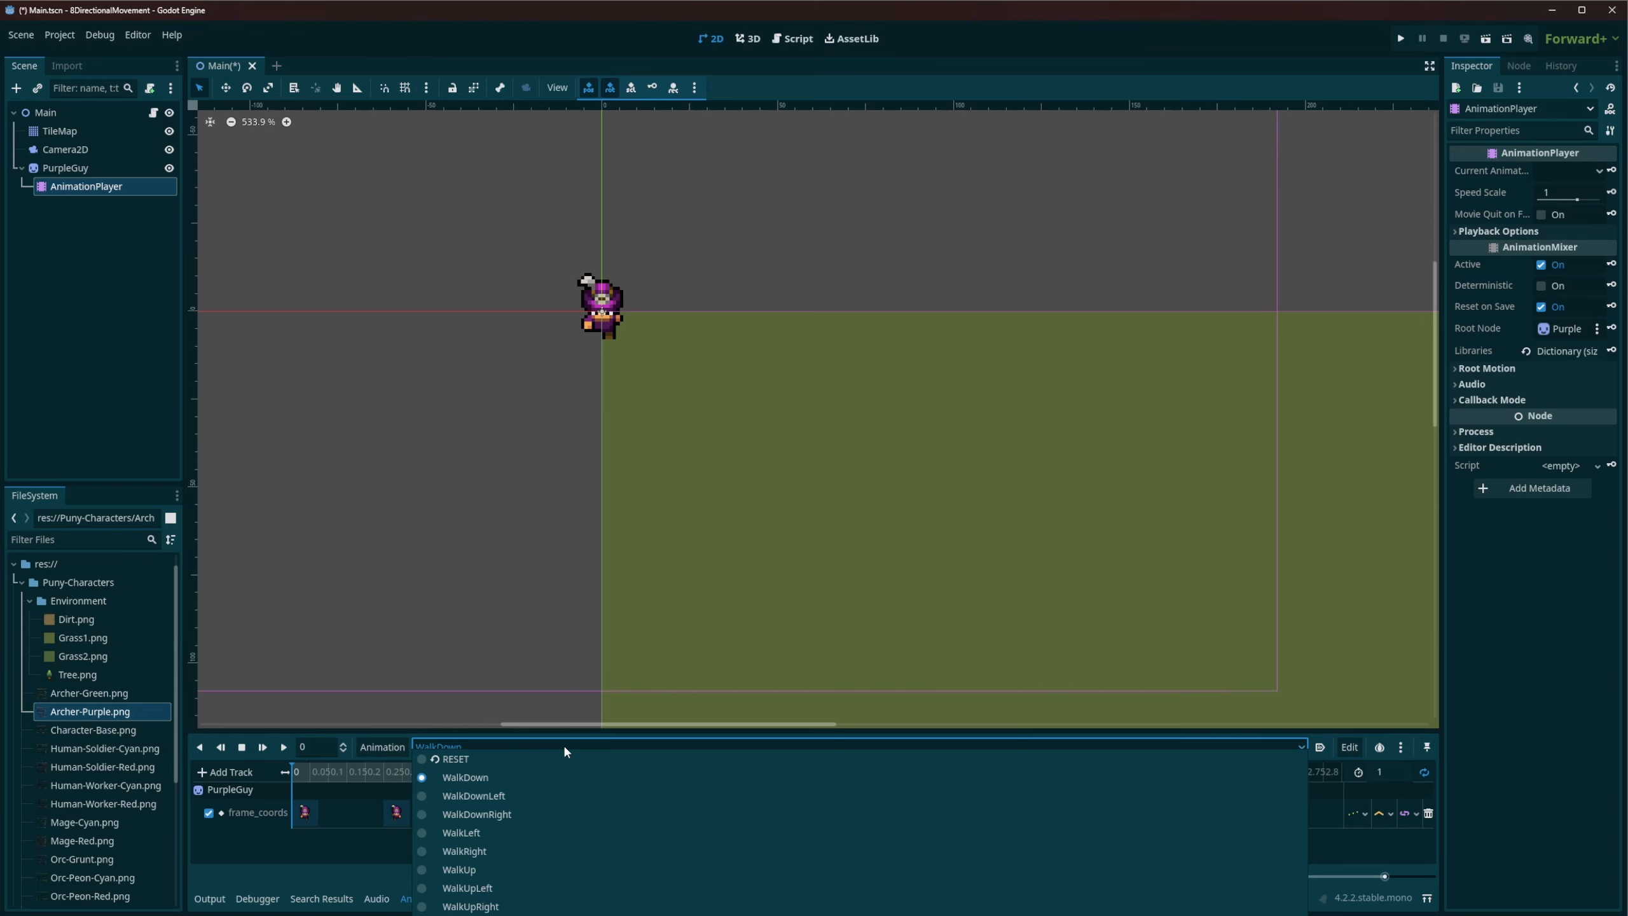
pyautogui.moveTo(572, 691)
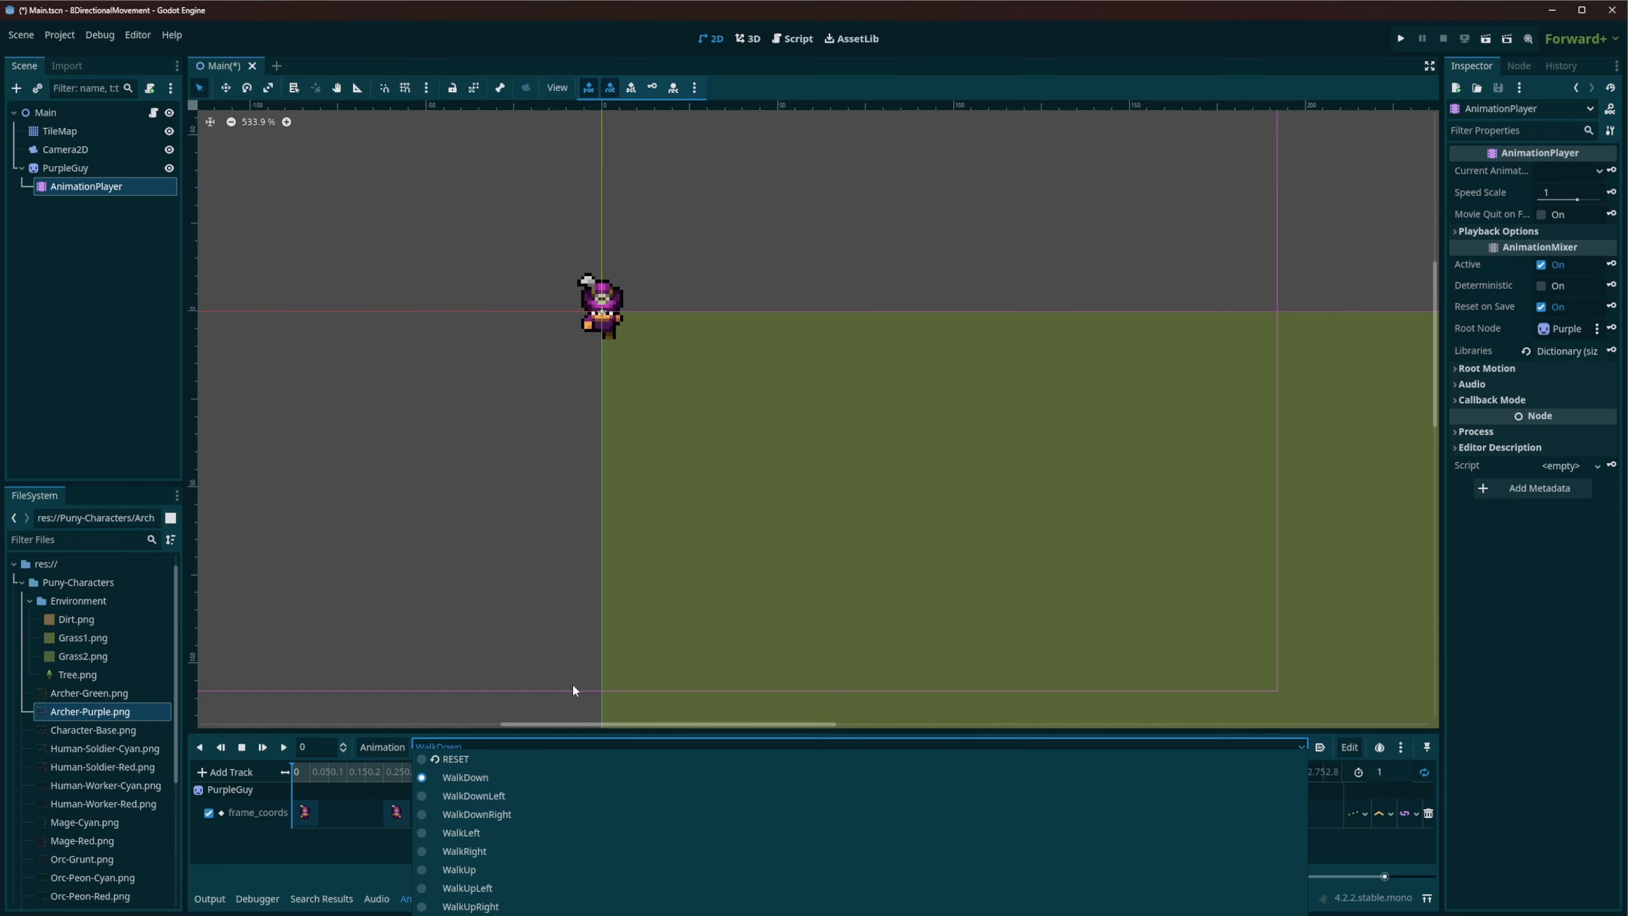
pyautogui.click(464, 777)
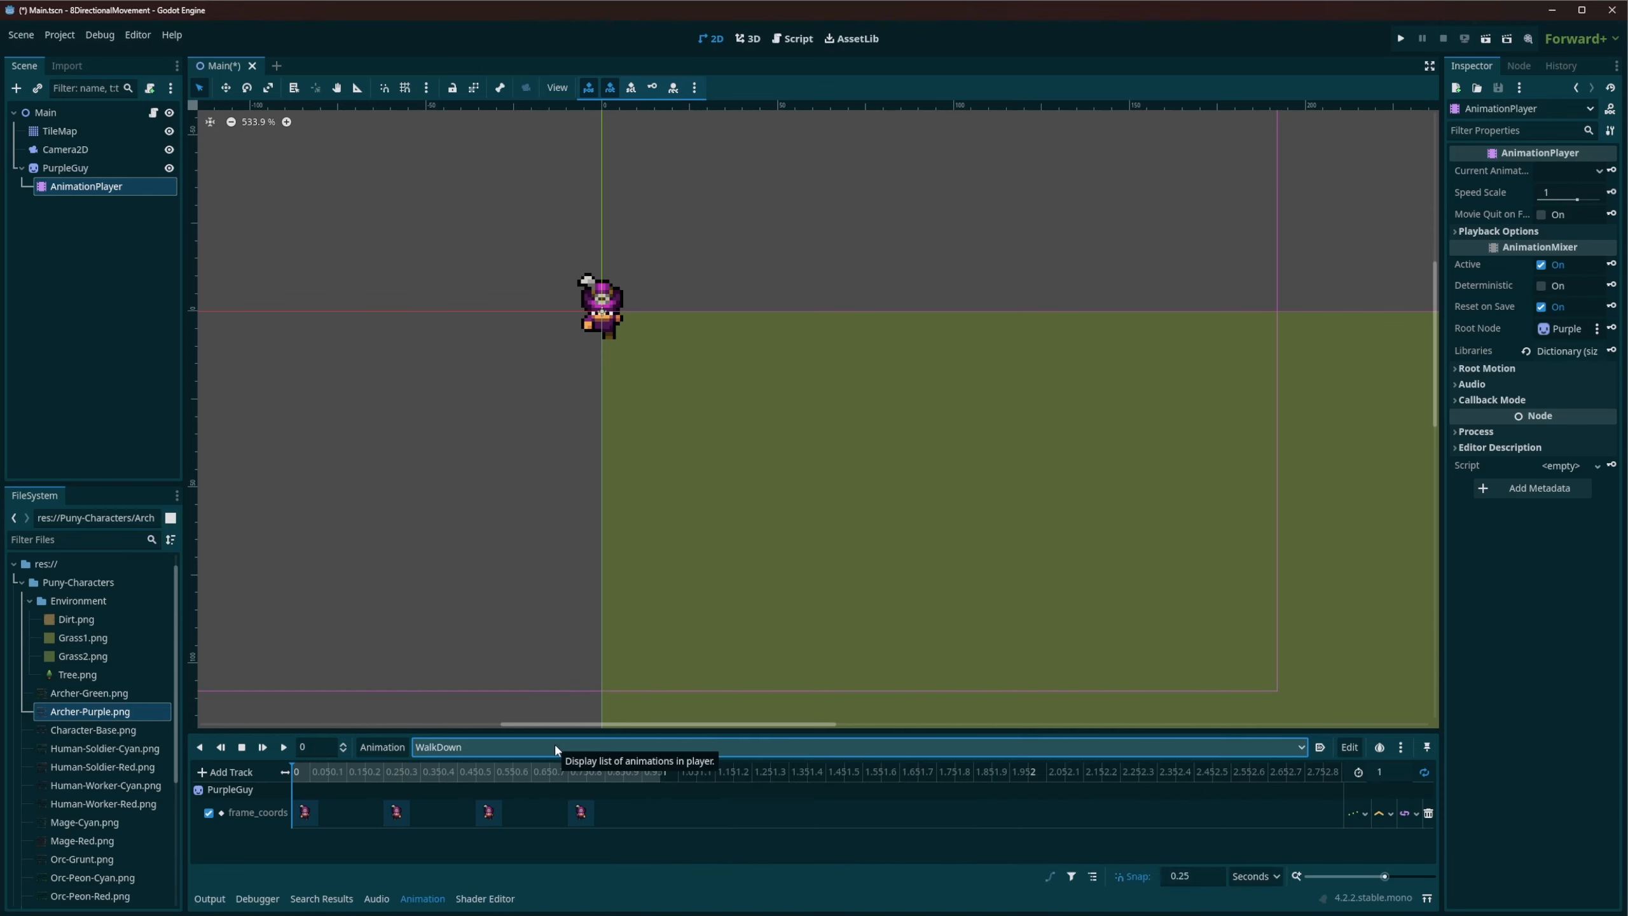
pyautogui.moveTo(740, 841)
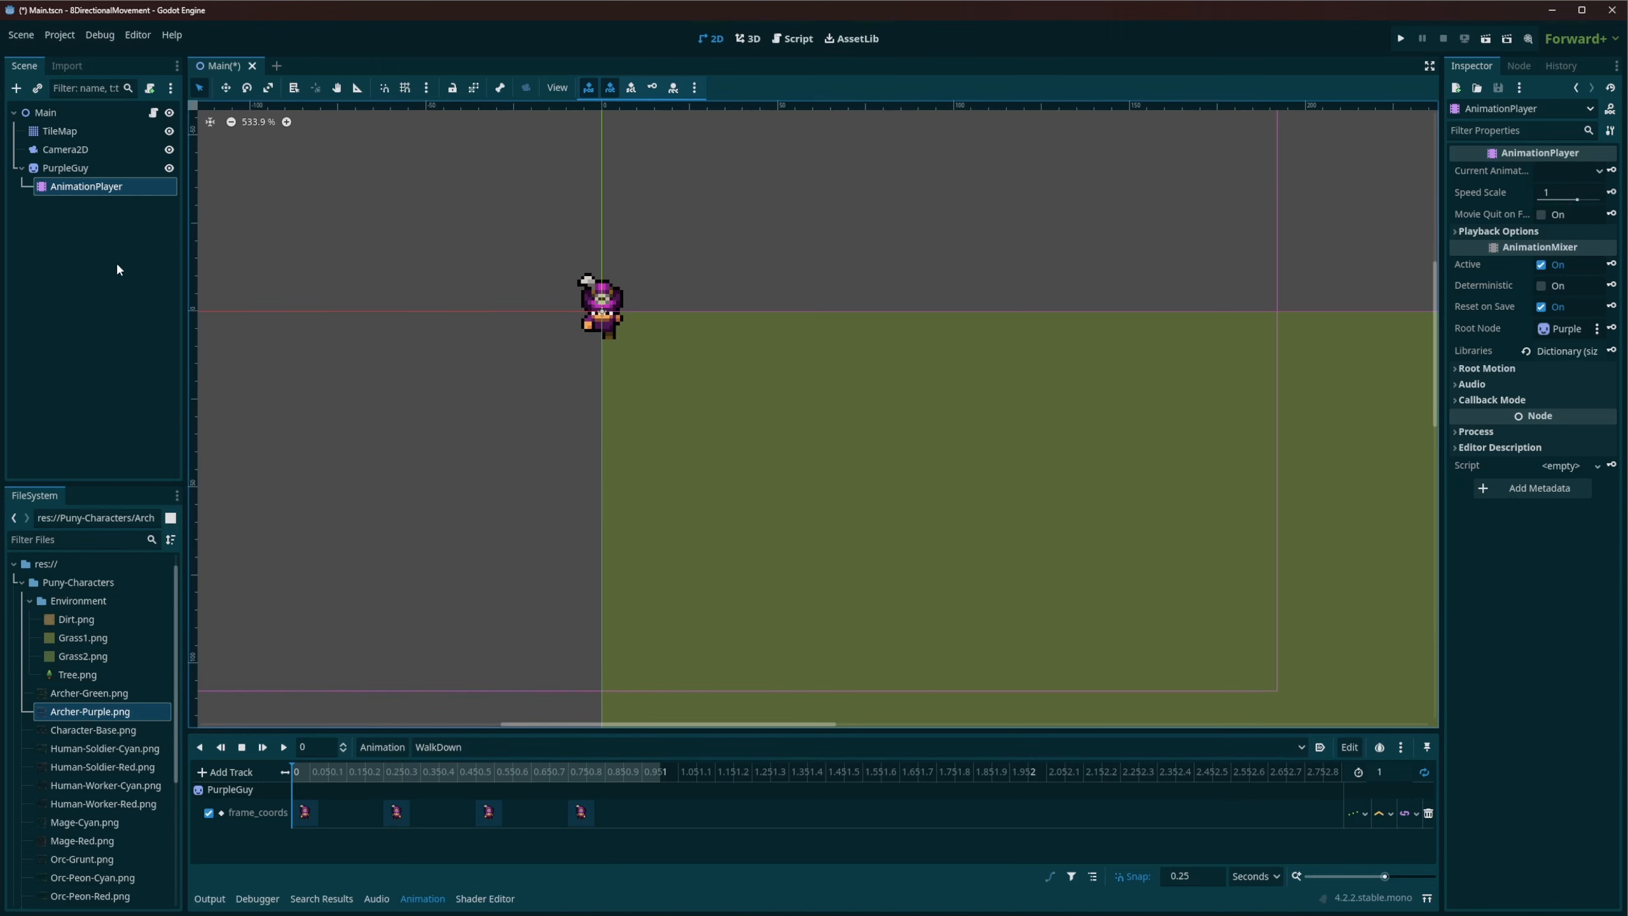
pyautogui.moveTo(148, 333)
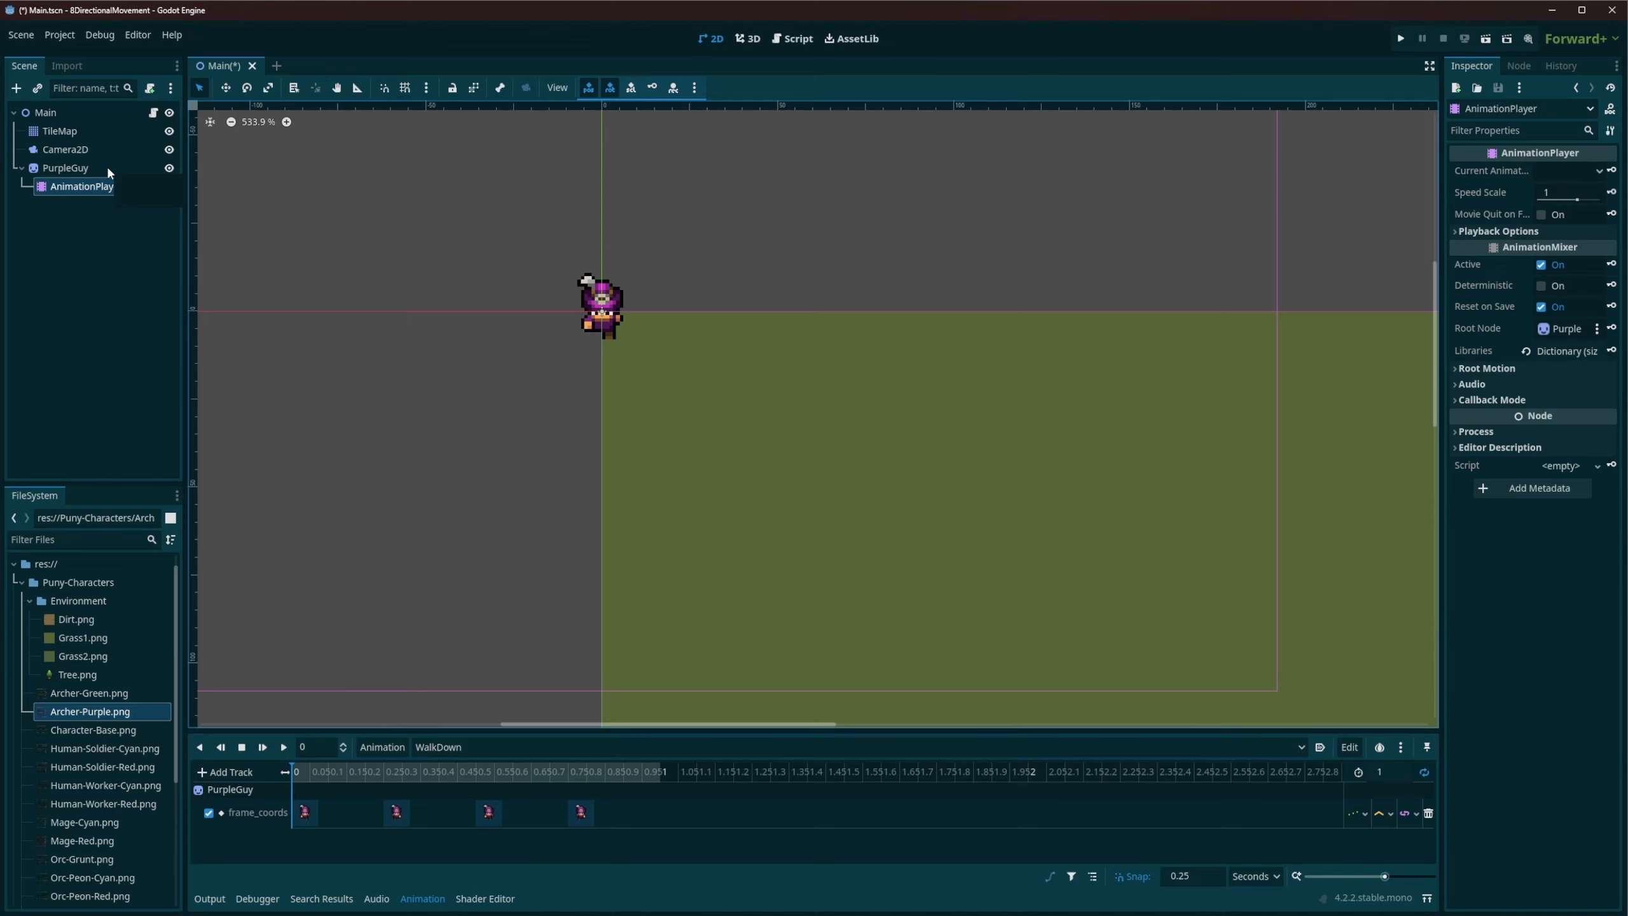
pyautogui.click(81, 186)
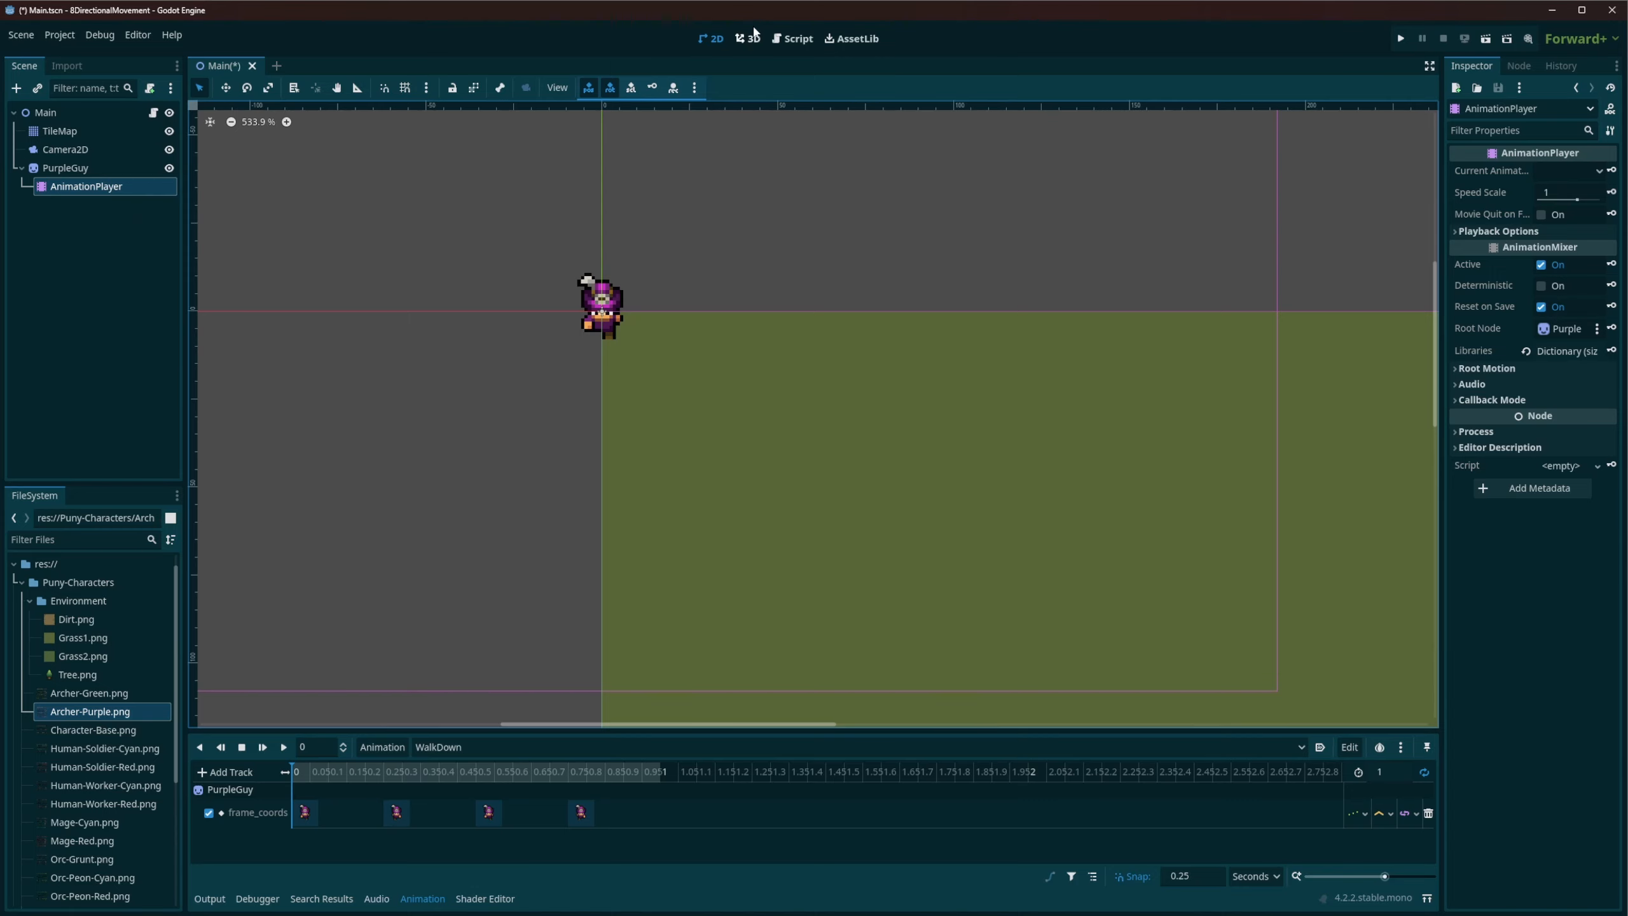
pyautogui.click(790, 38)
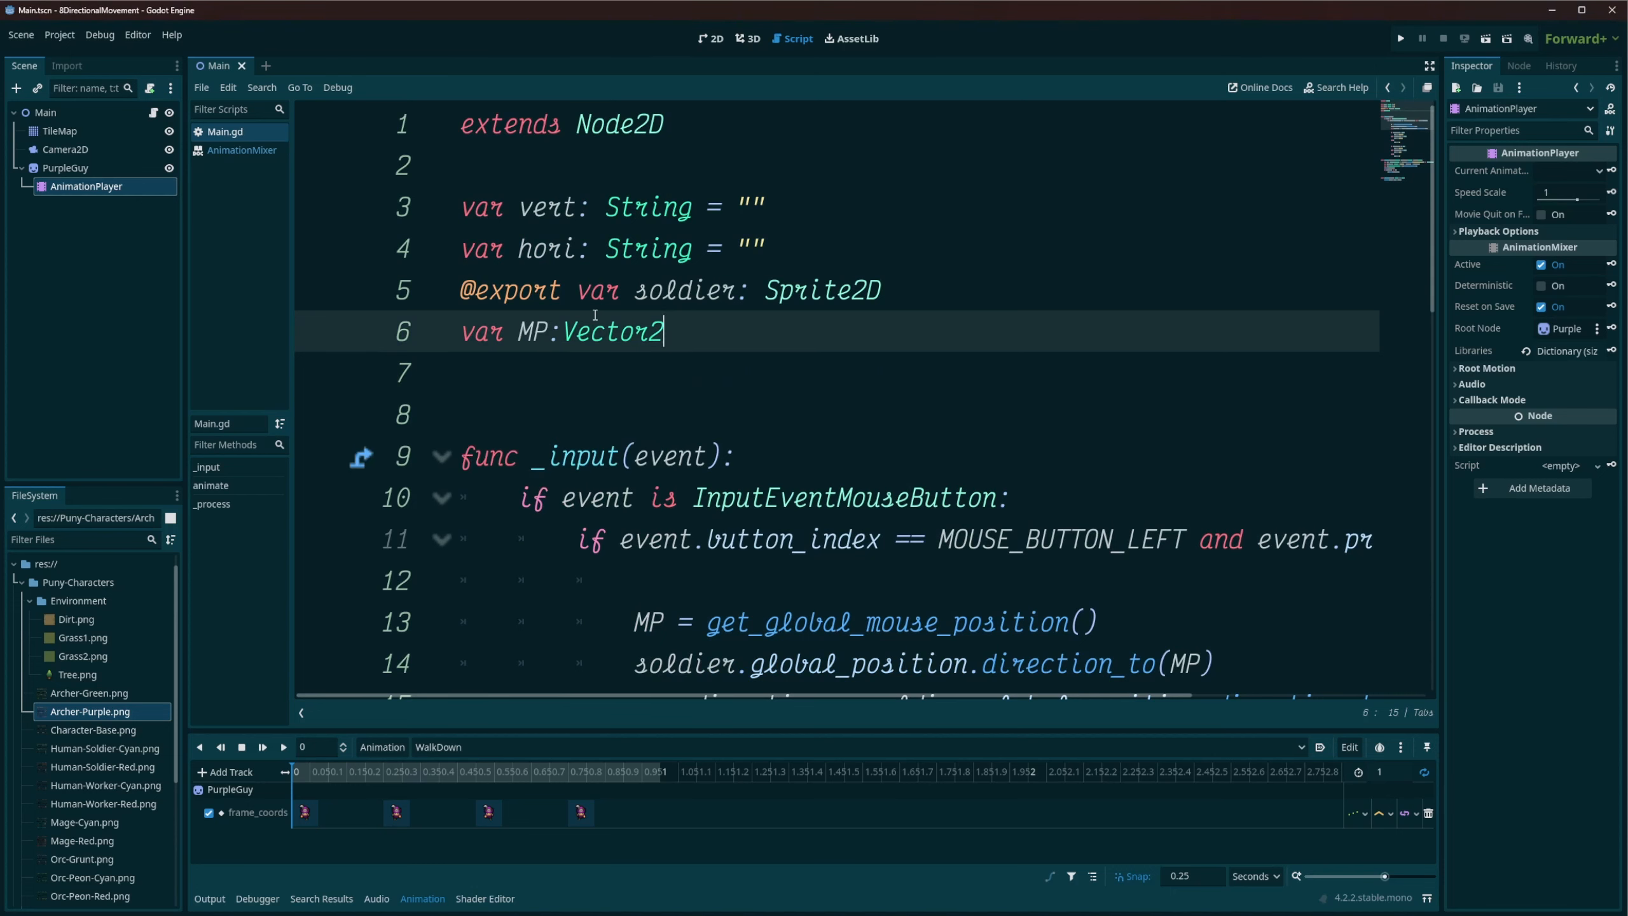
pyautogui.click(903, 290)
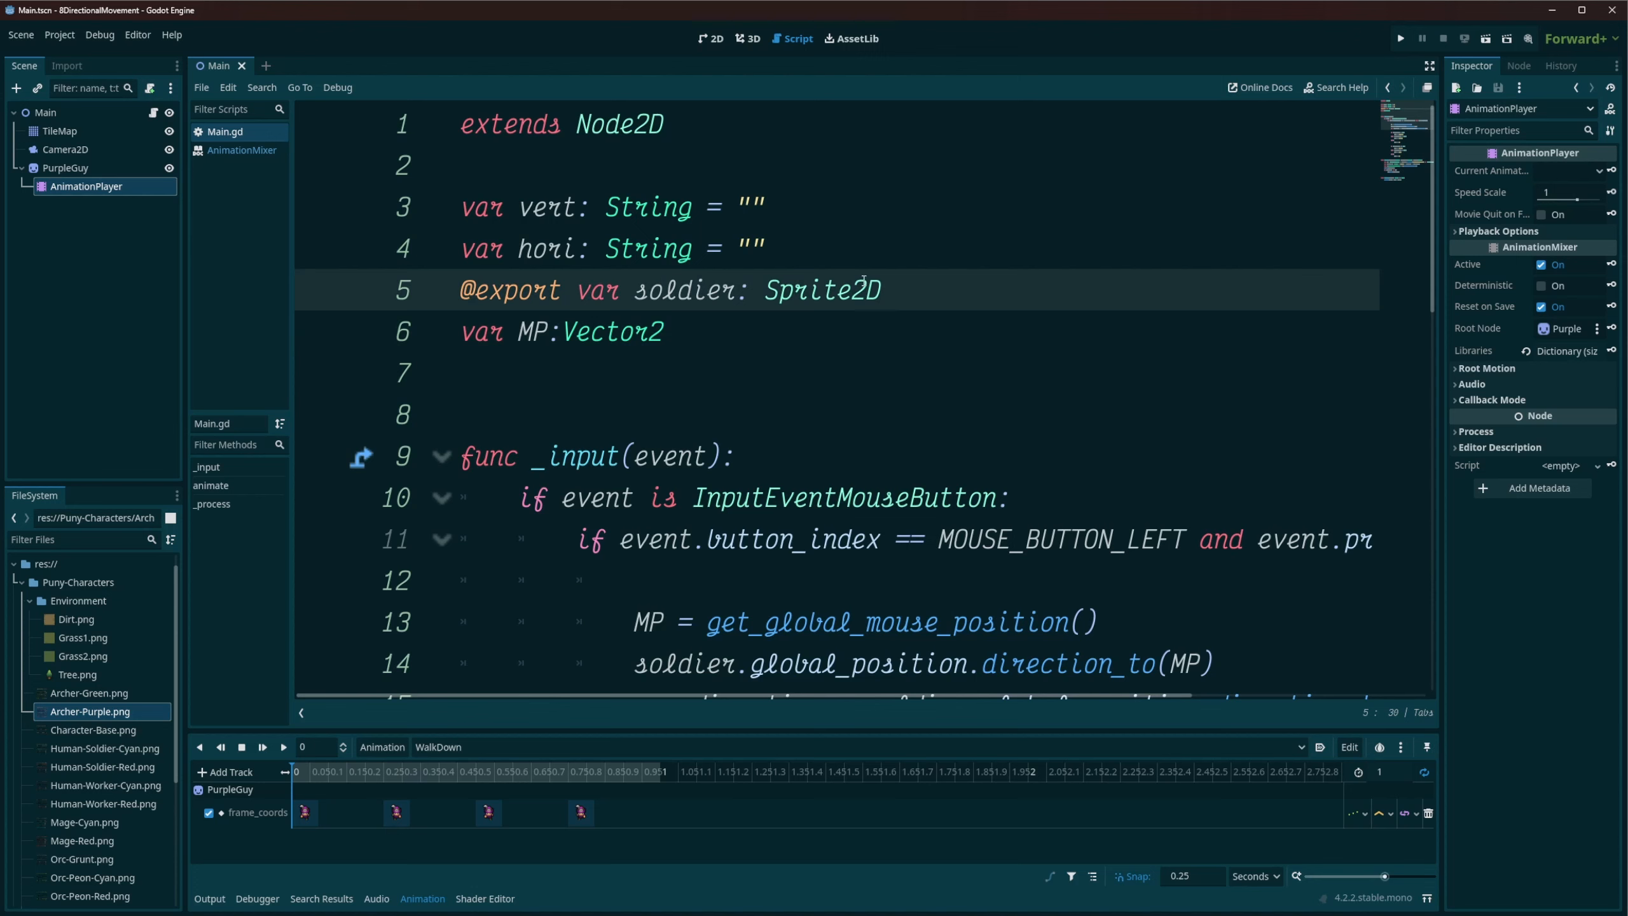
pyautogui.click(765, 207)
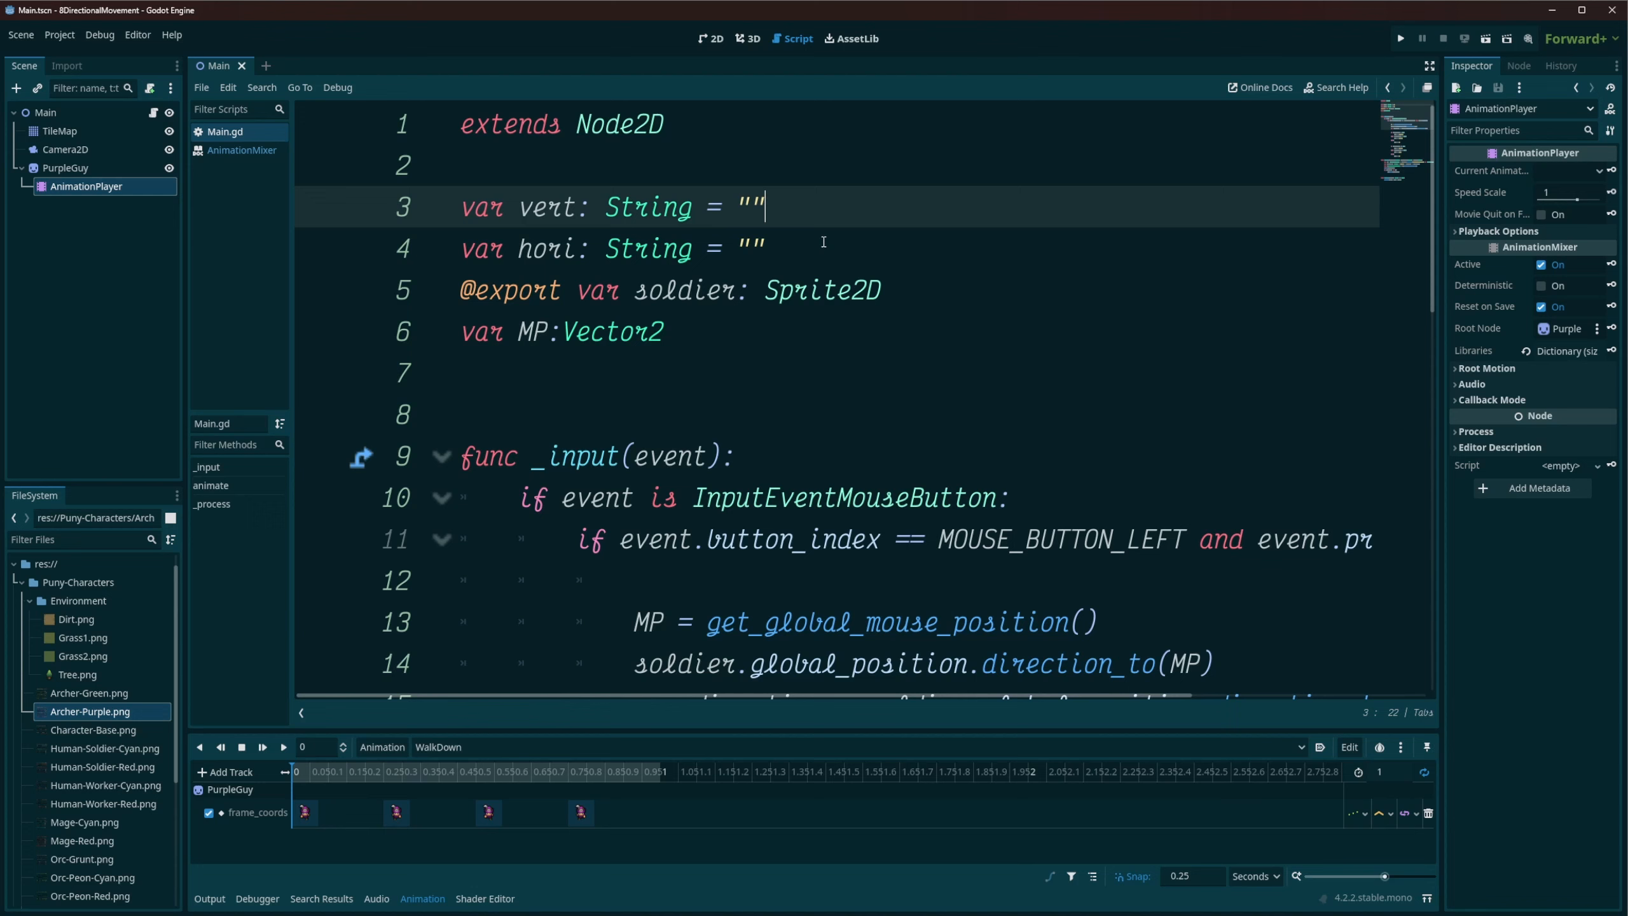
pyautogui.moveTo(602, 402)
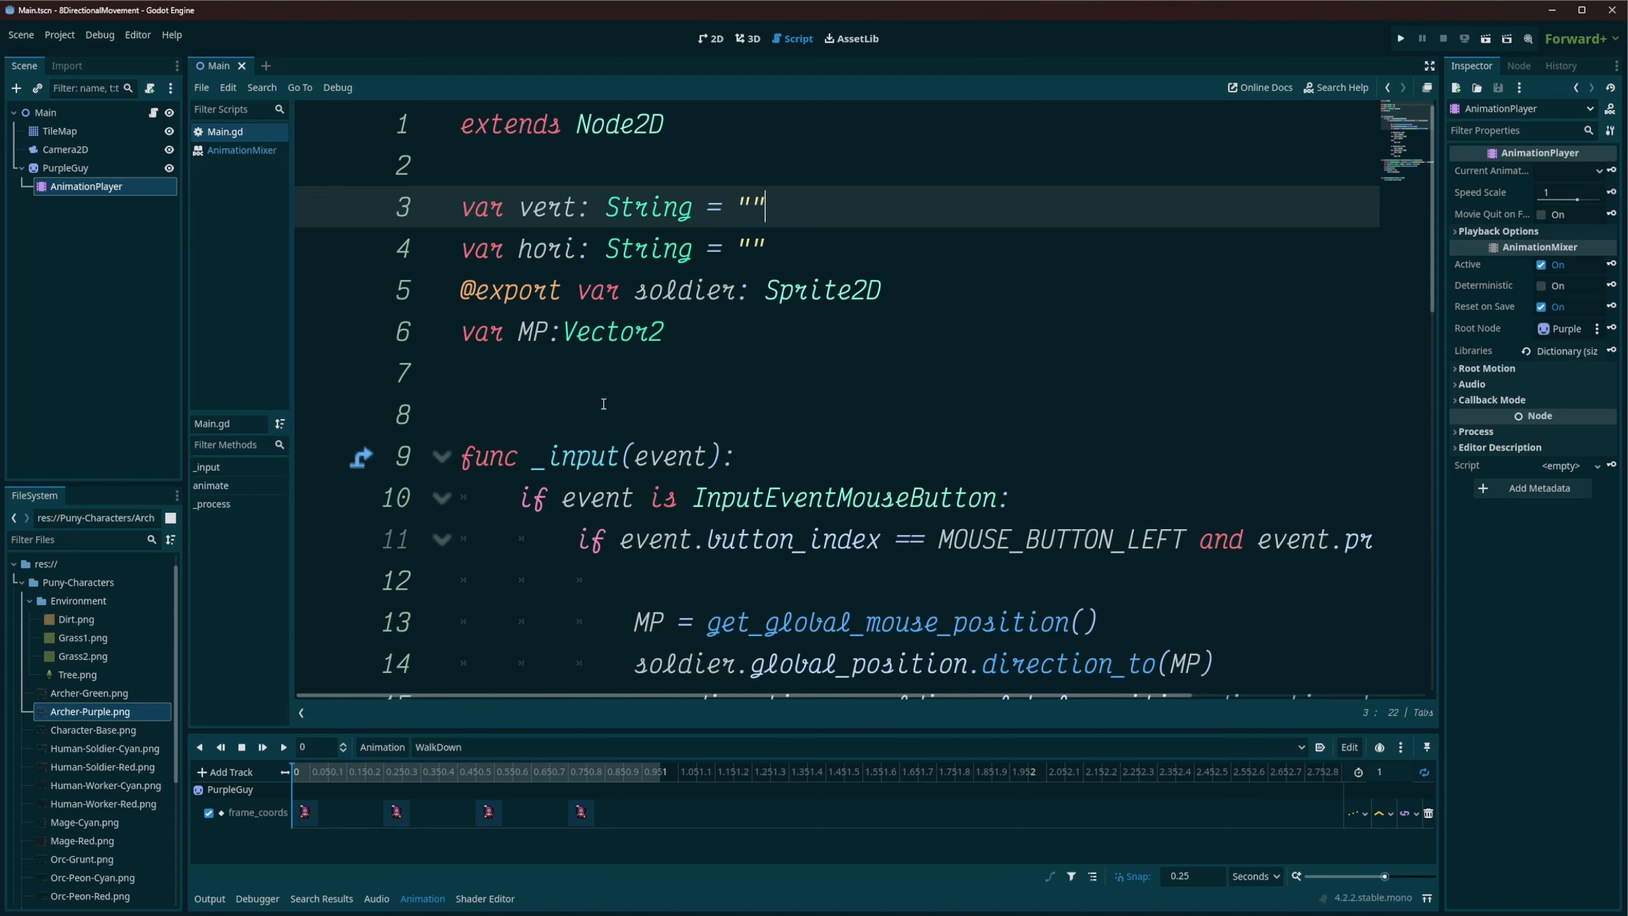
pyautogui.click(547, 331)
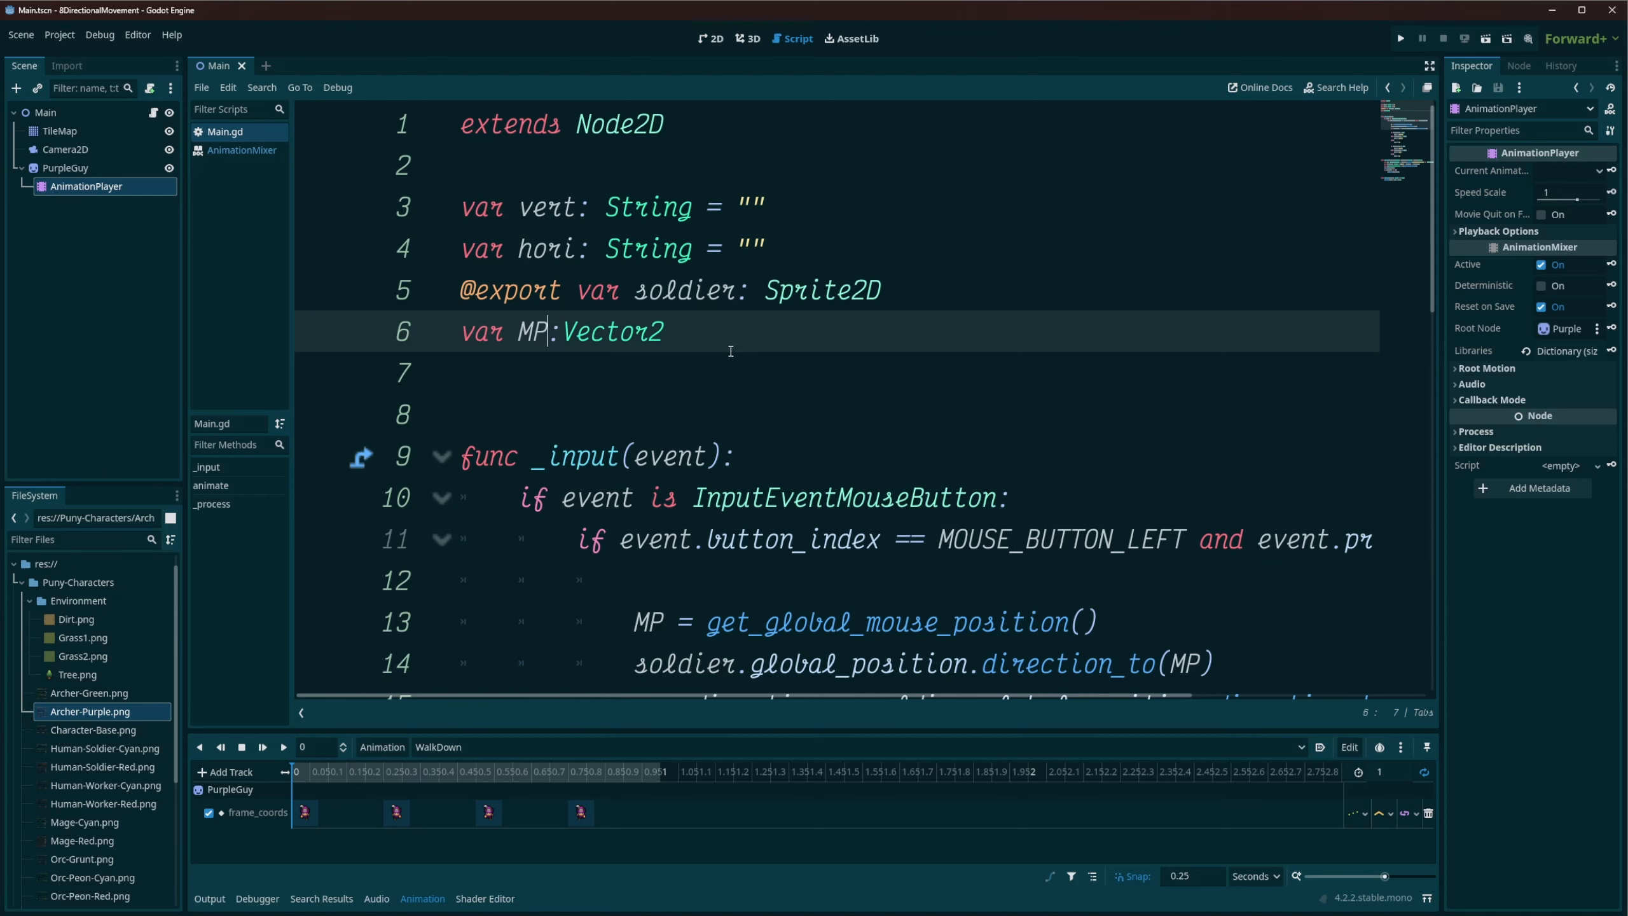
pyautogui.moveTo(730, 343)
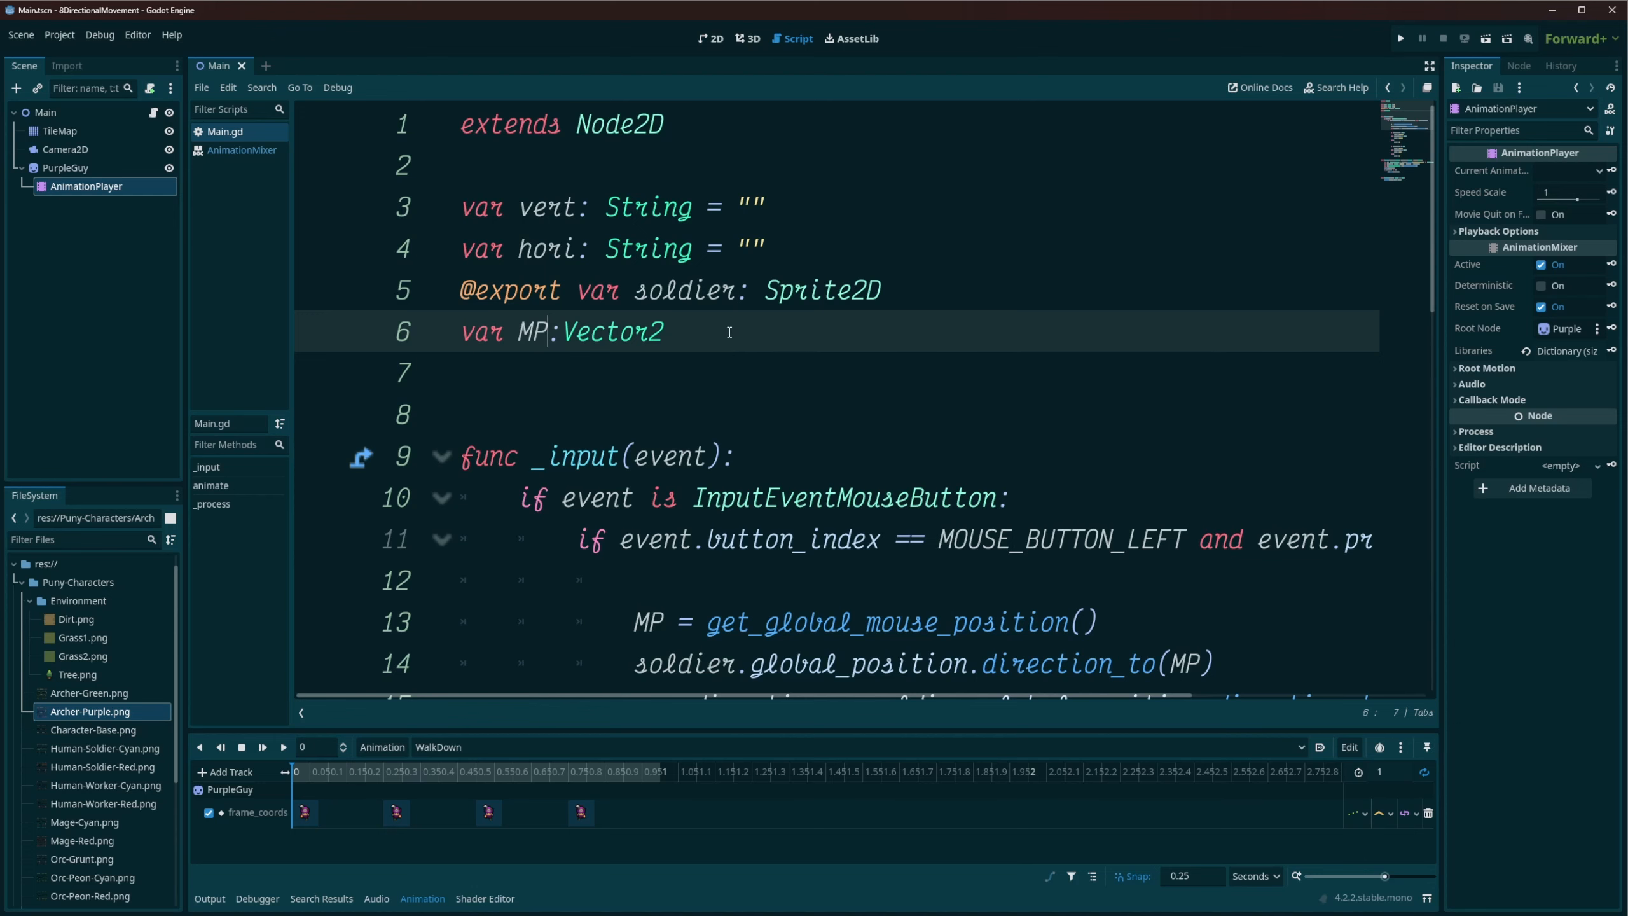
pyautogui.scroll(-3)
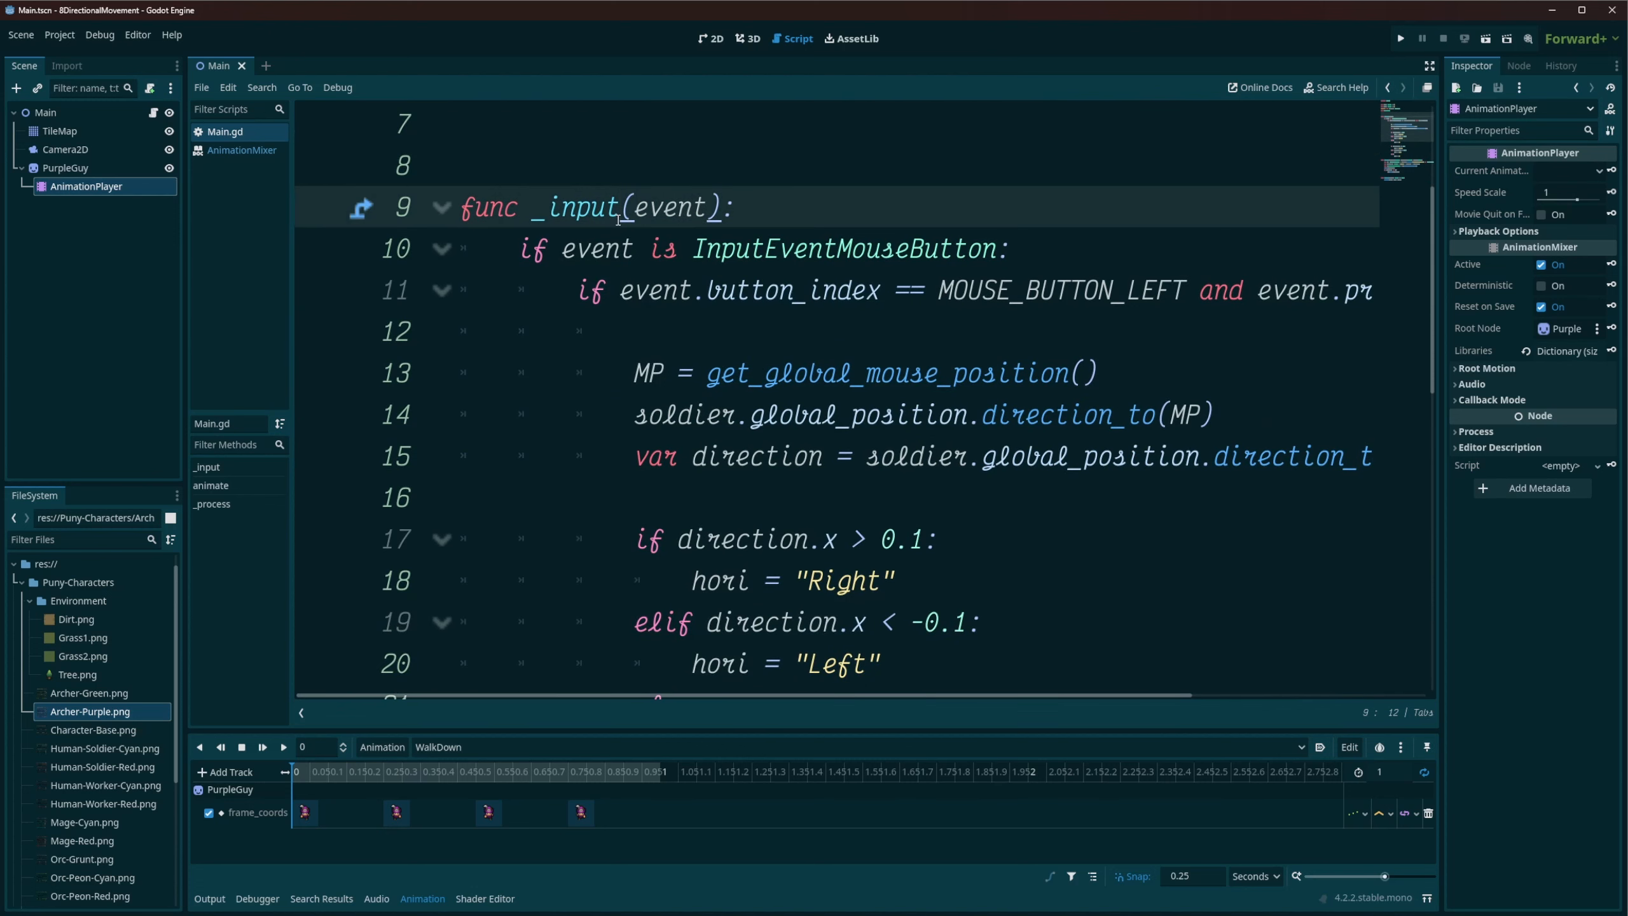
pyautogui.moveTo(901, 312)
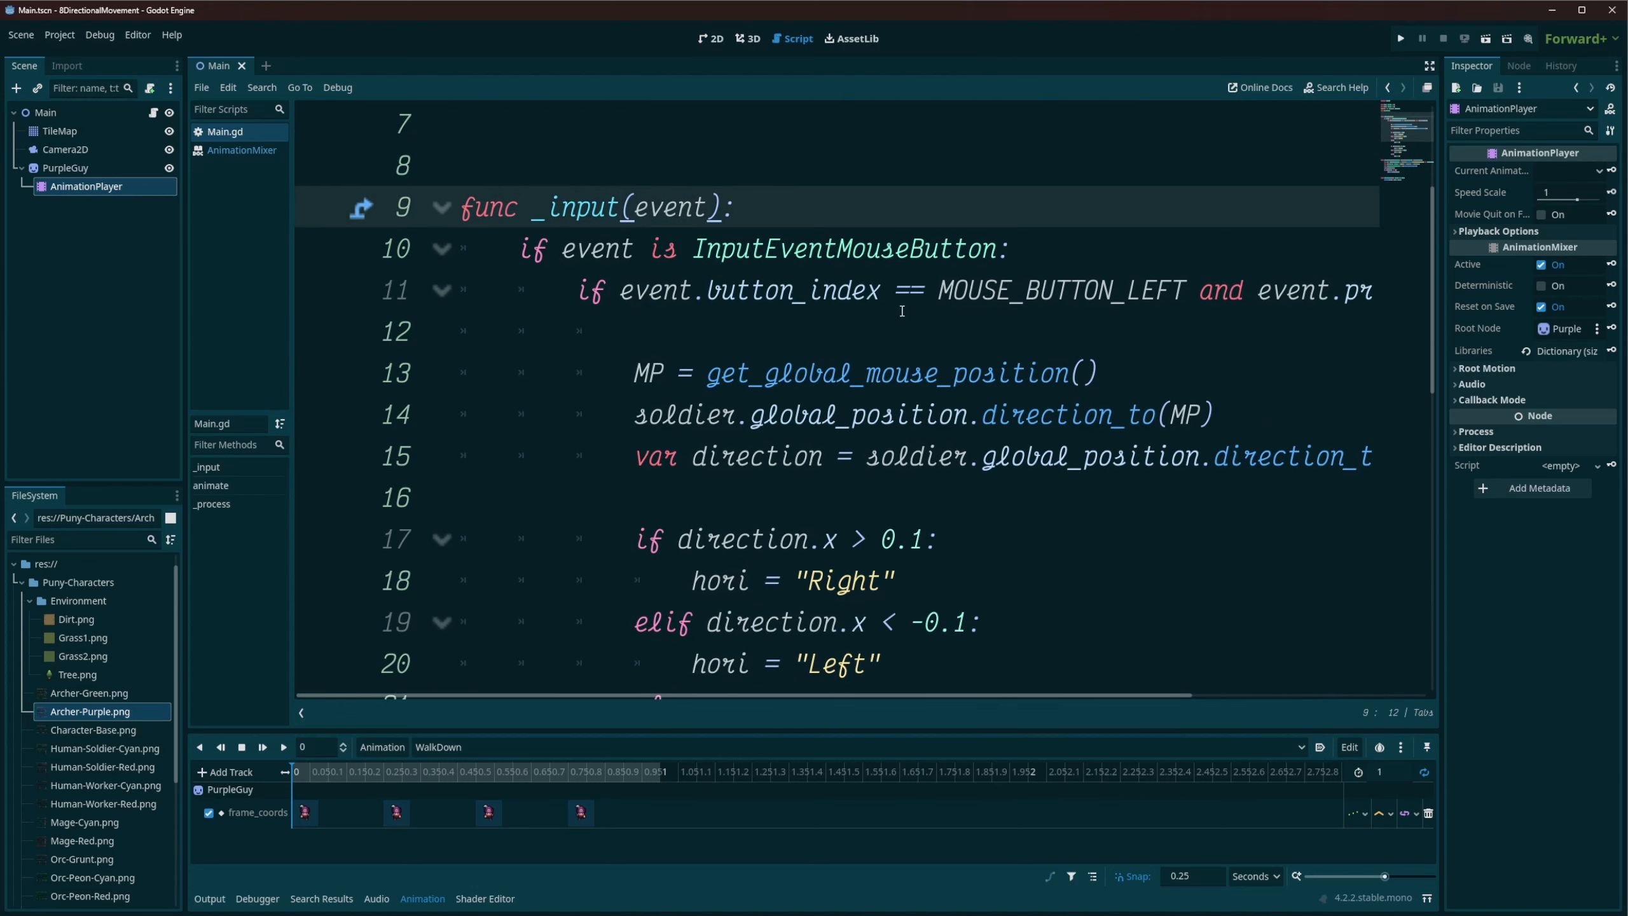
pyautogui.moveTo(839, 291); pyautogui.dragTo(1194, 291)
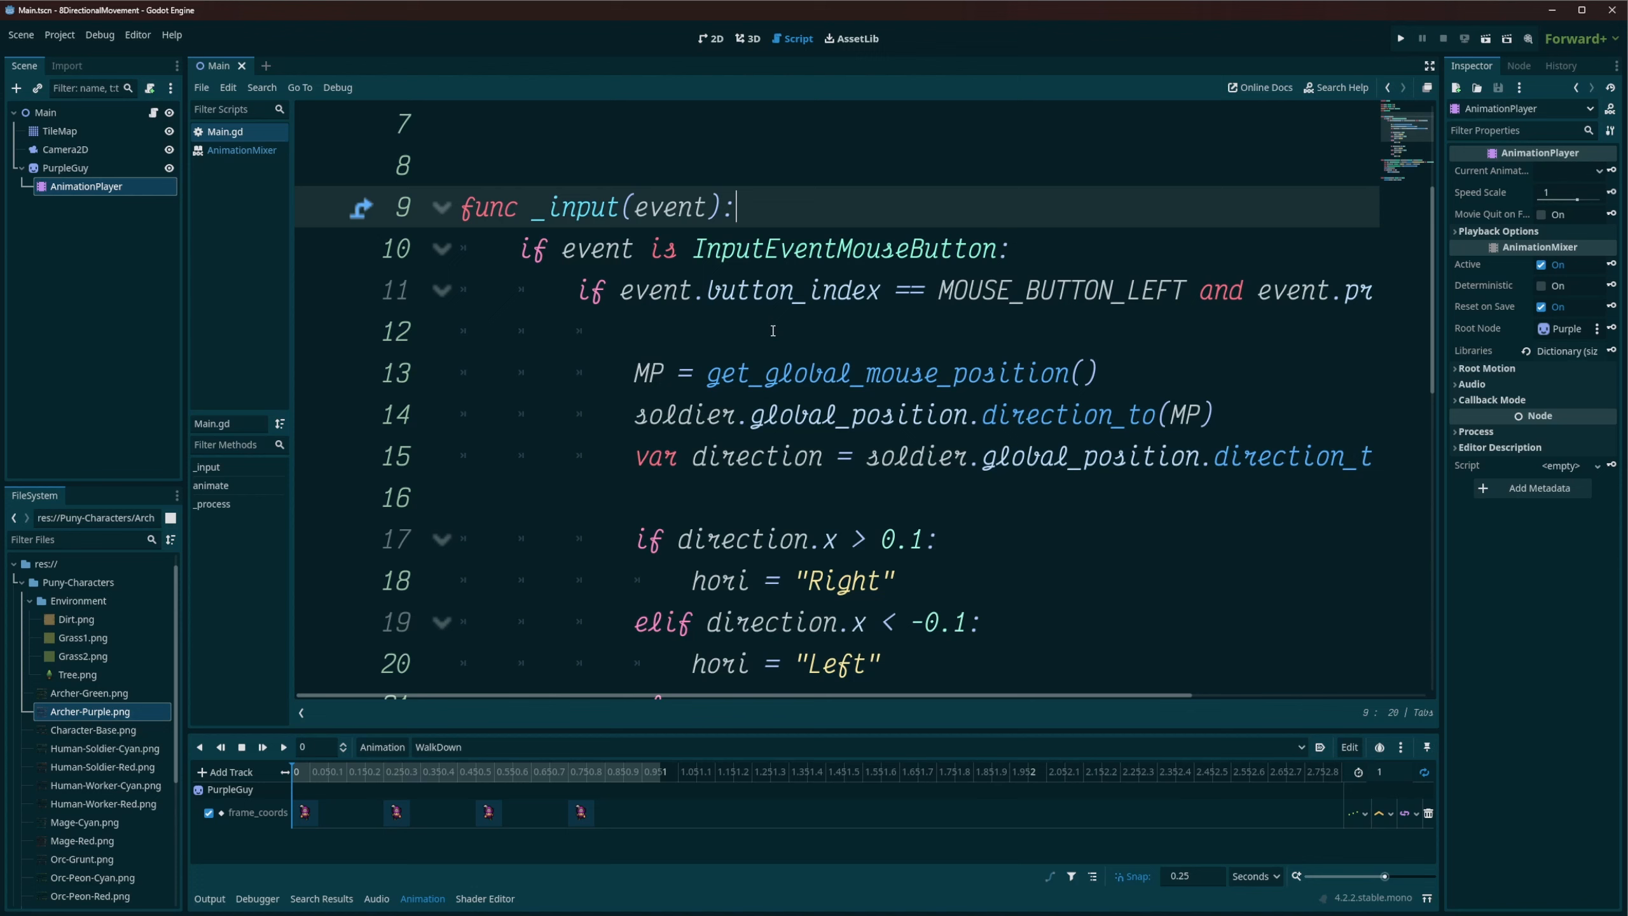
pyautogui.moveTo(630, 372)
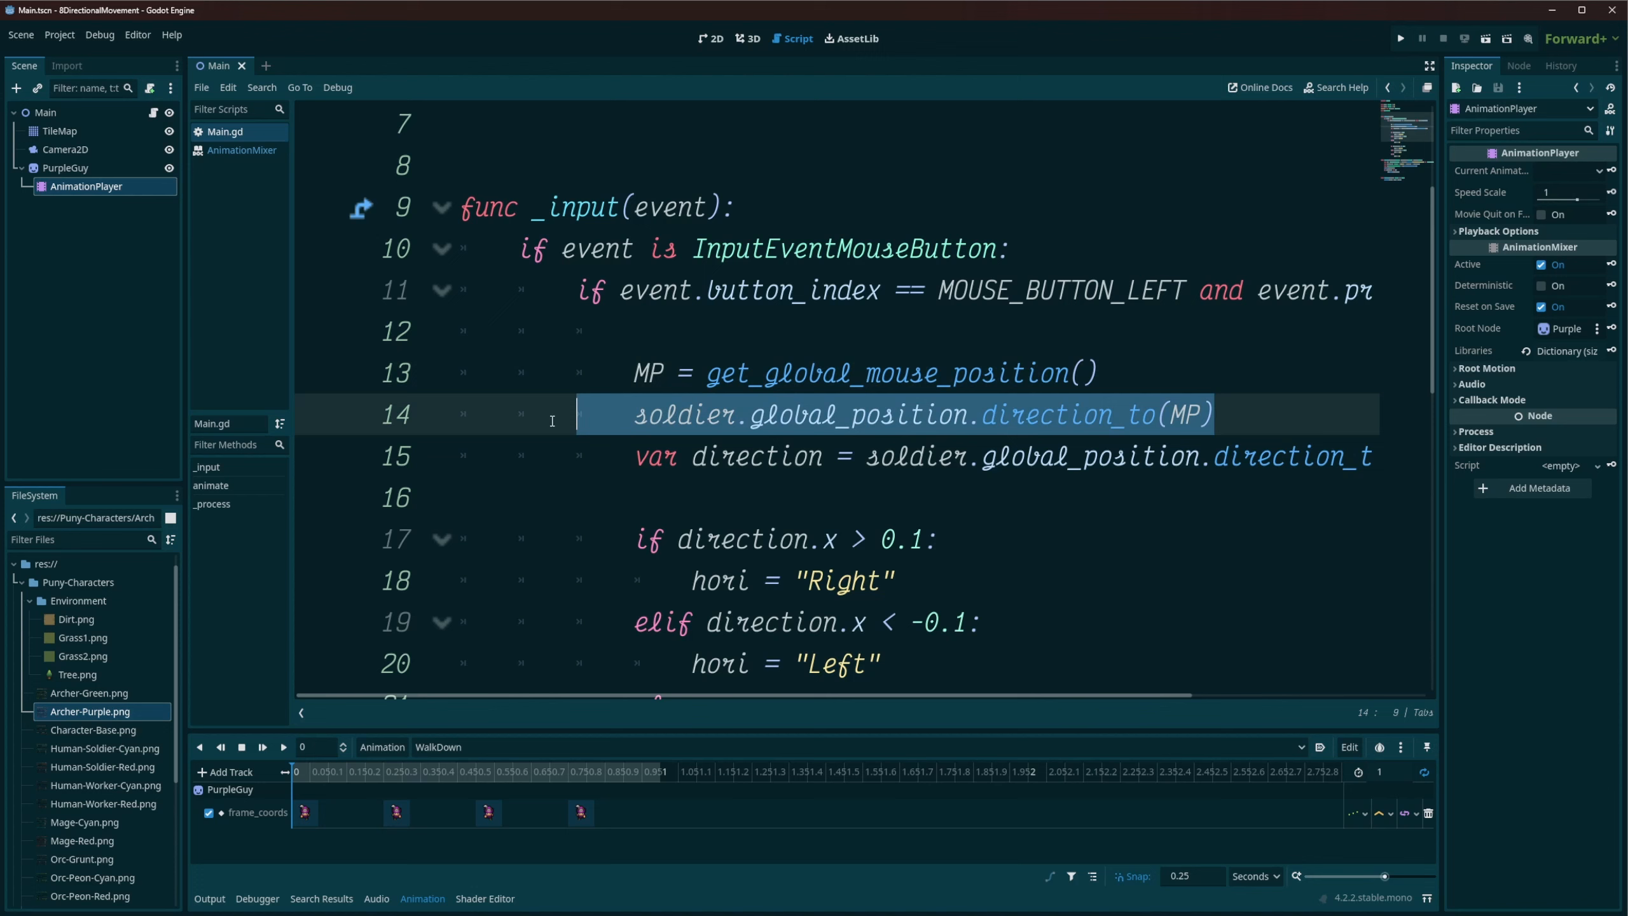
# Delete the redundant direction_to line from the input handler.
pyautogui.press('Delete')
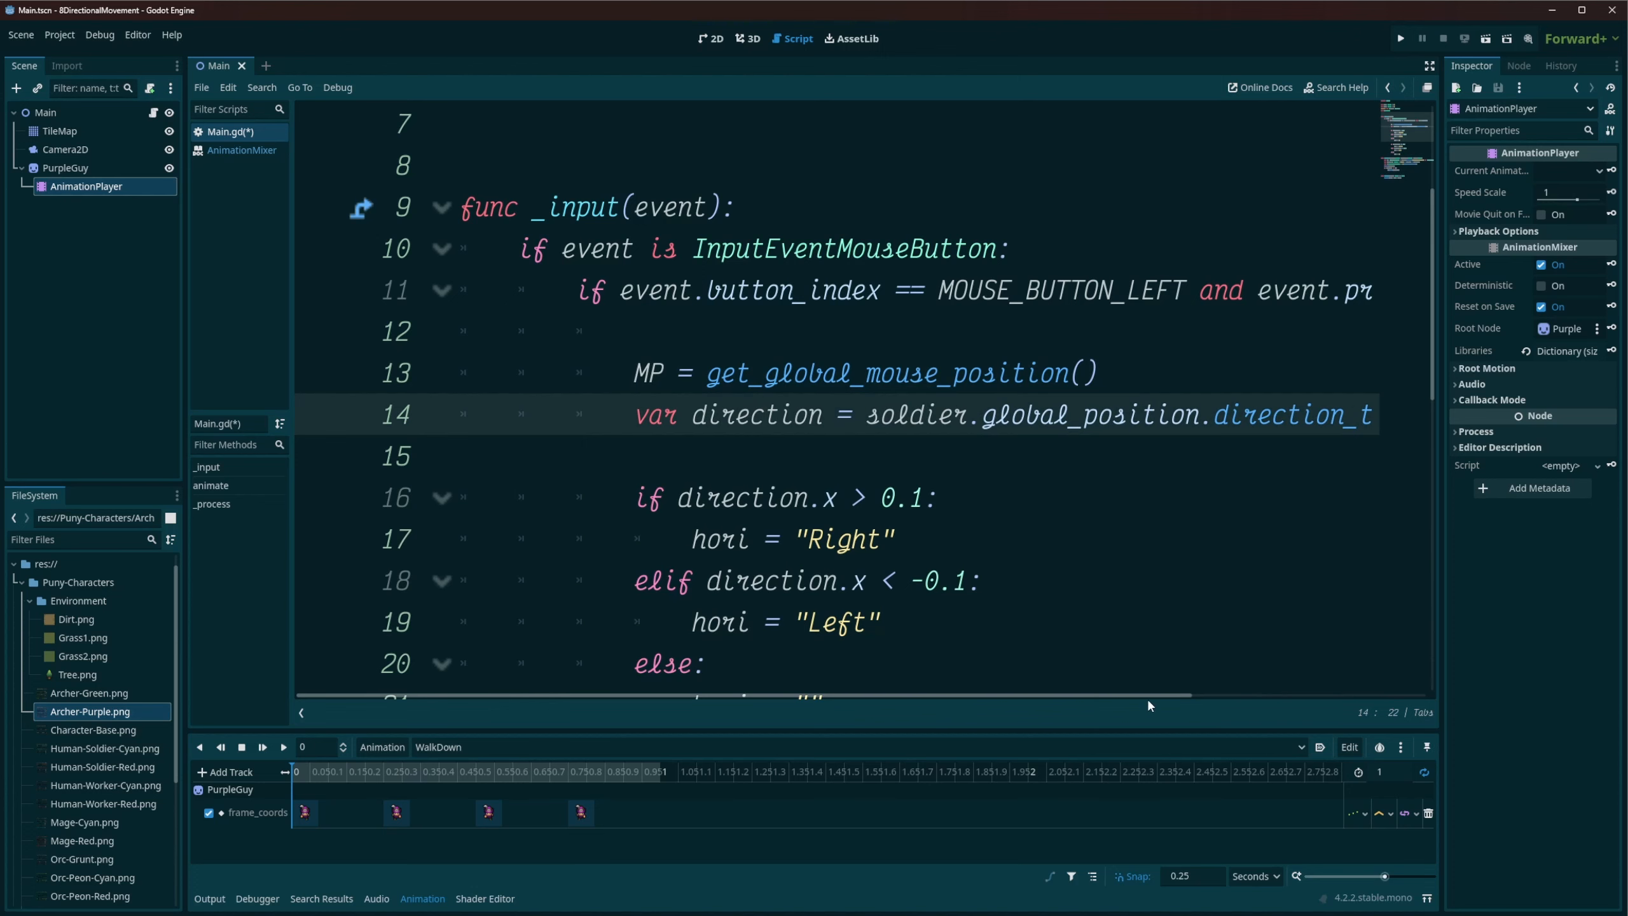
pyautogui.hscroll(3)
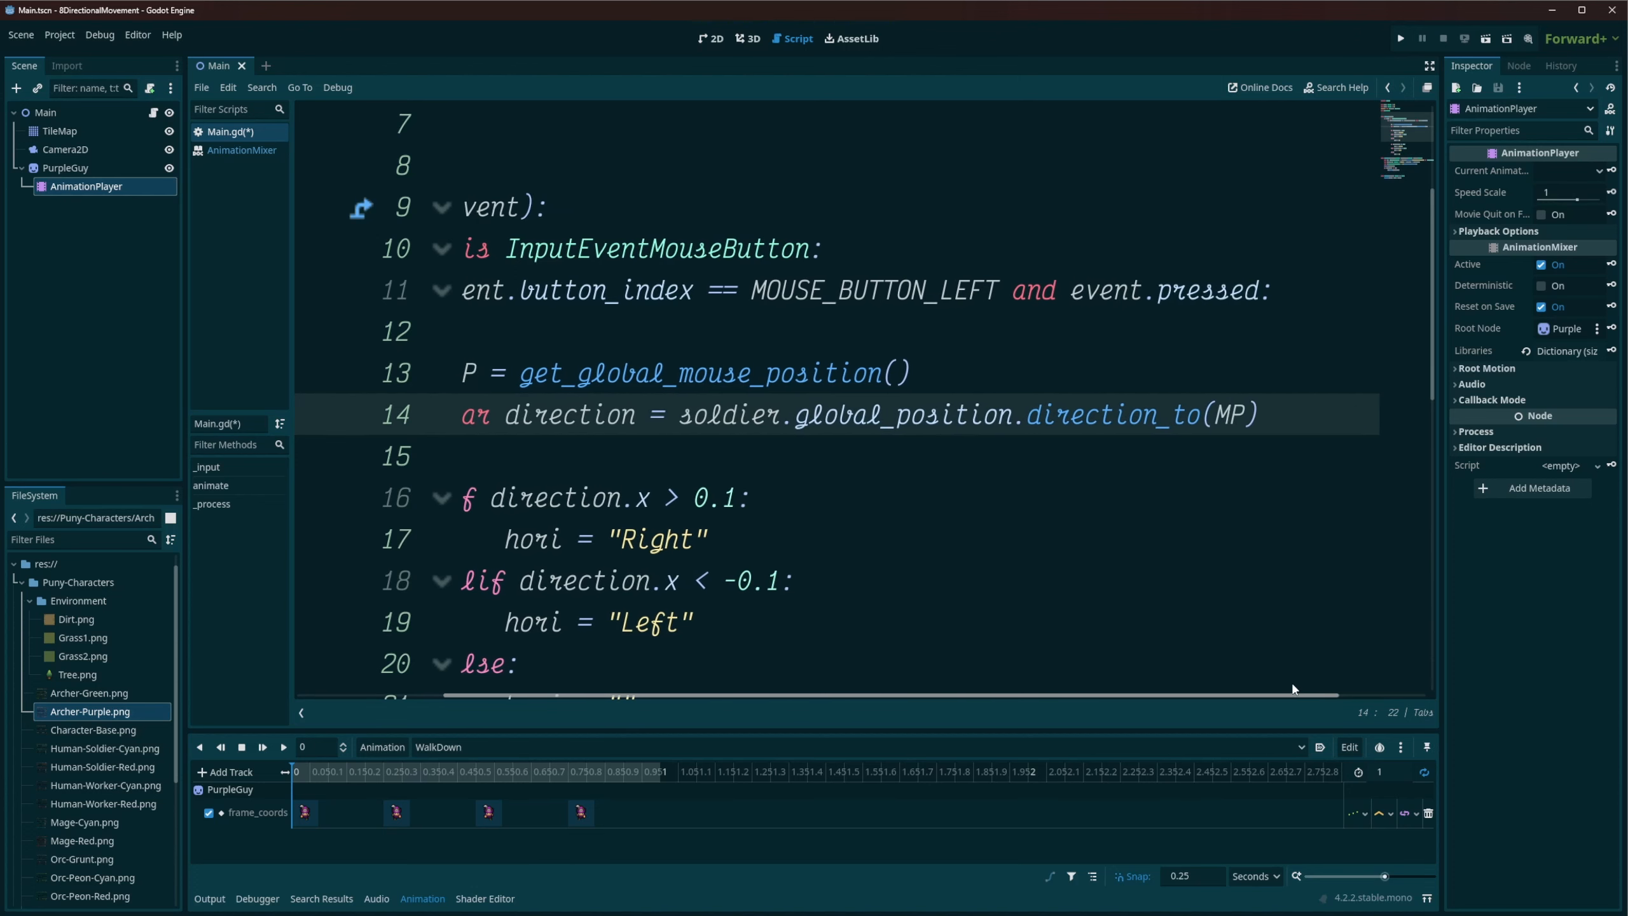
pyautogui.hscroll(-3)
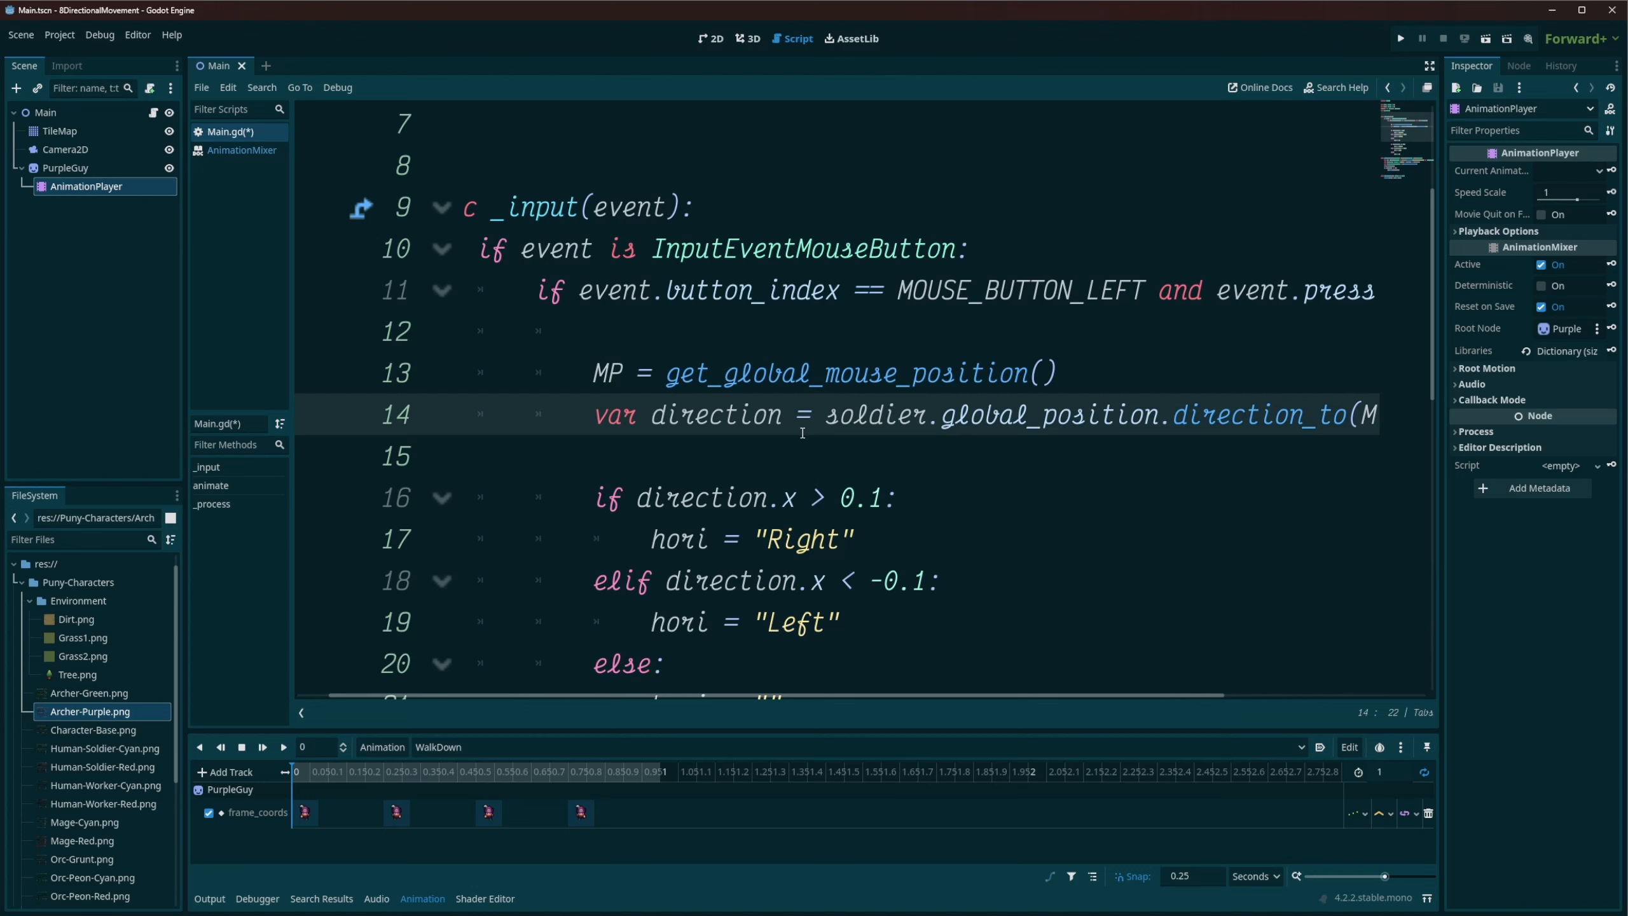
pyautogui.moveTo(692, 474)
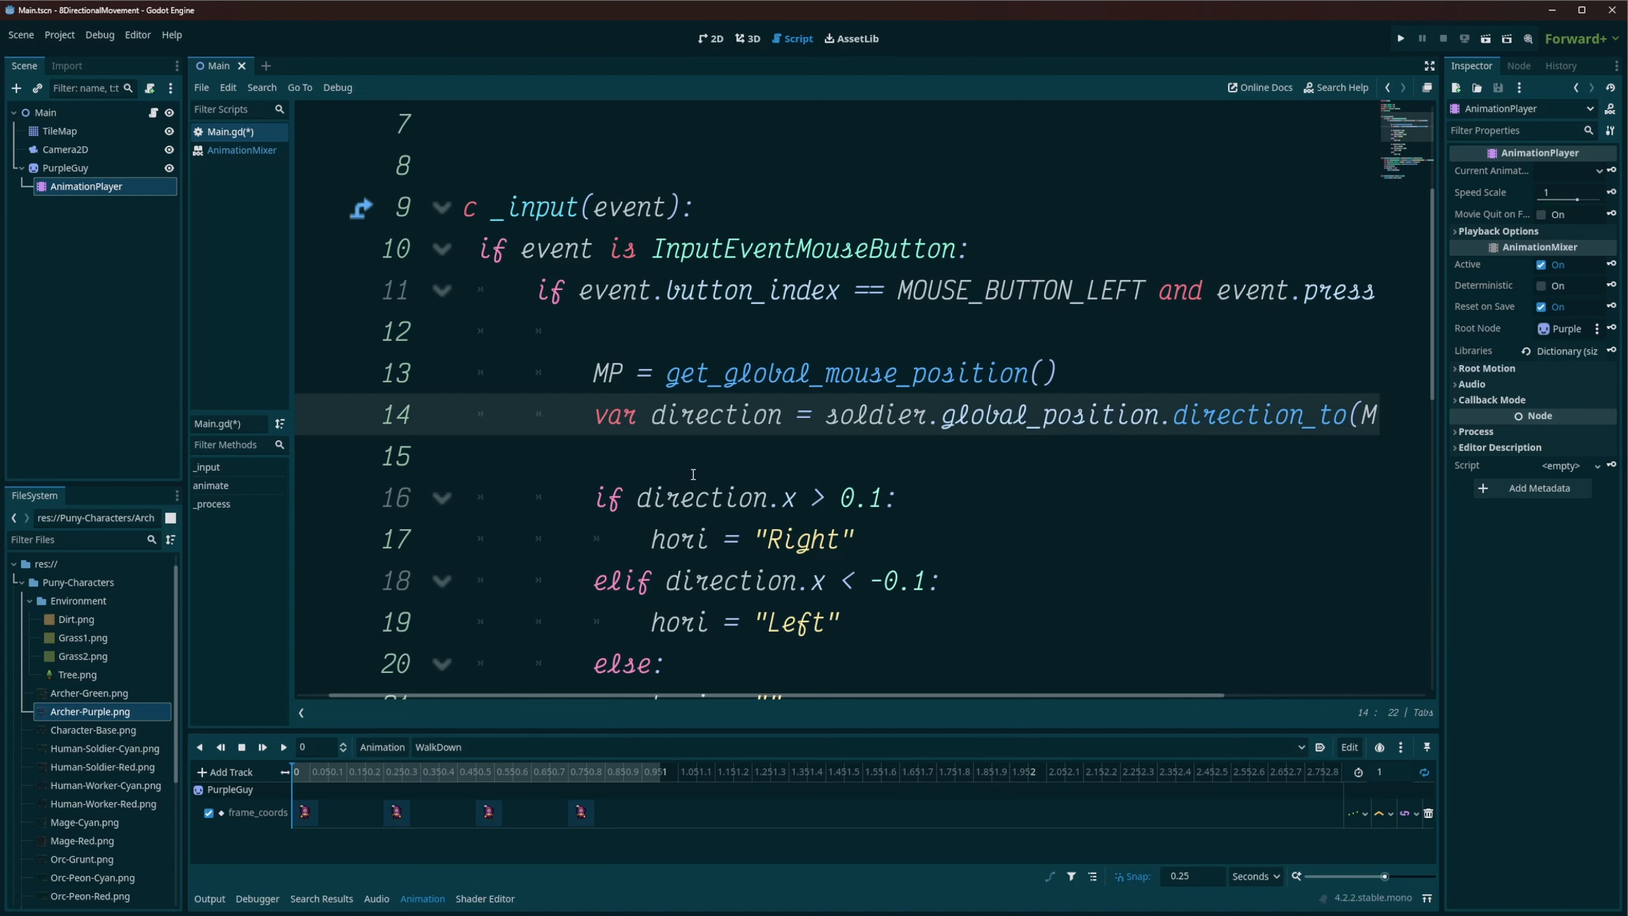
# Make the Down direction check strictly greater than 0.1, then review the threshold checks.
pyautogui.scroll(-3)
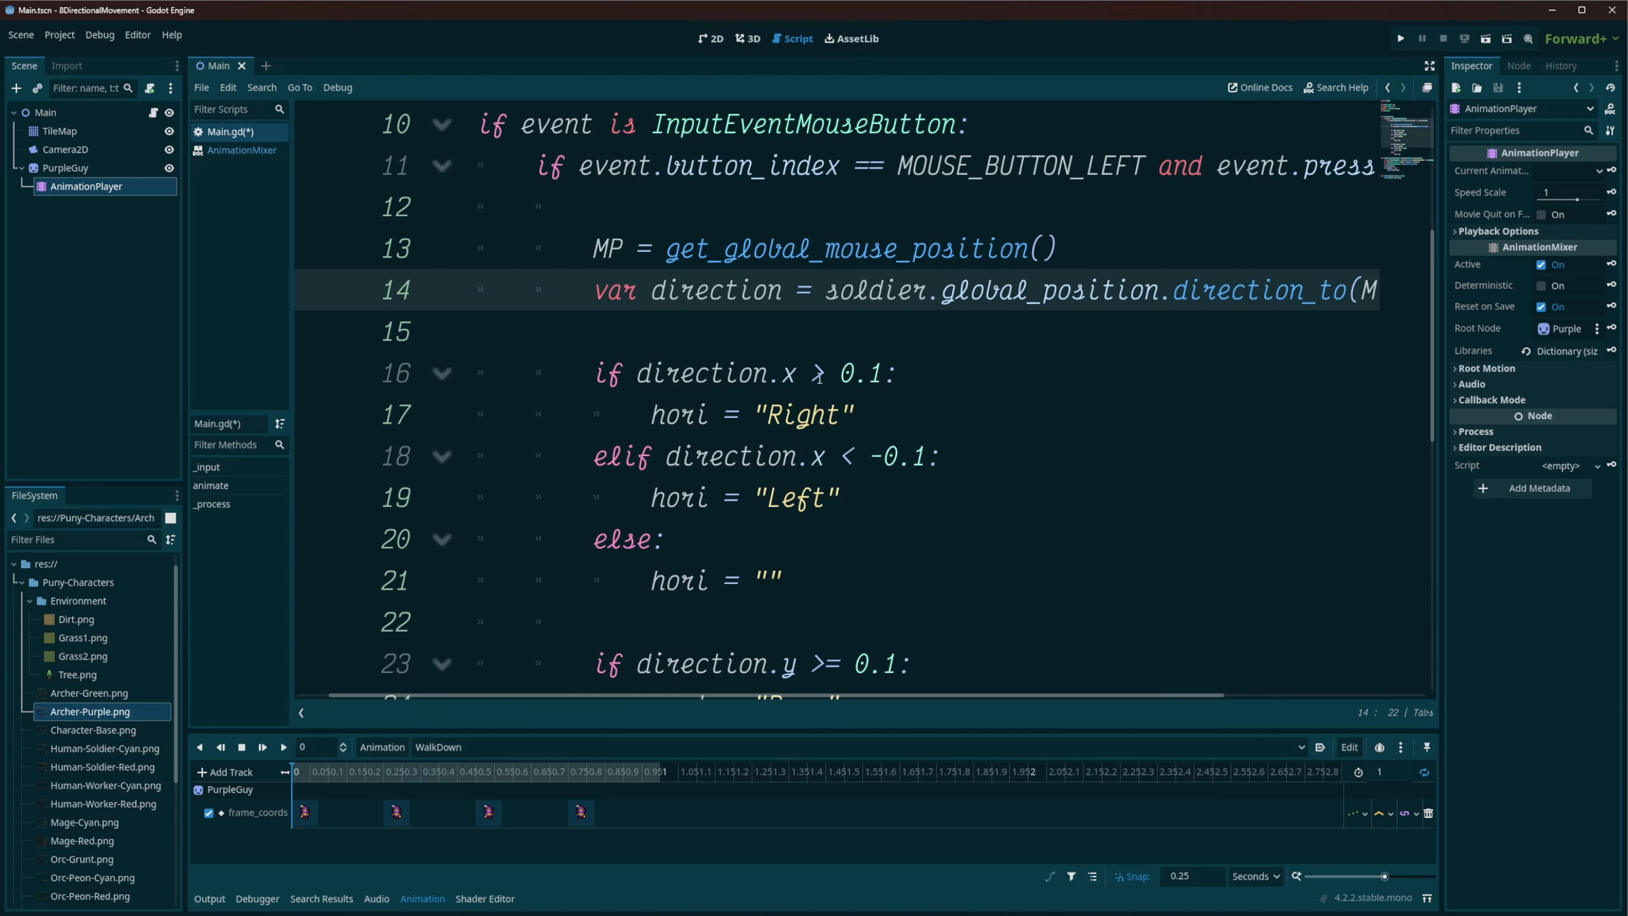
pyautogui.click(839, 373)
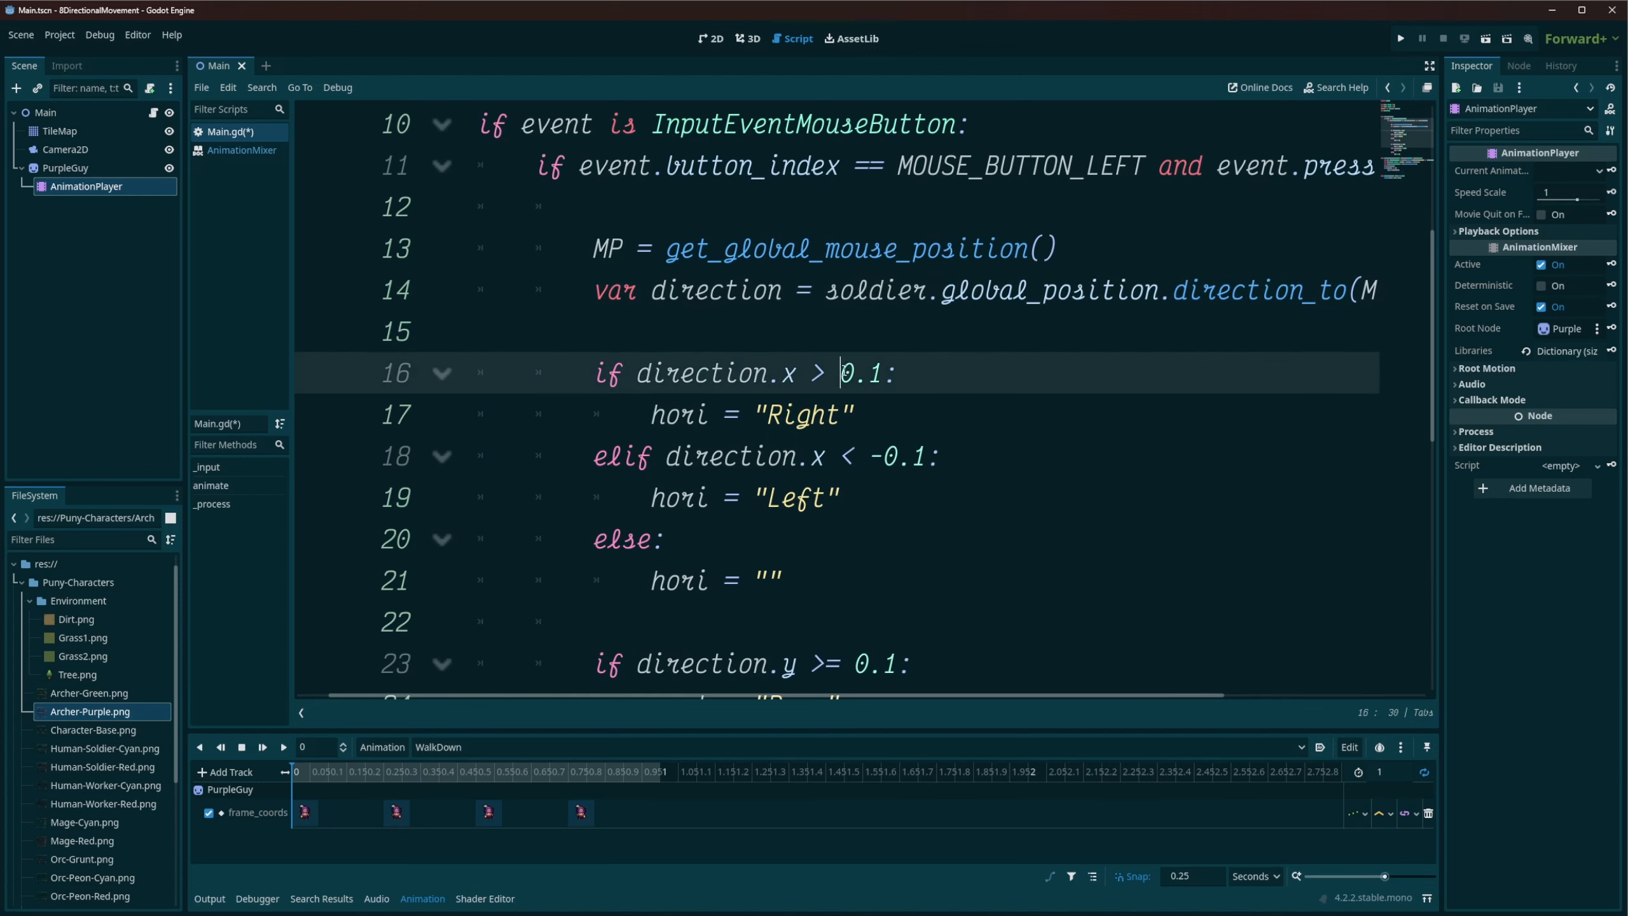
pyautogui.doubleClick(861, 371)
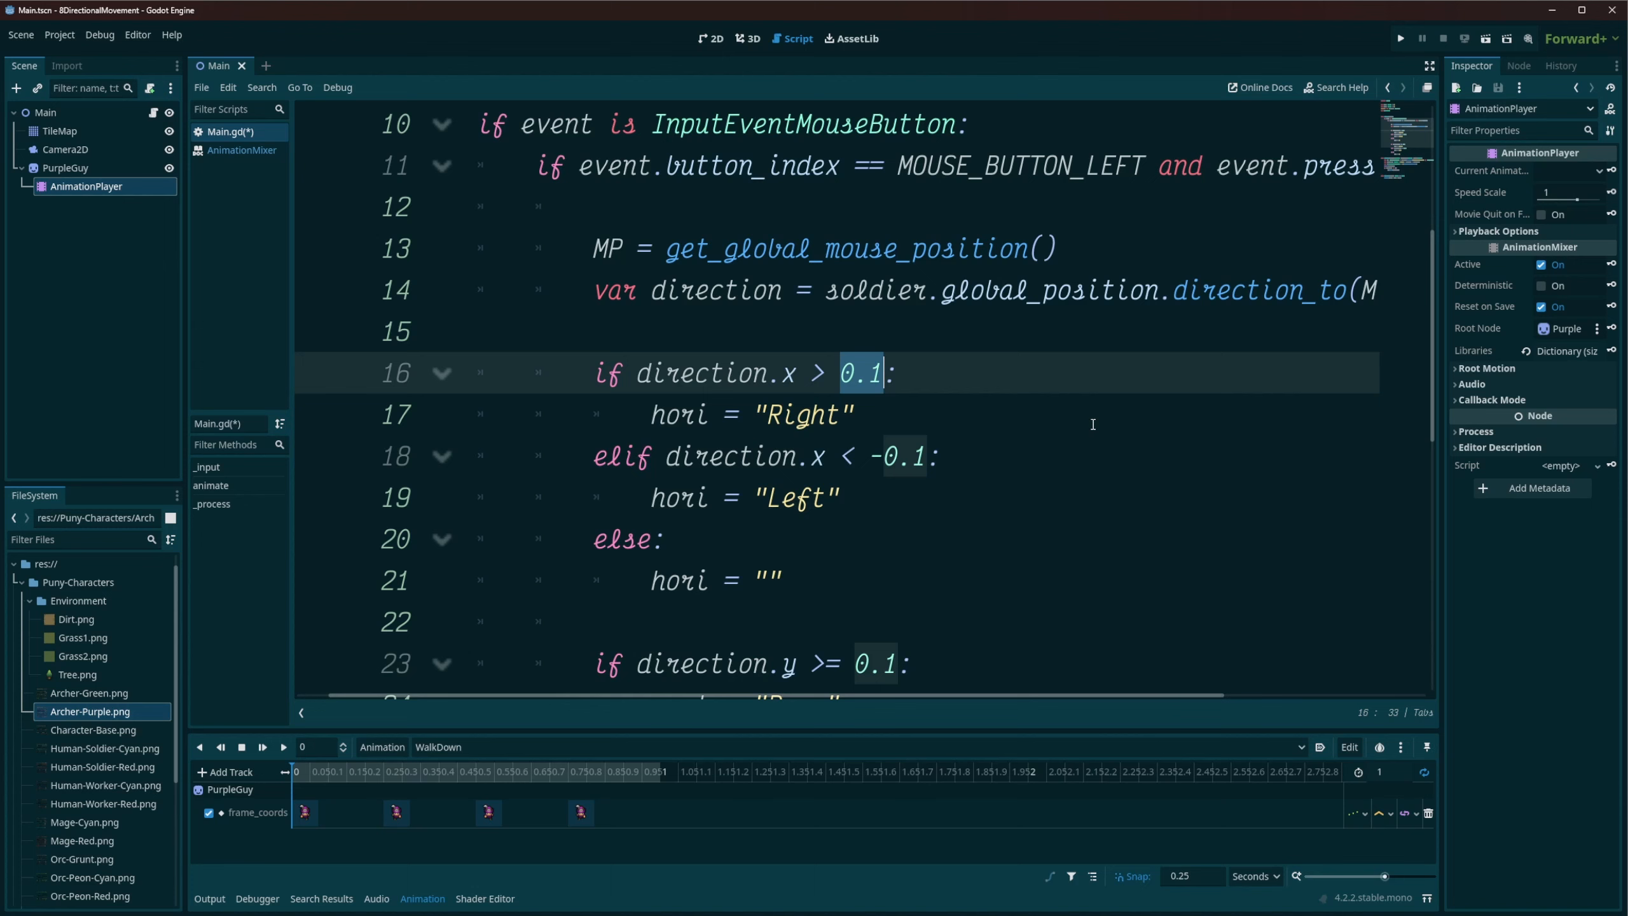
pyautogui.moveTo(991, 409)
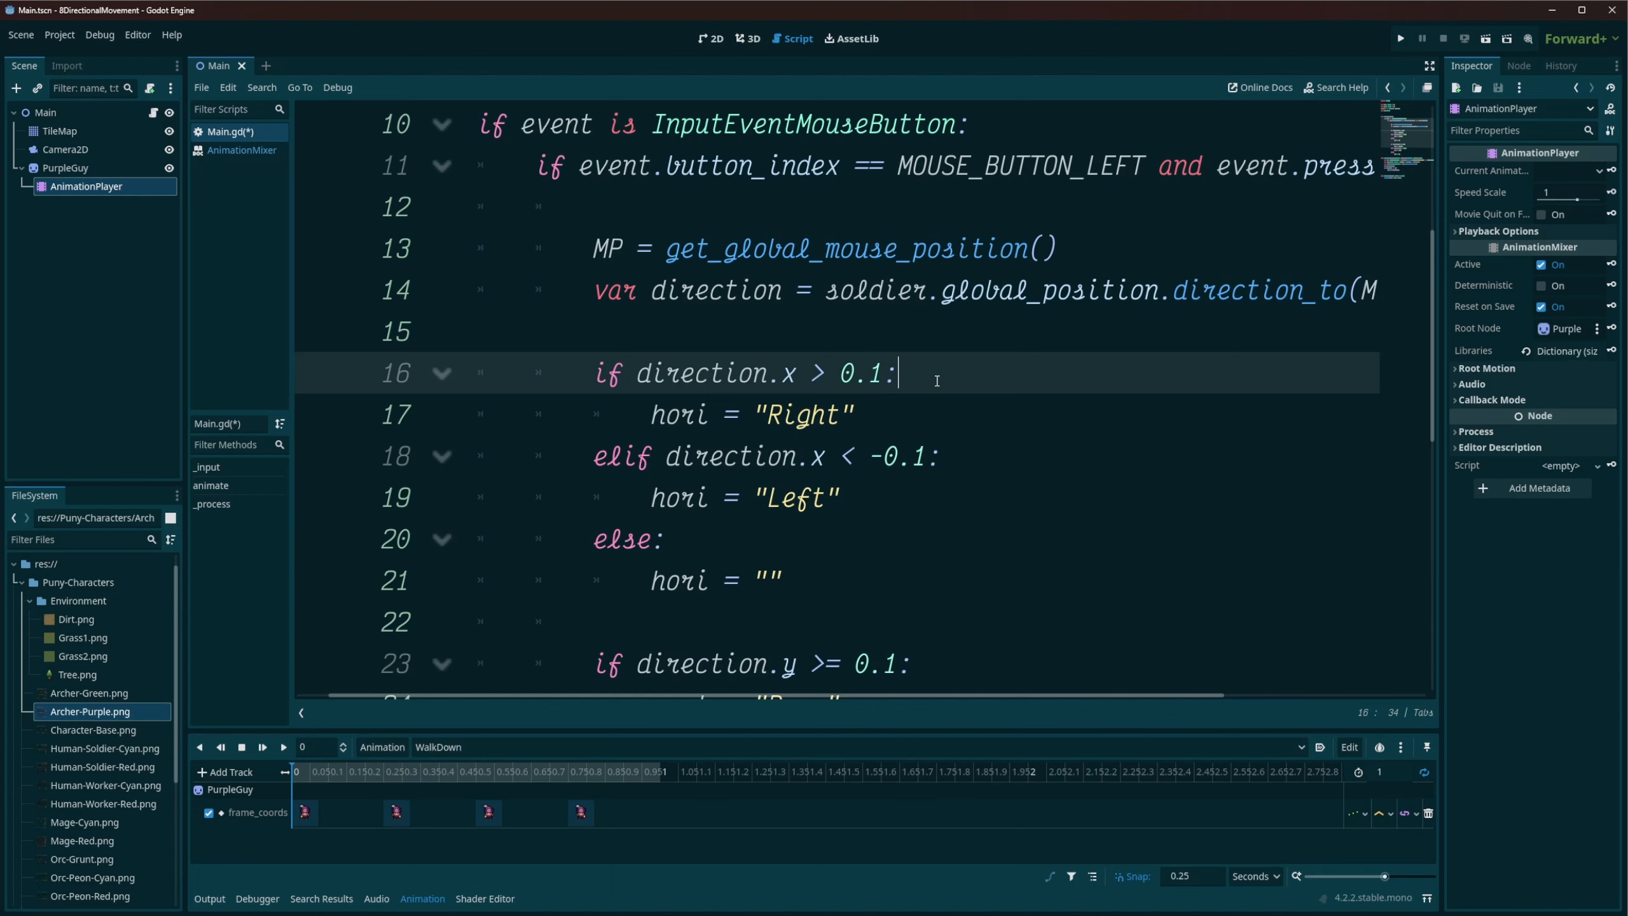
pyautogui.press('Backspace')
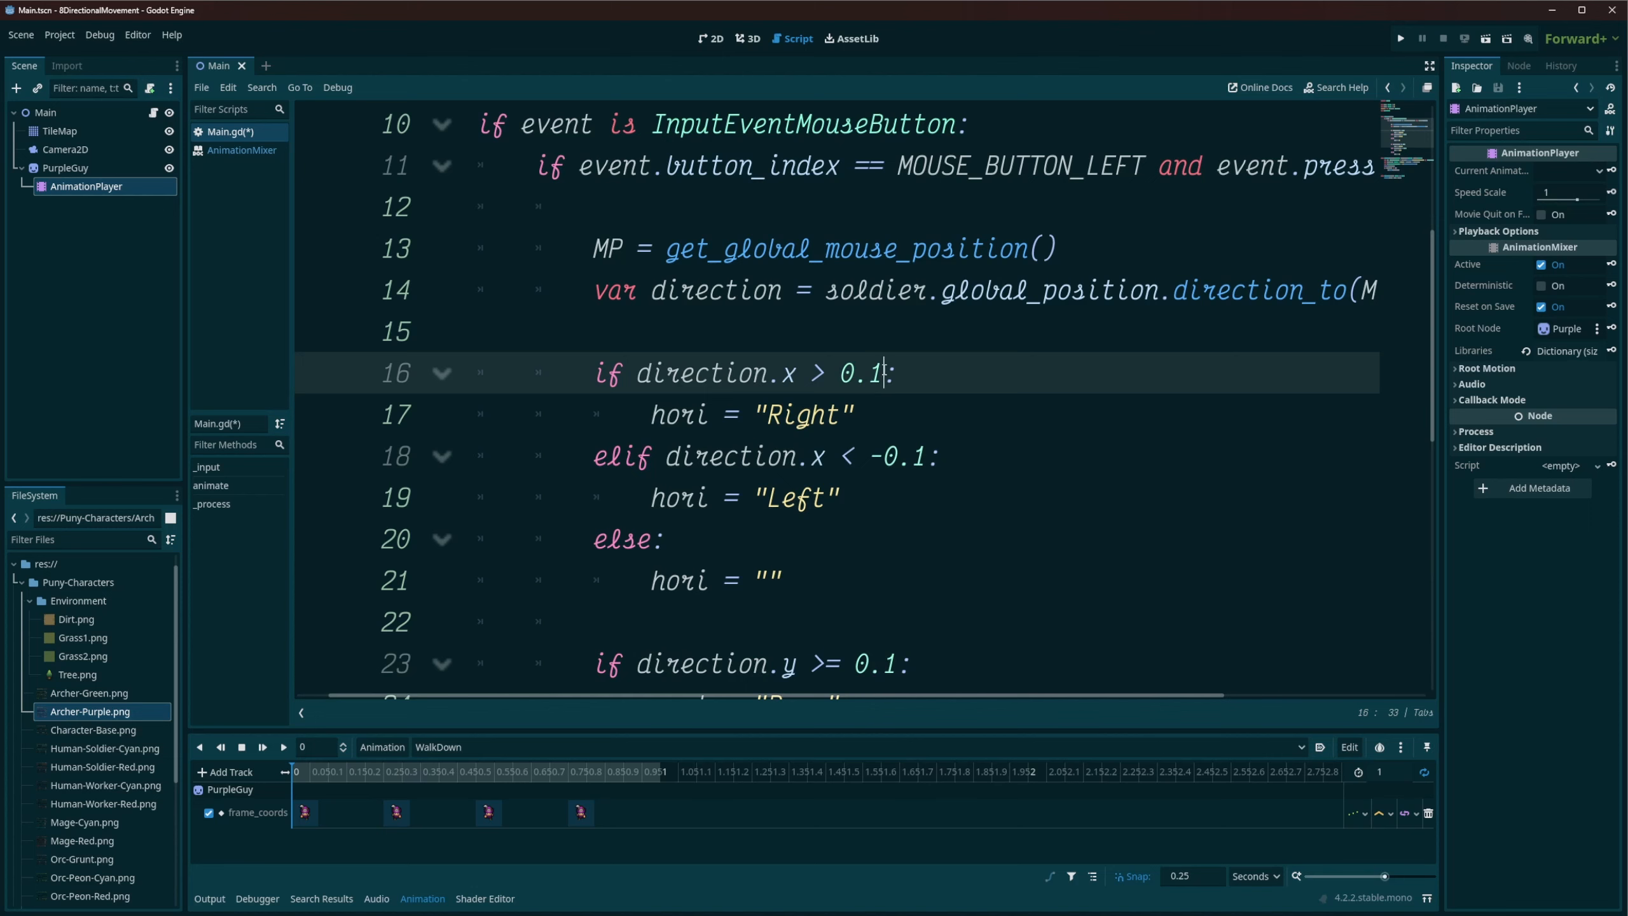
pyautogui.moveTo(988, 389)
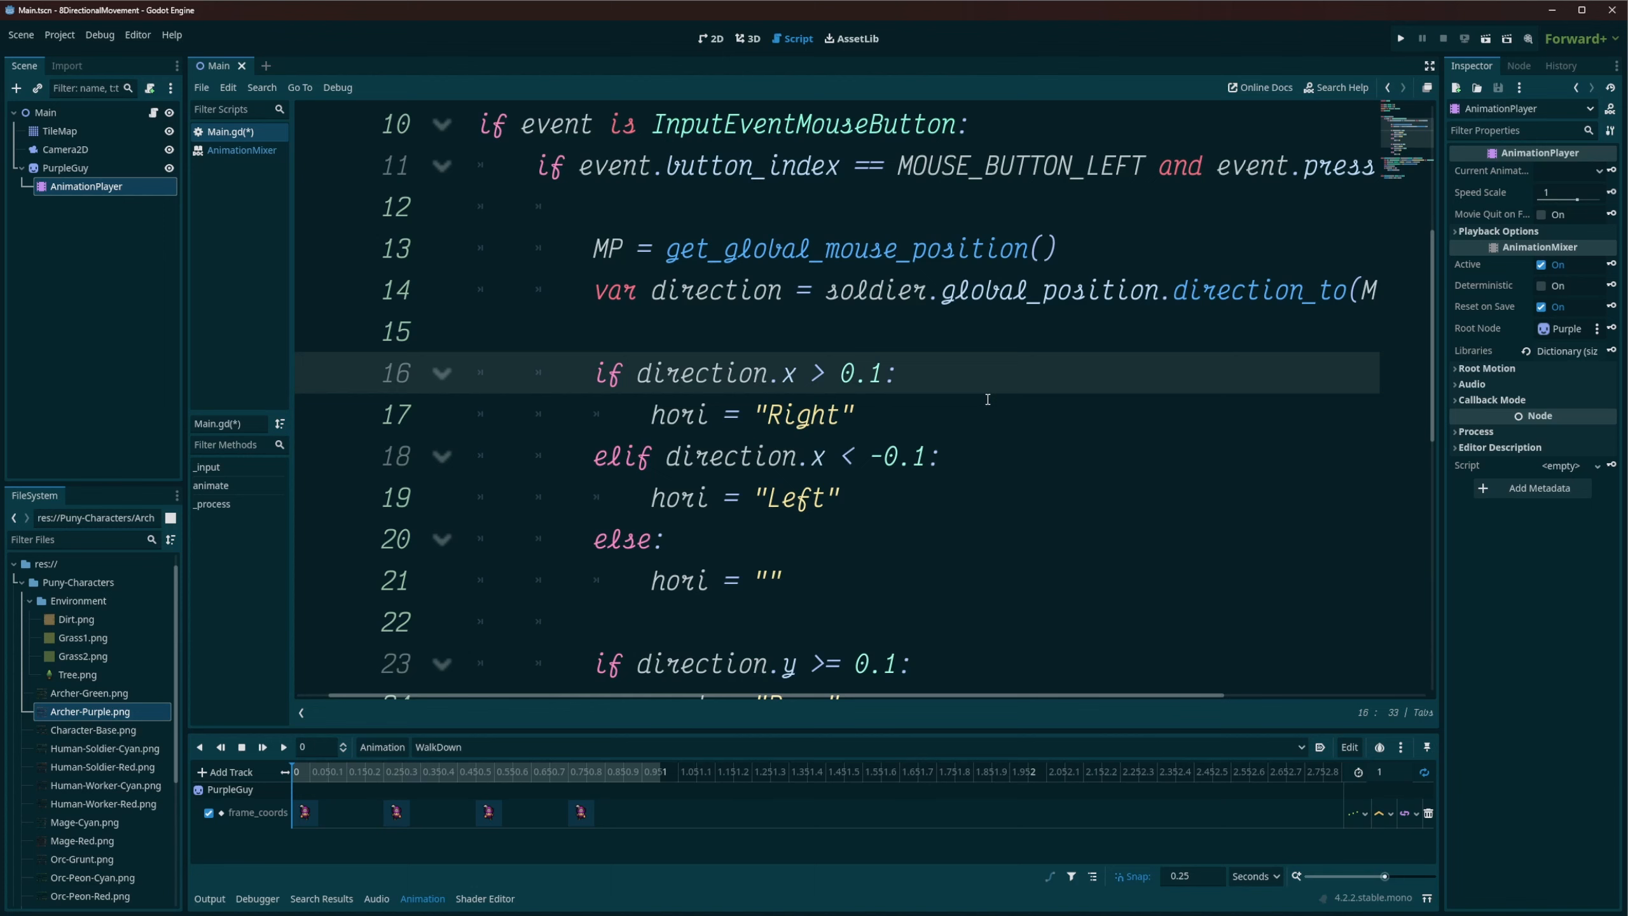
pyautogui.moveTo(957, 421)
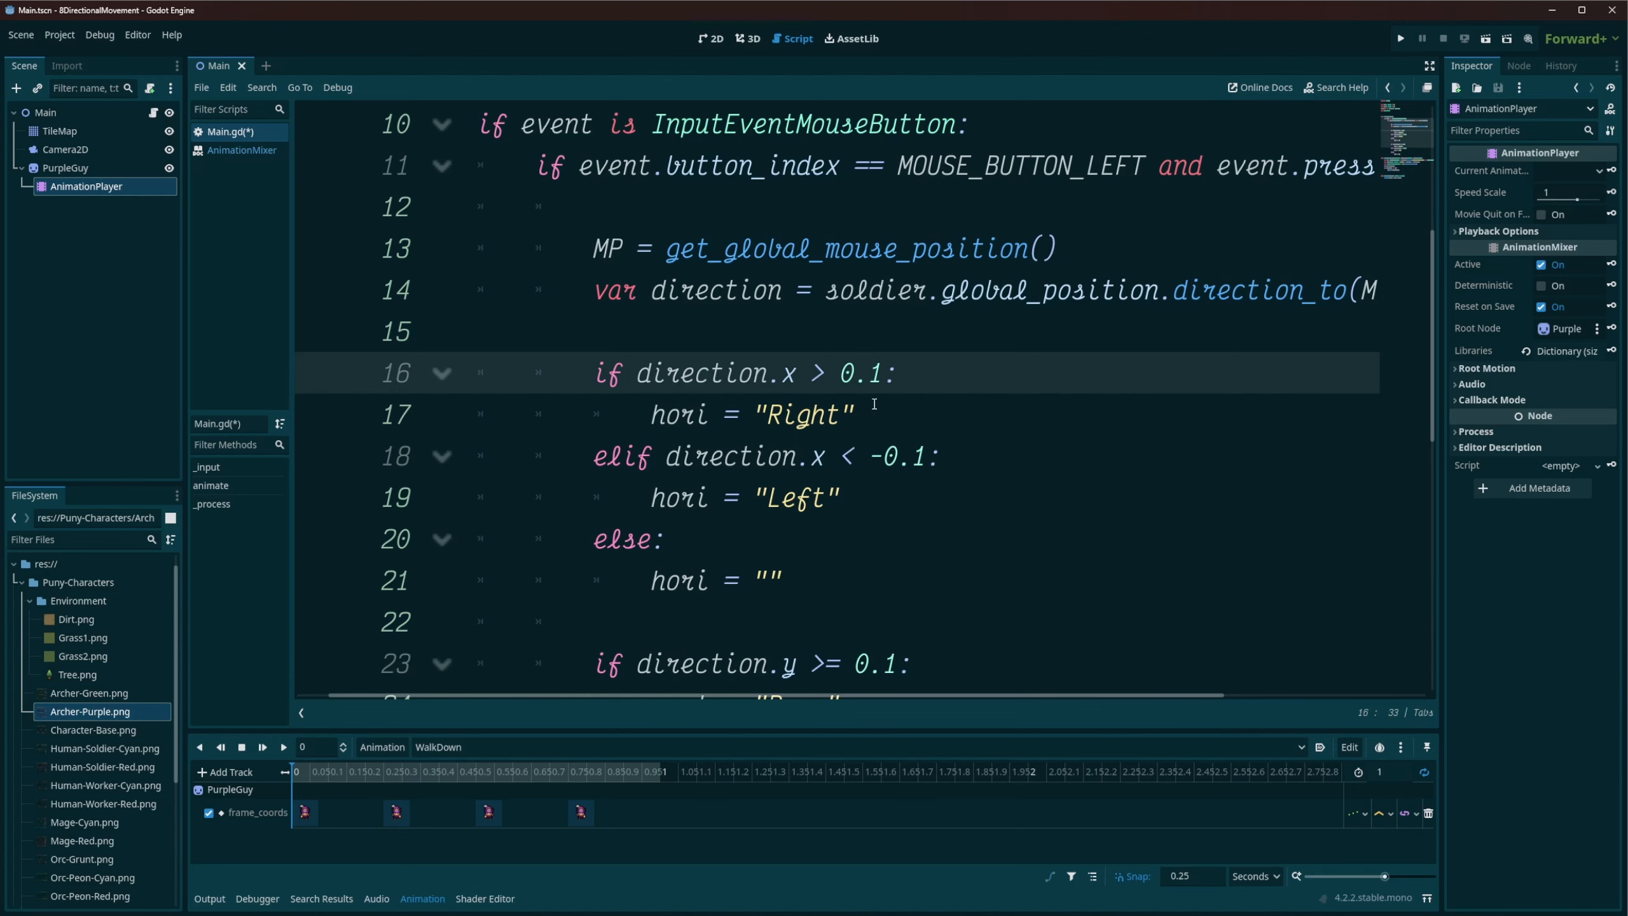
pyautogui.moveTo(865, 454)
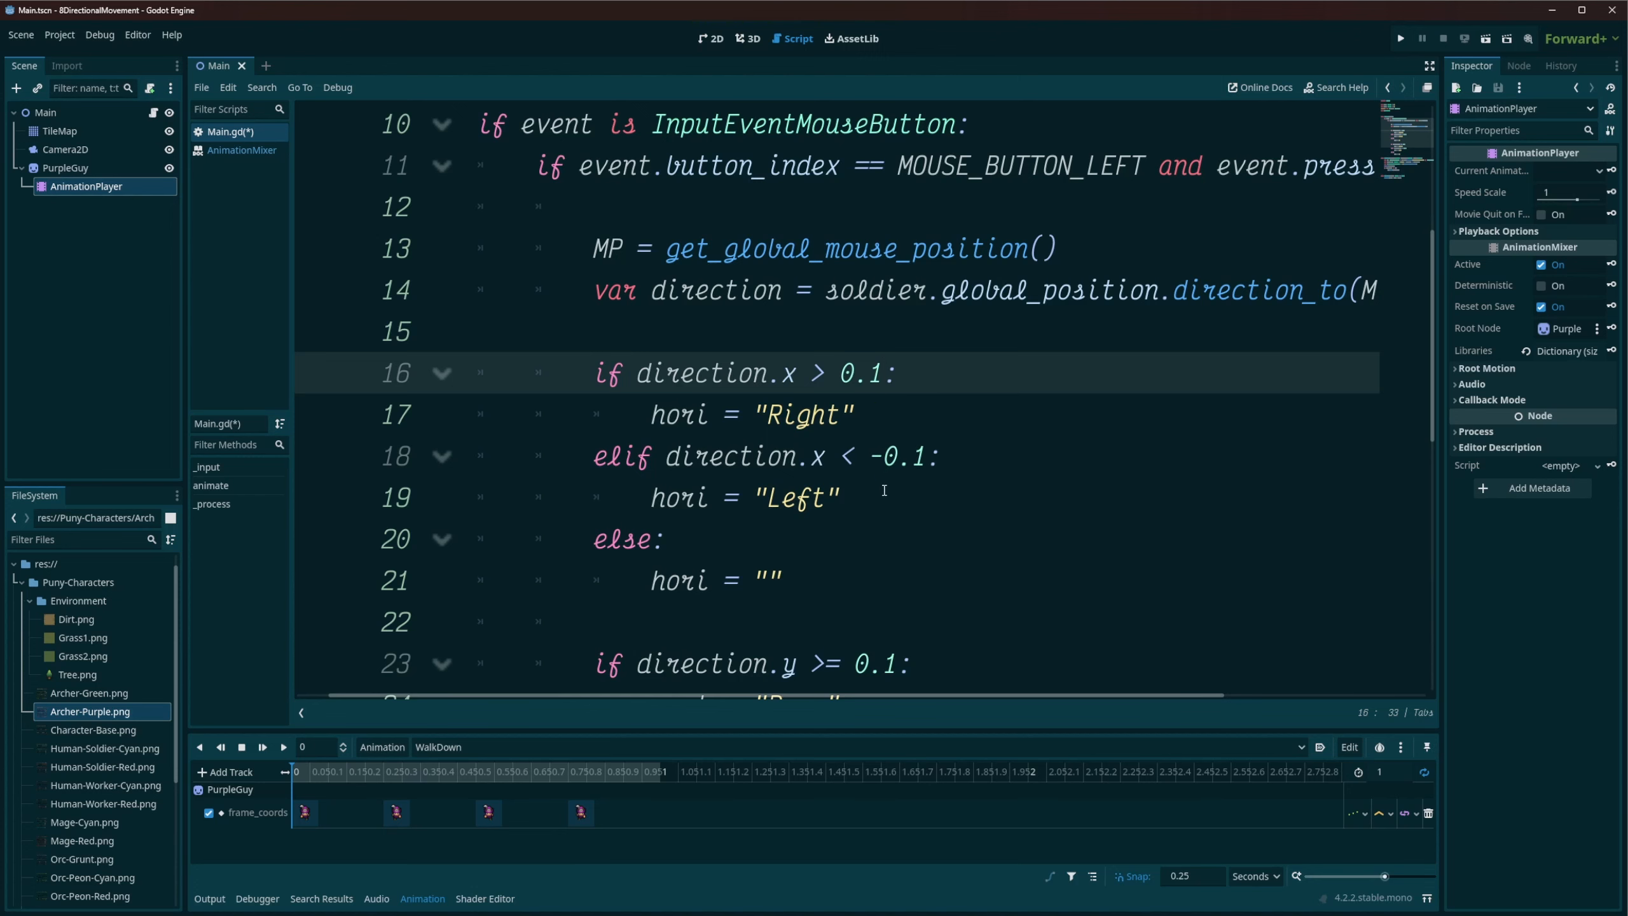
pyautogui.scroll(-3)
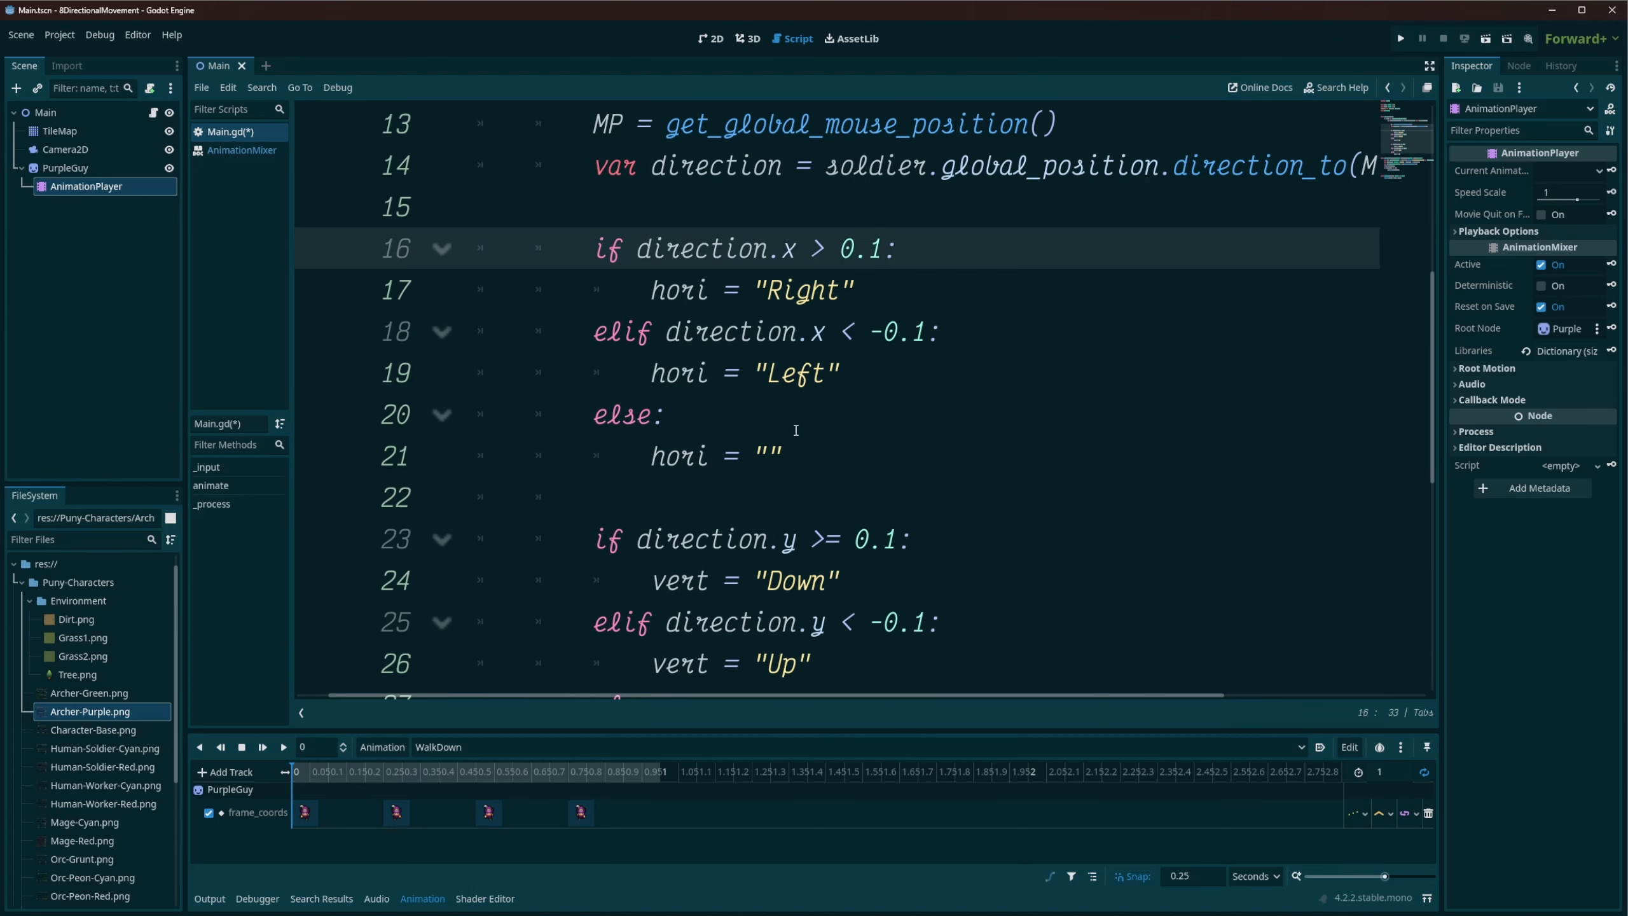
pyautogui.scroll(-3)
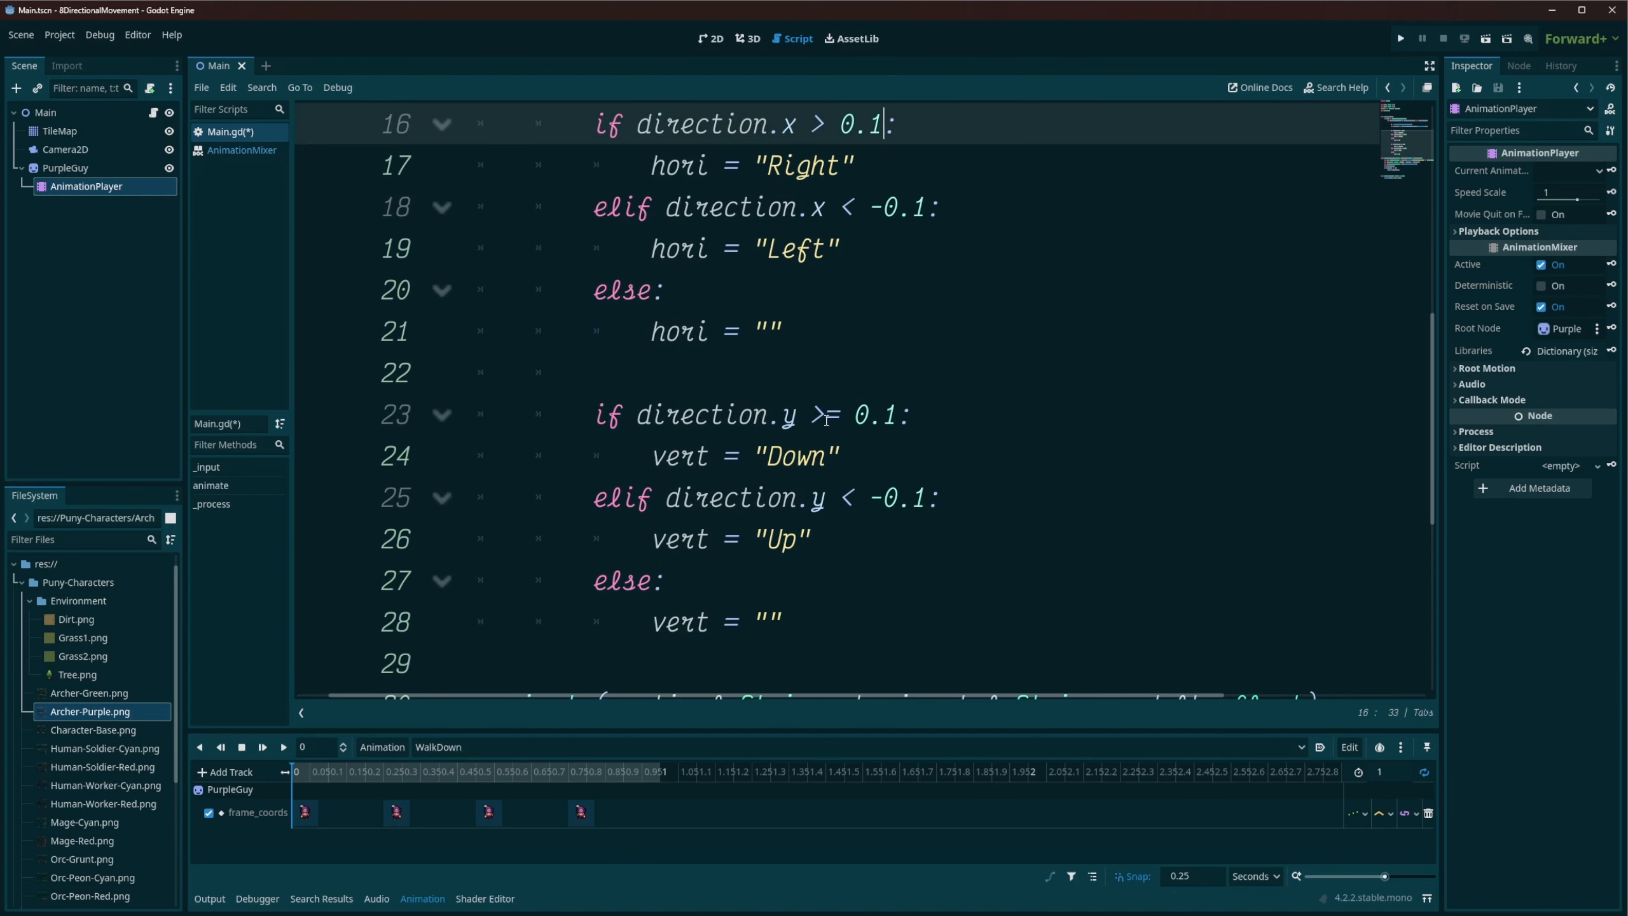
pyautogui.moveTo(1027, 447)
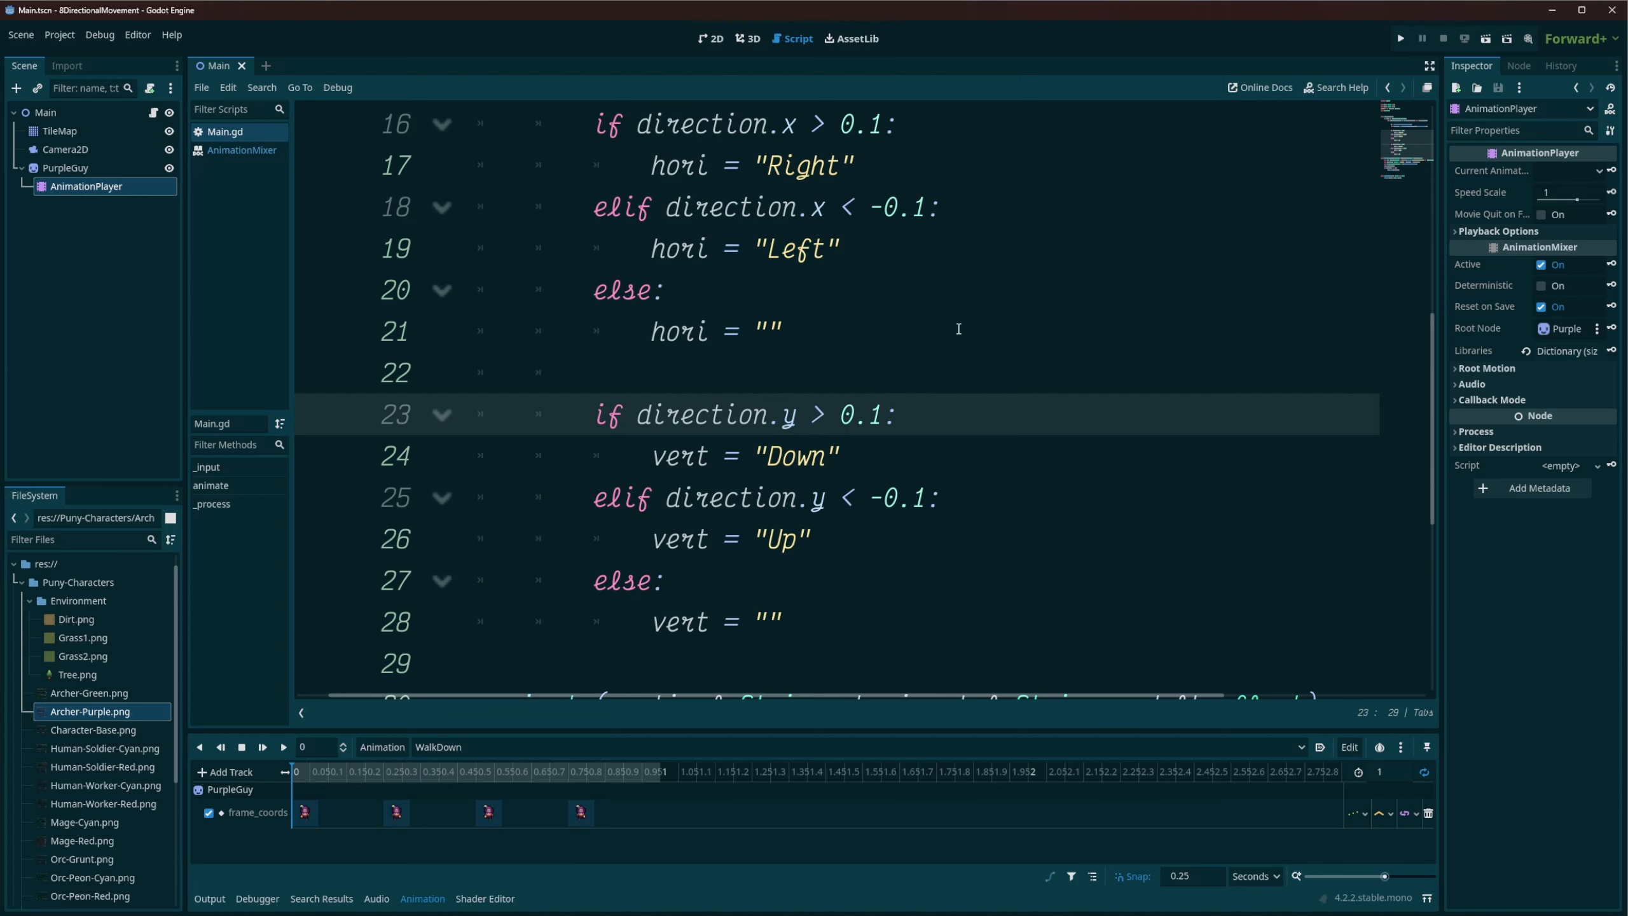
# Point out the delta parameter usage in the _process function.
pyautogui.scroll(-3)
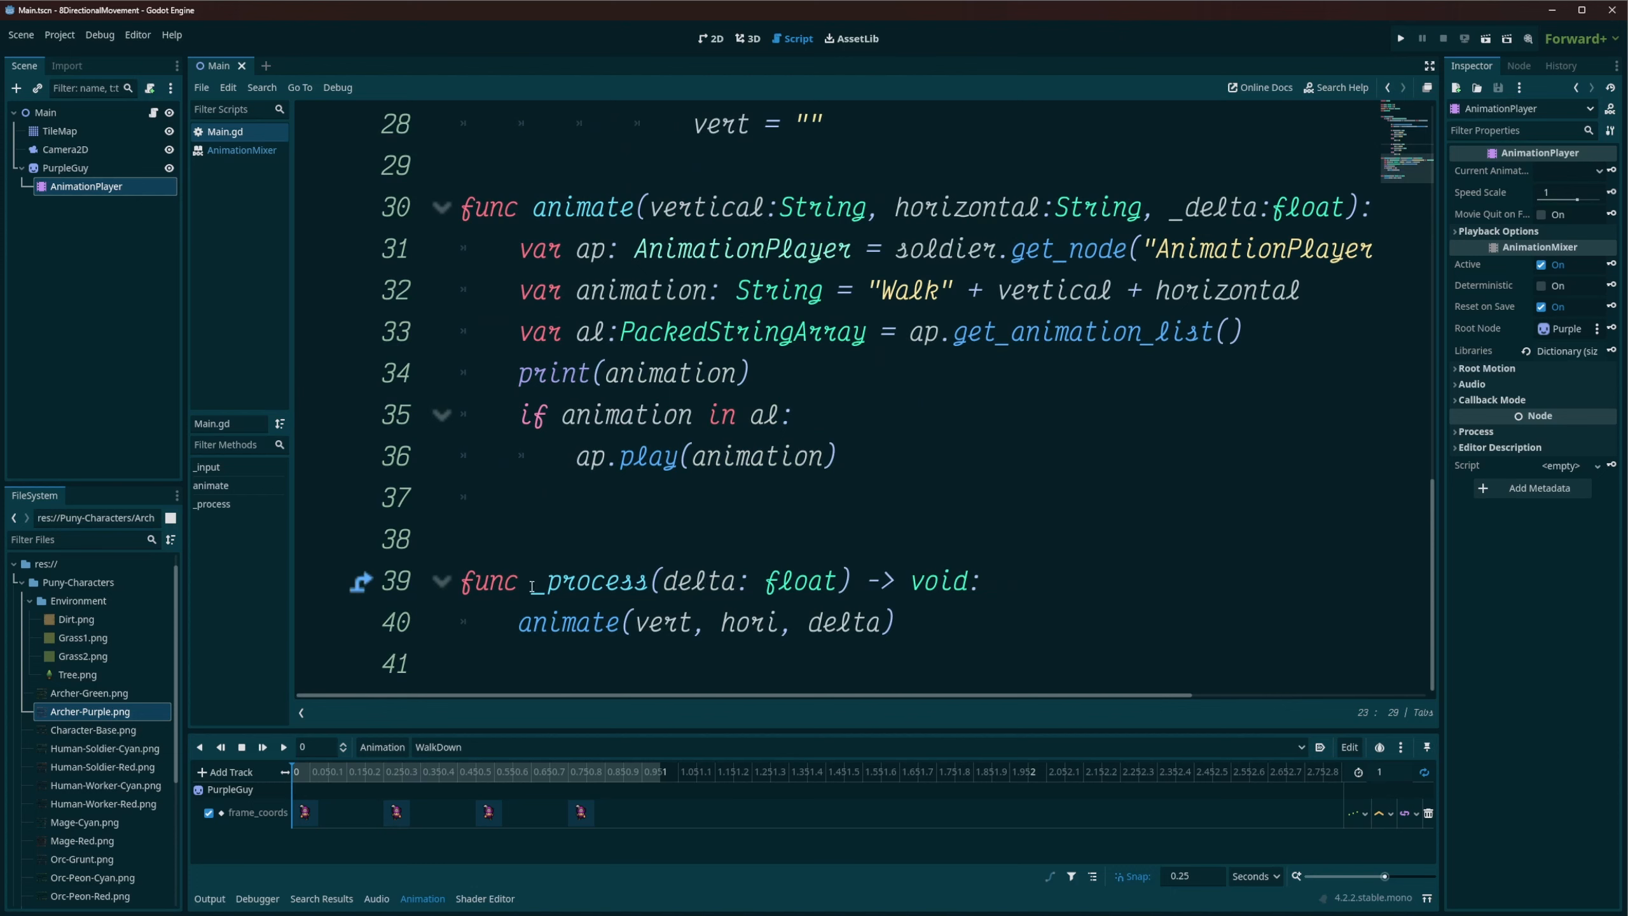
pyautogui.click(531, 581)
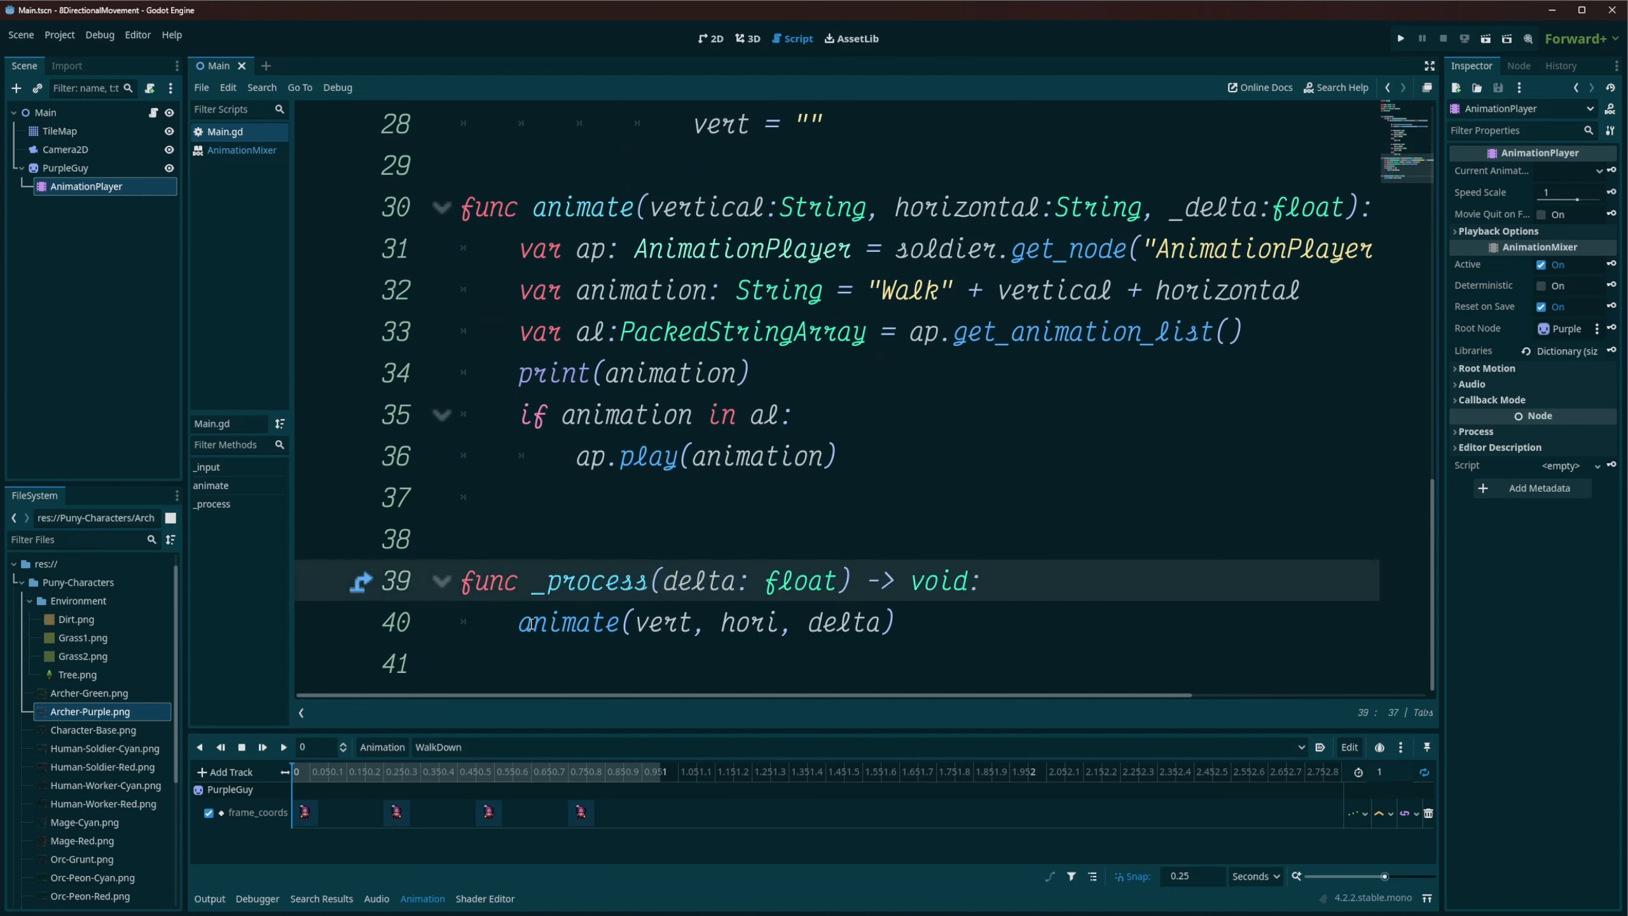
pyautogui.doubleClick(568, 622)
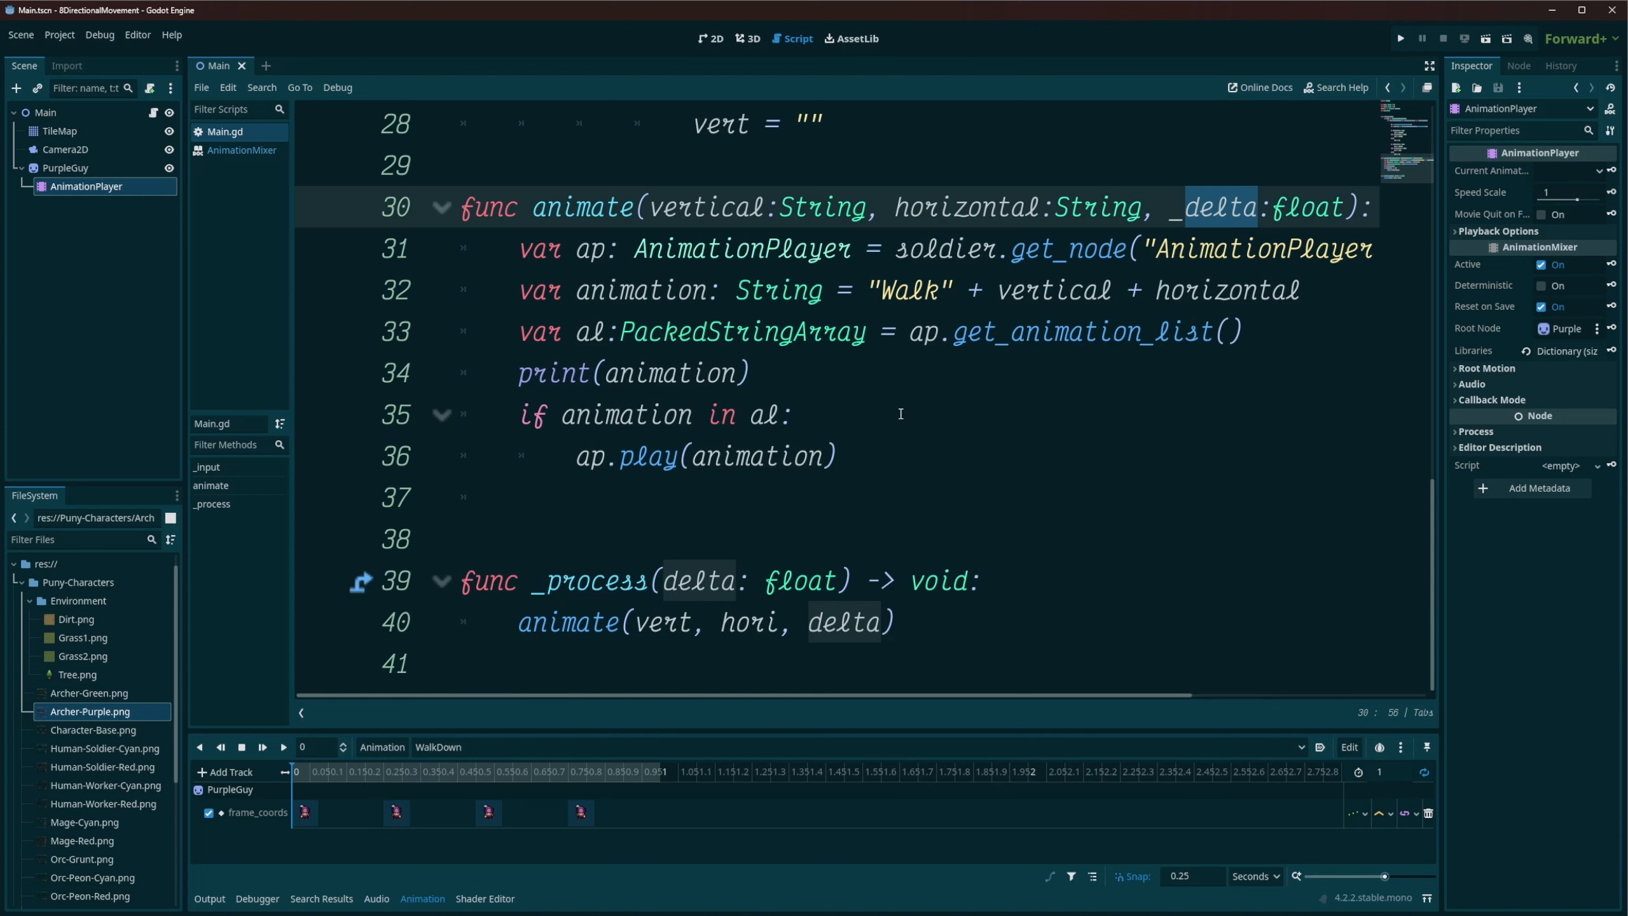
# Have animate() get the AnimationPlayer, build 'Walk' + vertical + horizontal, and play it.
pyautogui.click(838, 456)
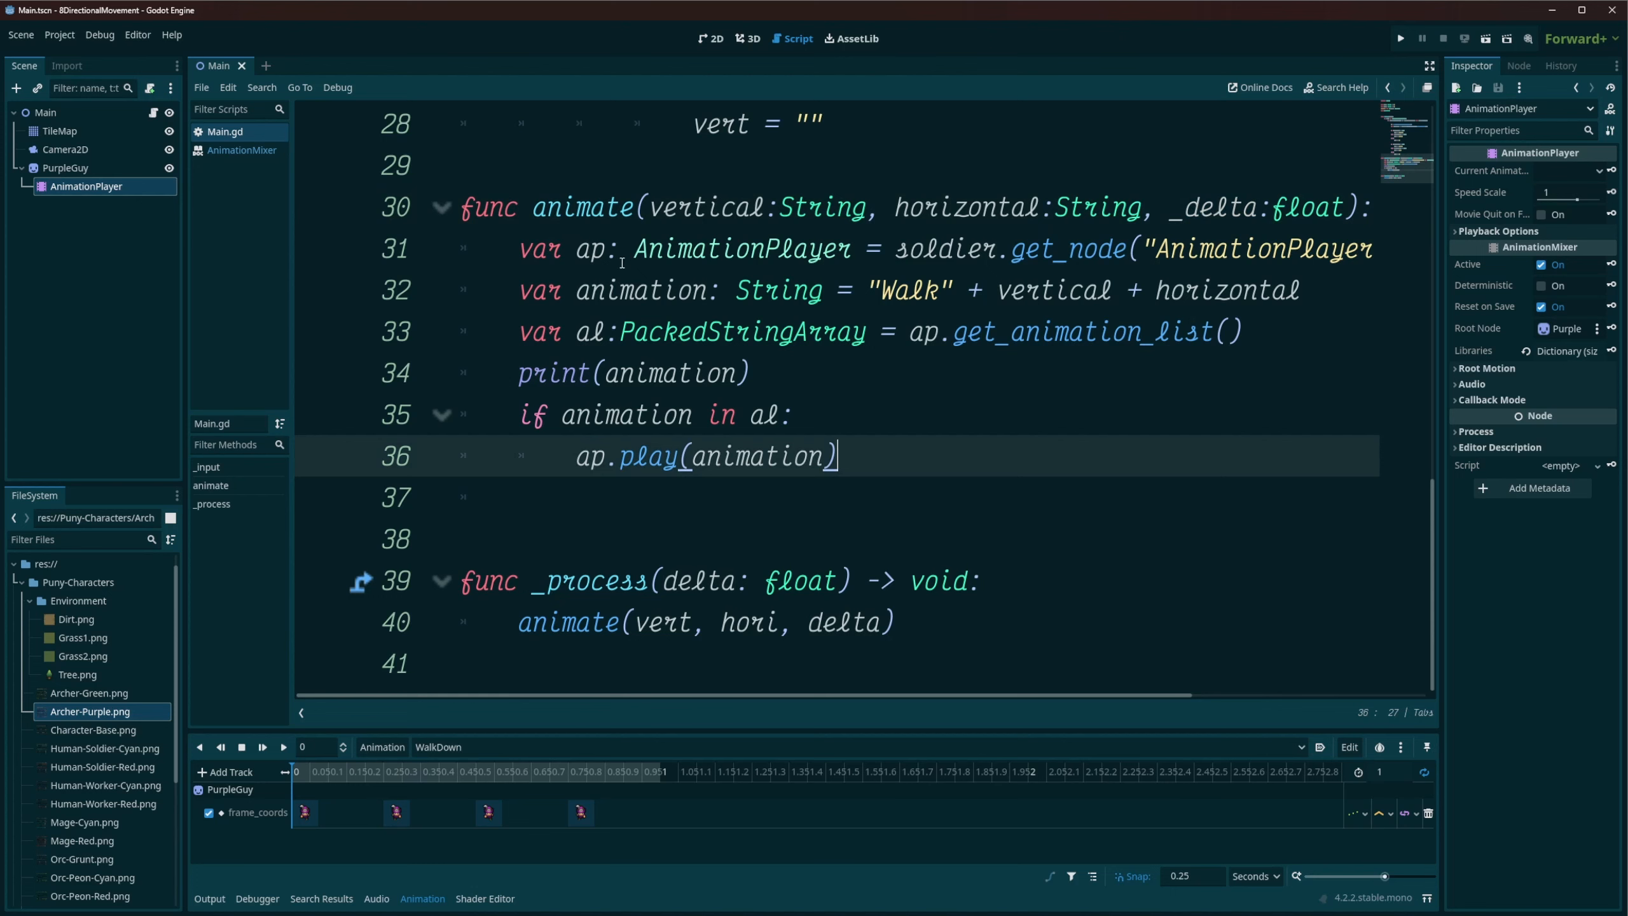
pyautogui.doubleClick(741, 248)
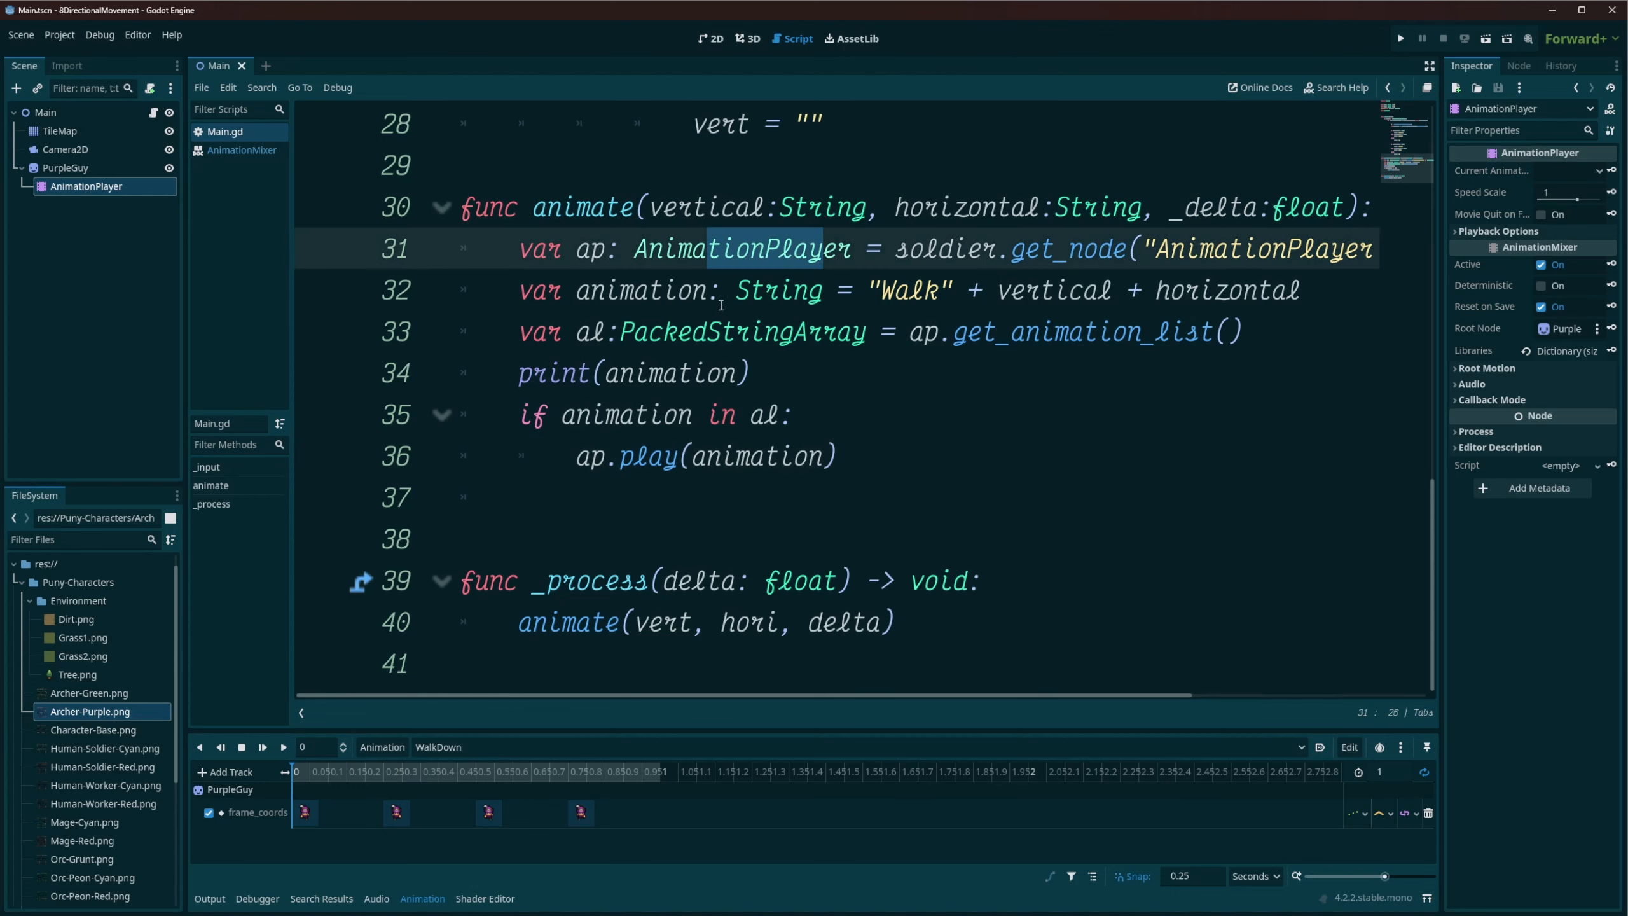
pyautogui.click(634, 290)
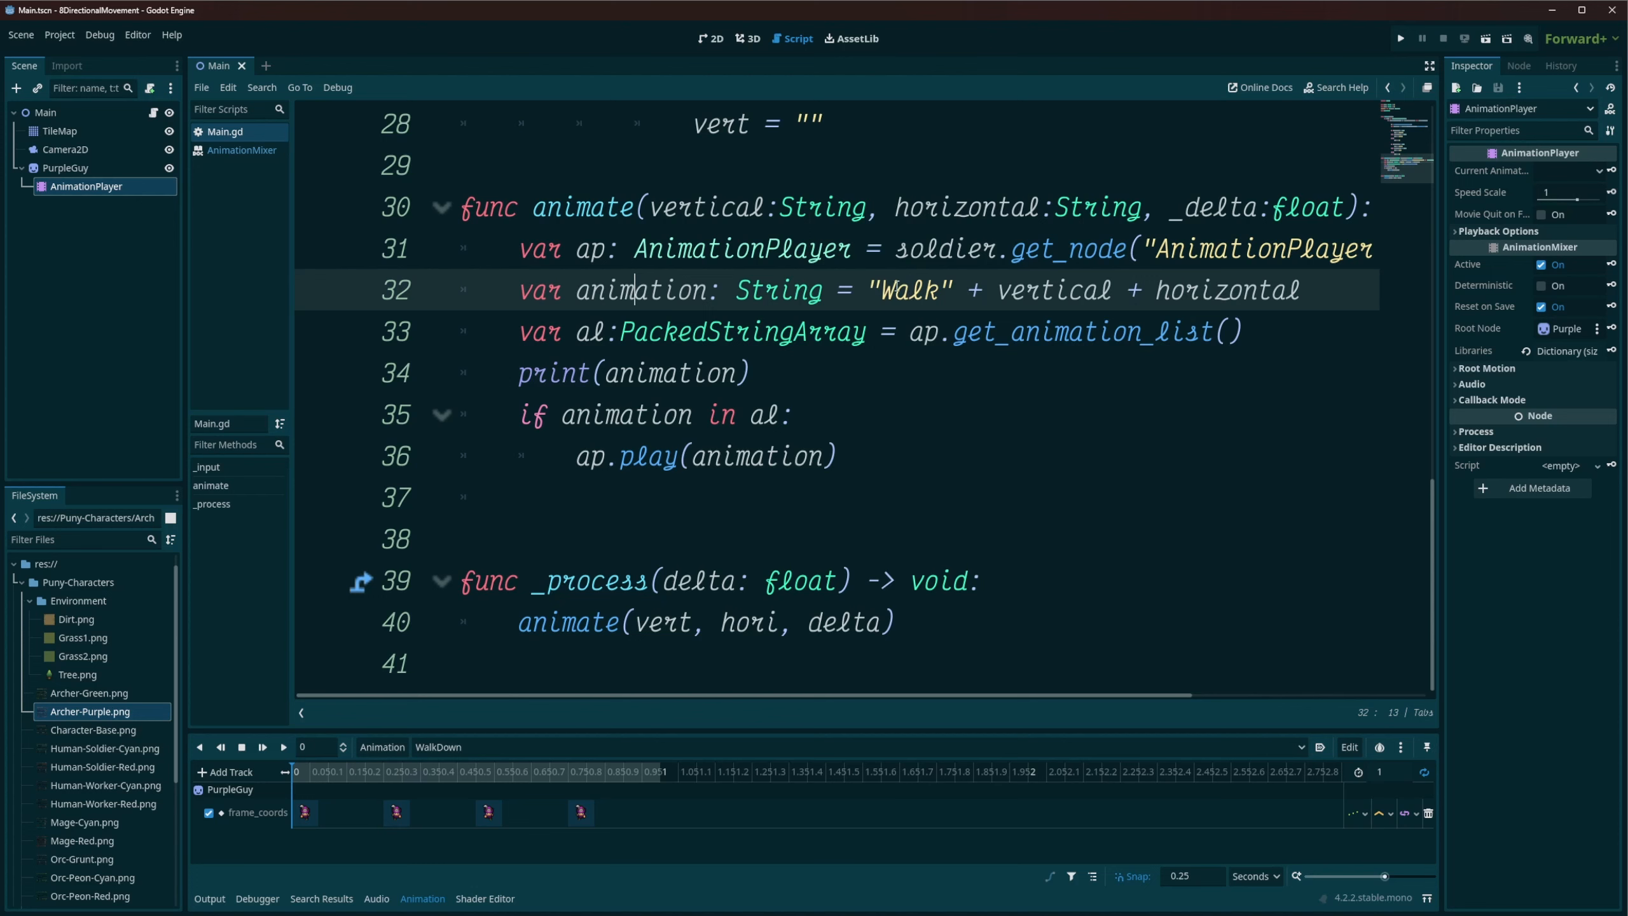
pyautogui.doubleClick(1055, 290)
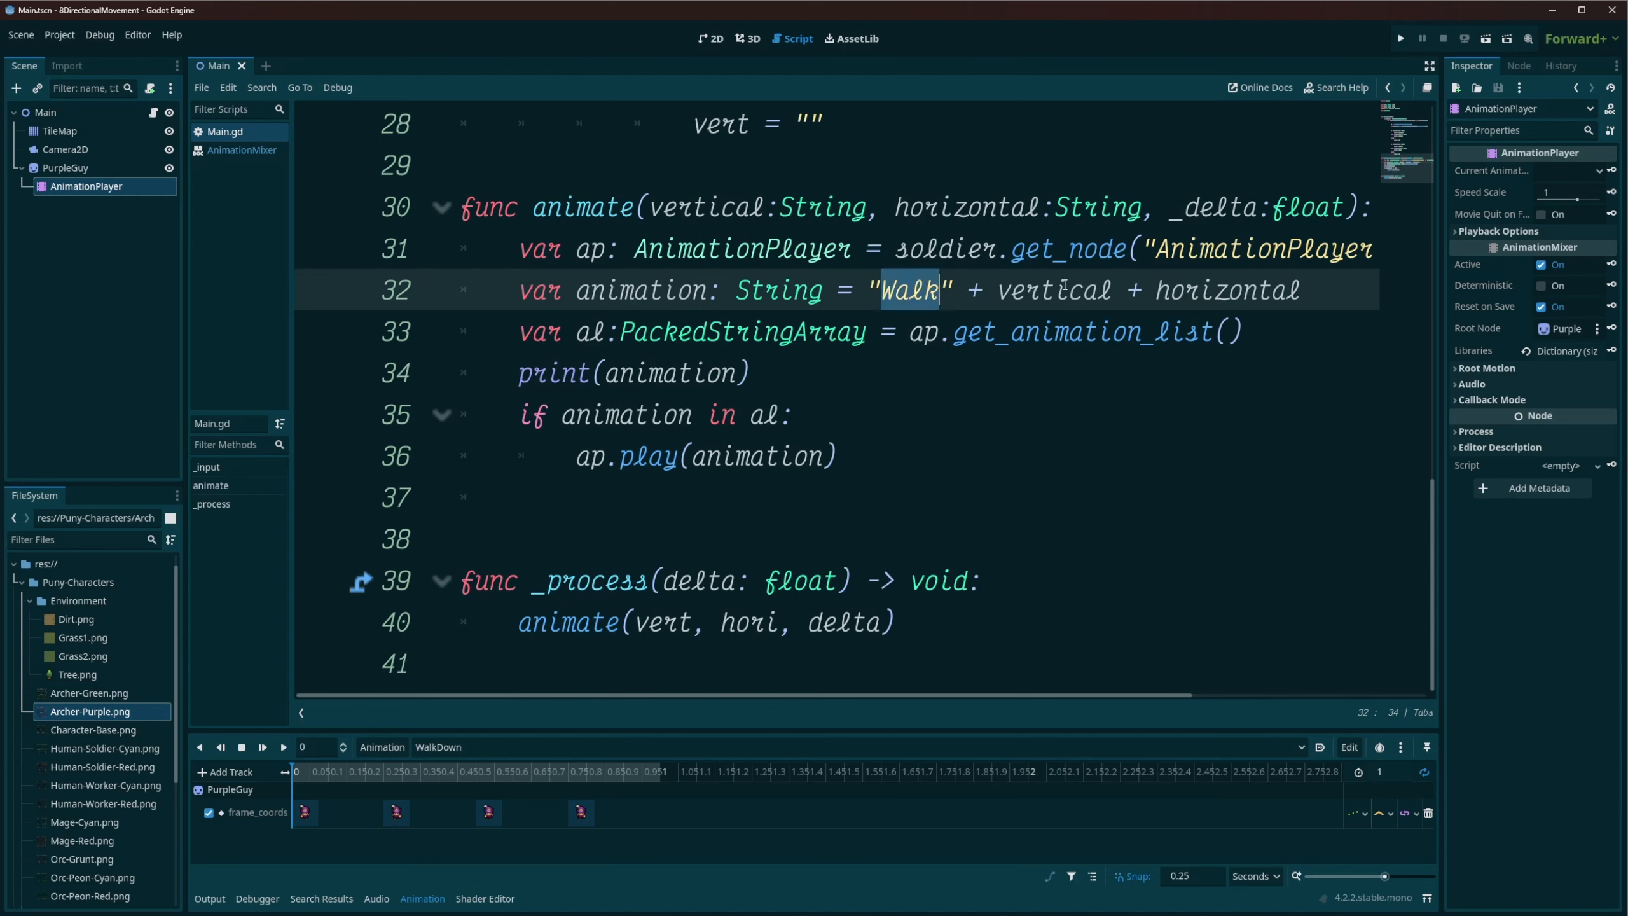
pyautogui.doubleClick(1225, 290)
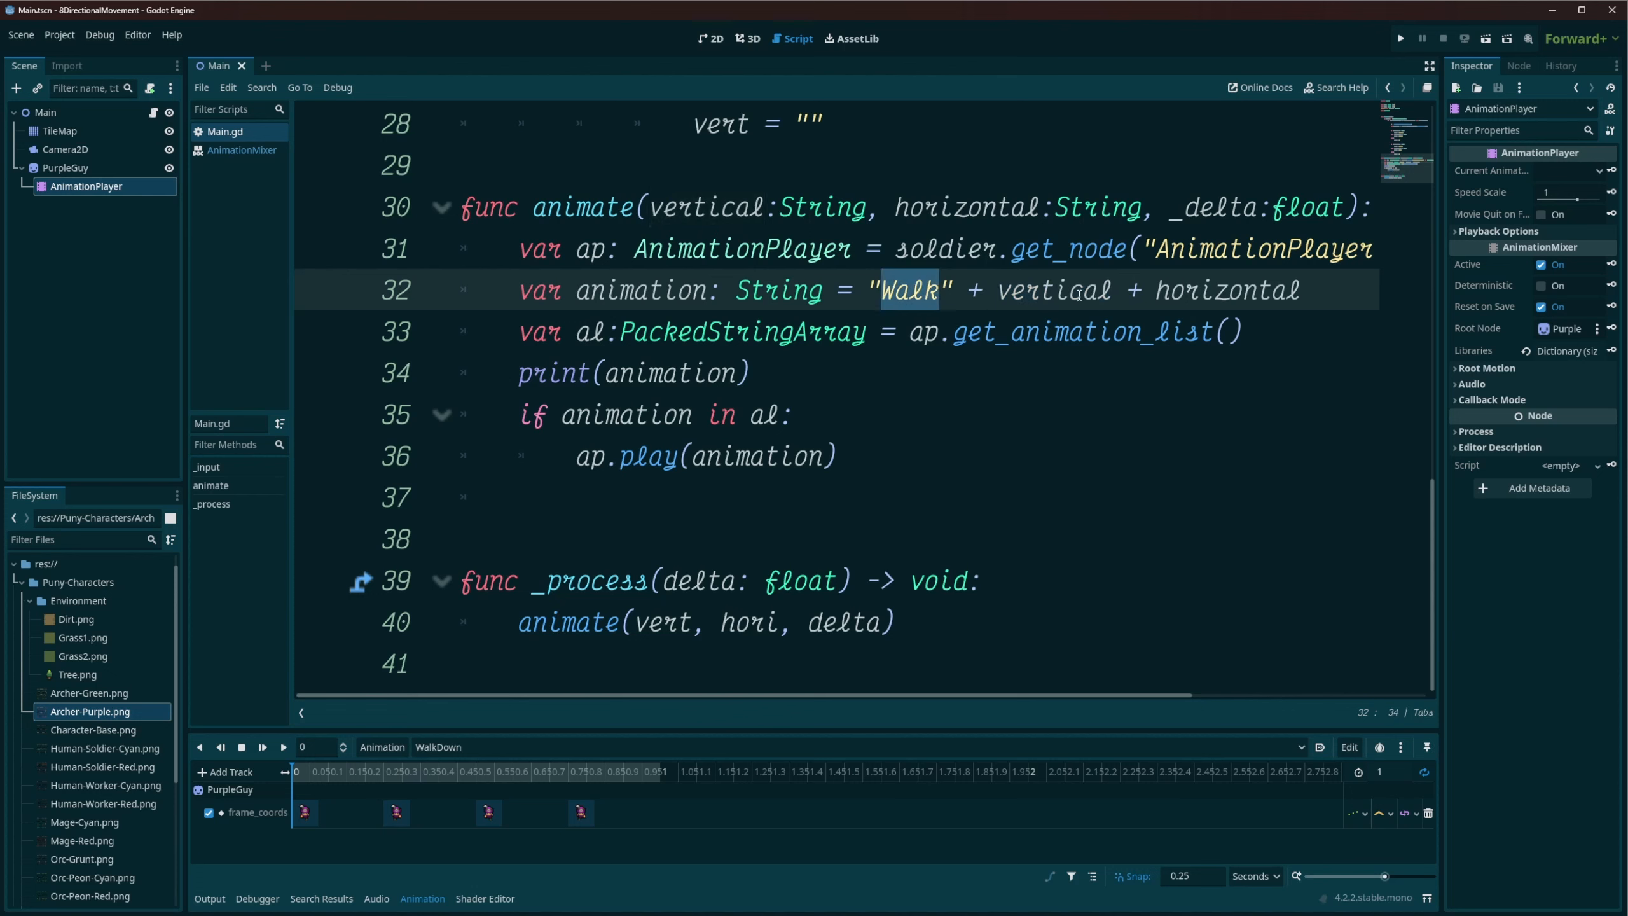
pyautogui.click(917, 290)
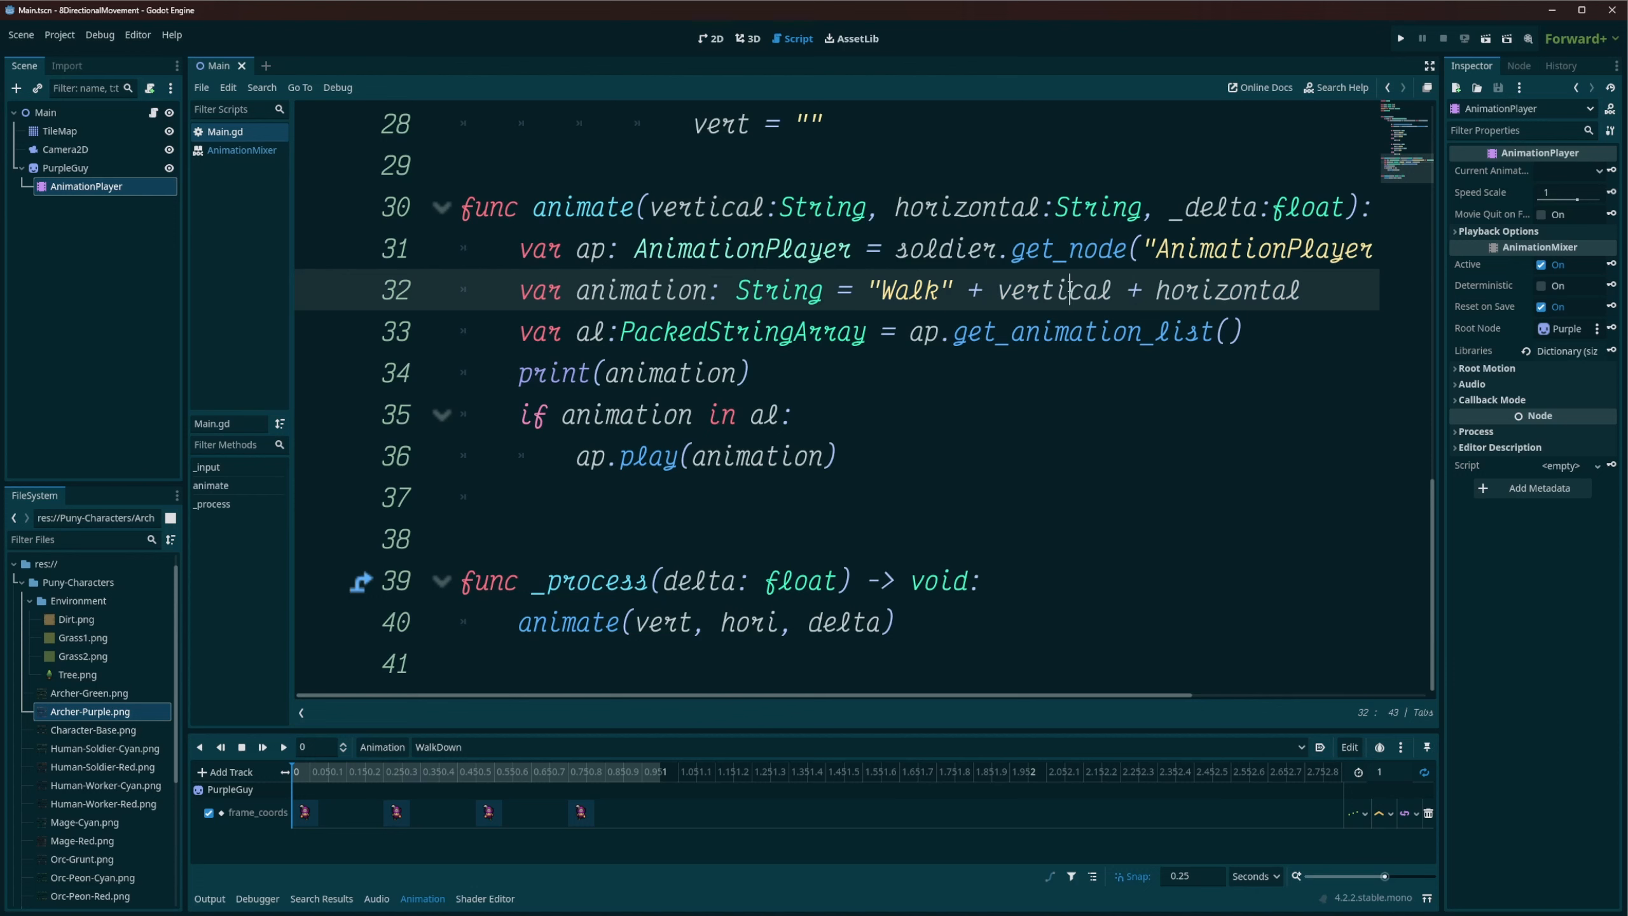
pyautogui.doubleClick(1226, 290)
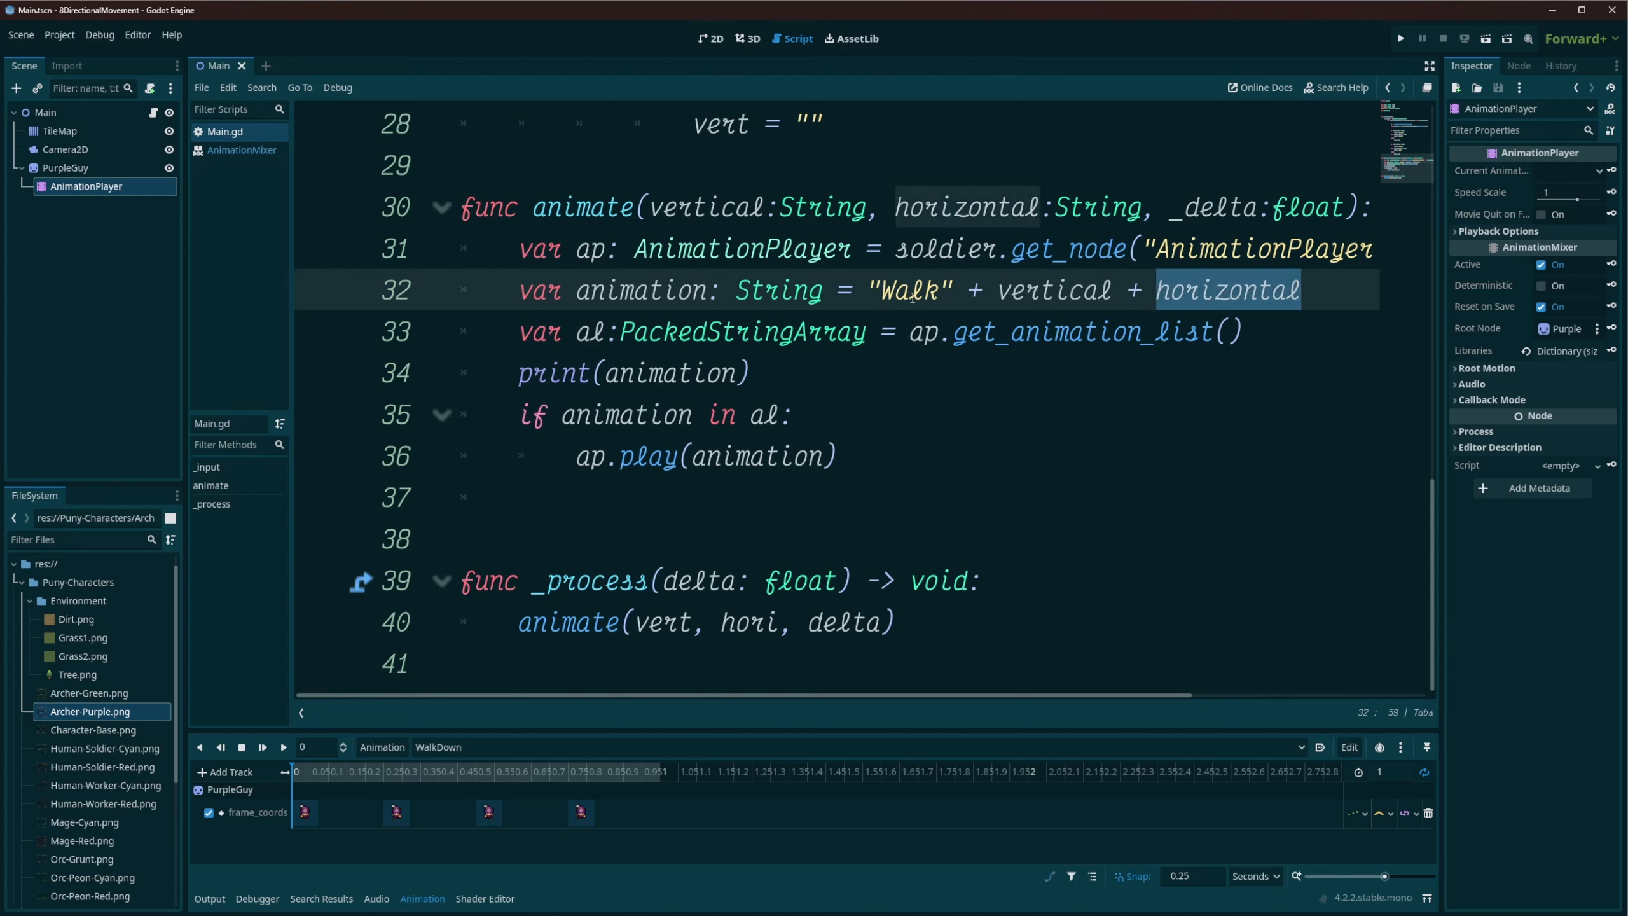
pyautogui.moveTo(891, 348)
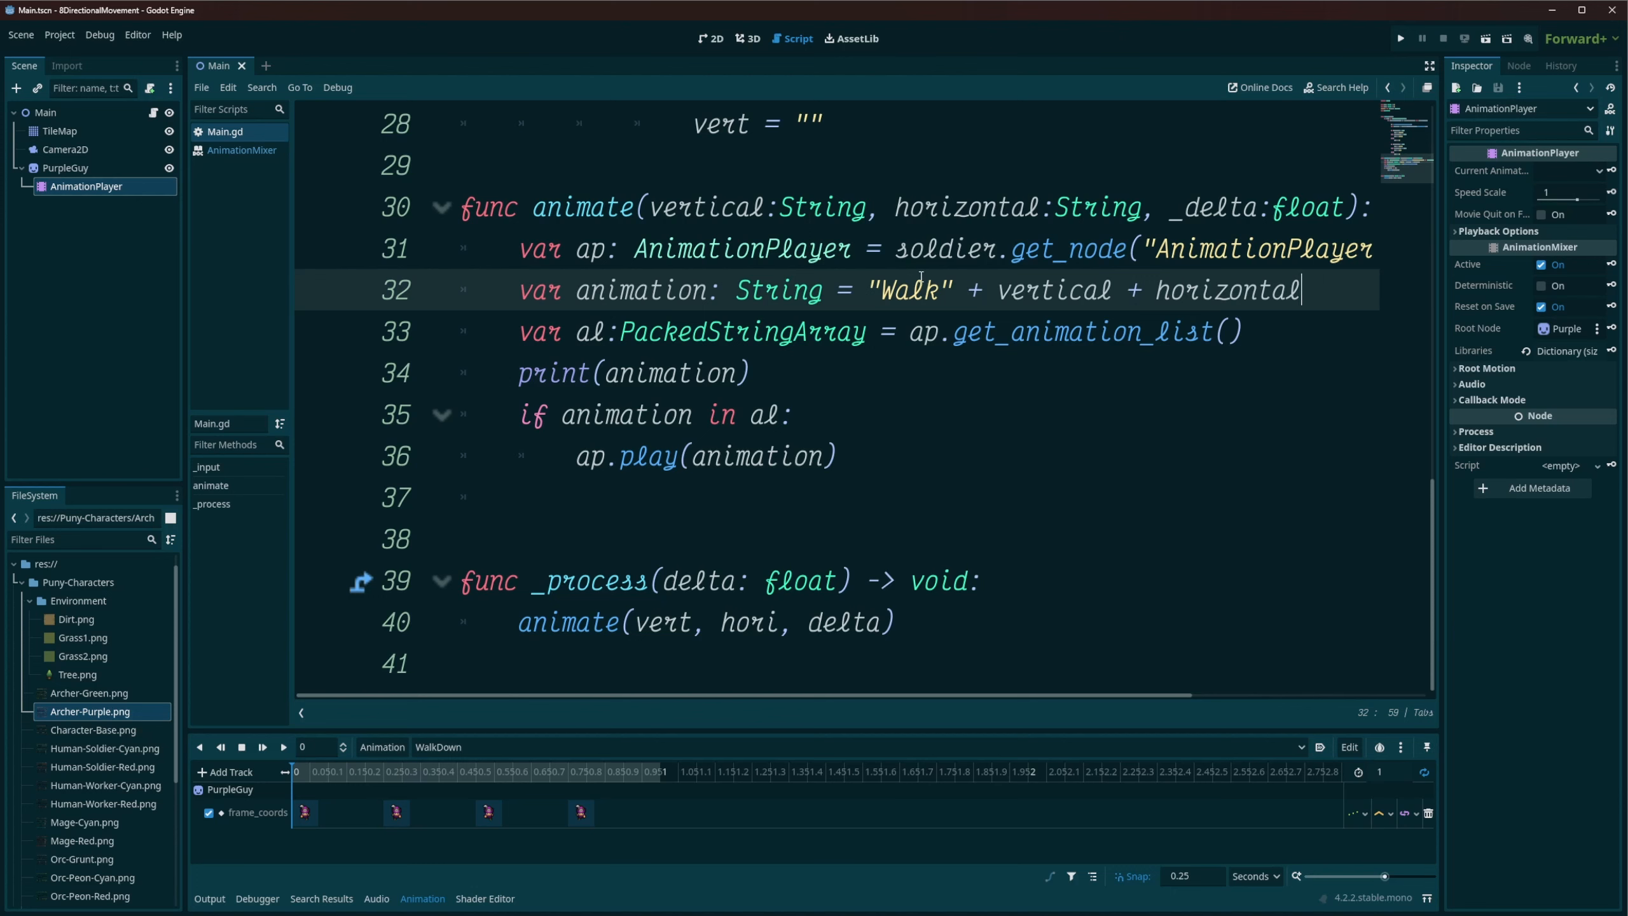
pyautogui.doubleClick(1054, 290)
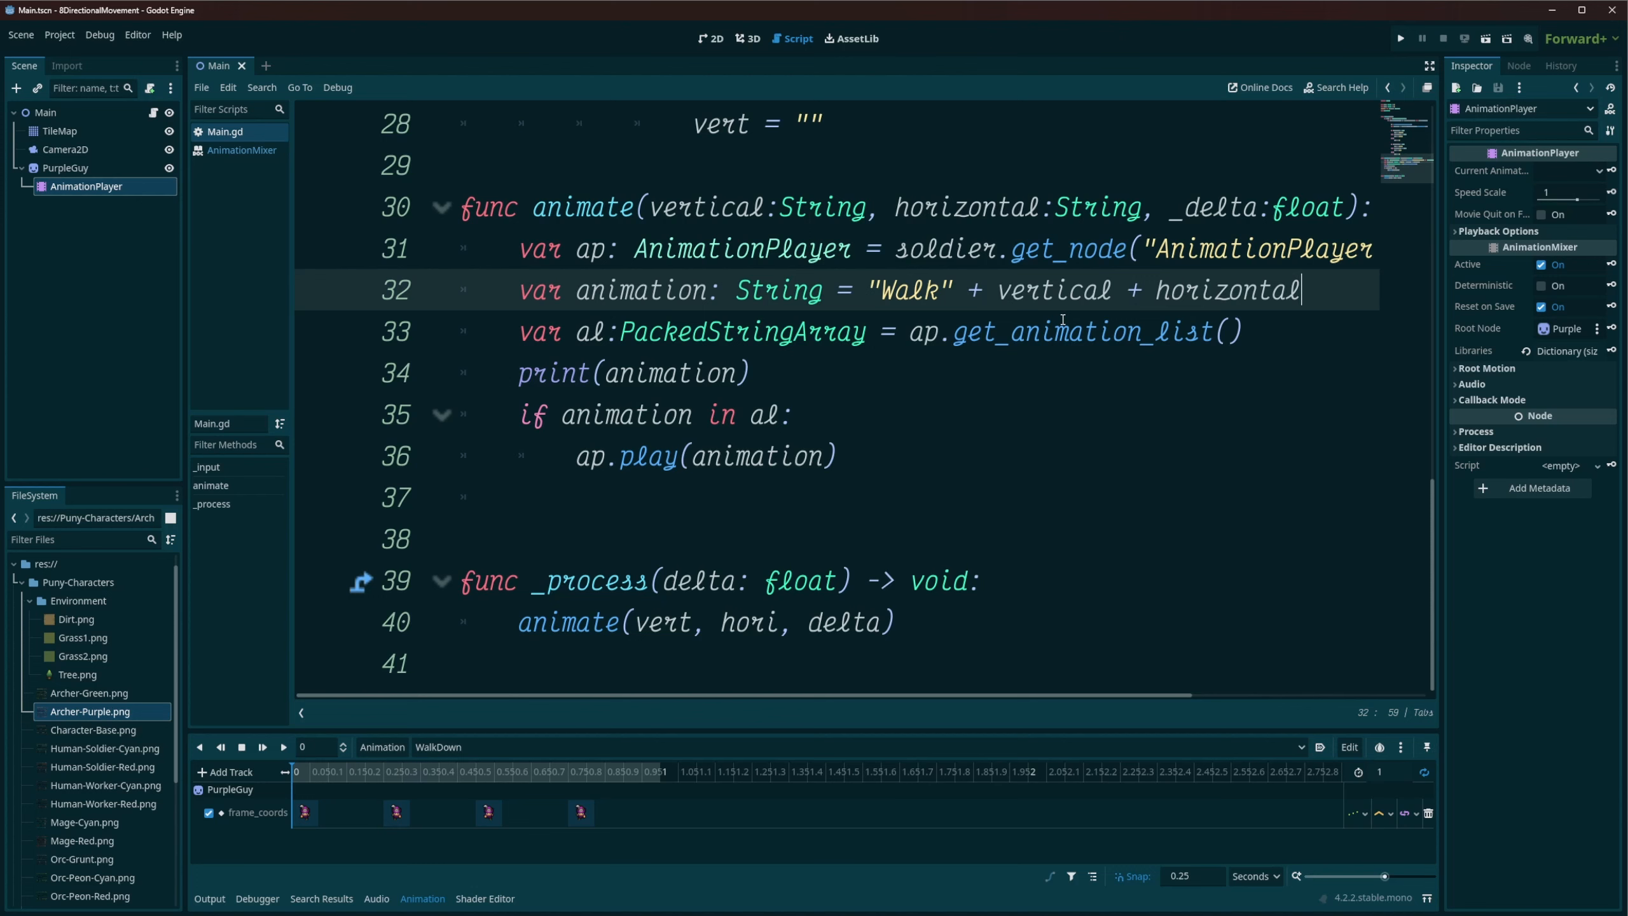
pyautogui.moveTo(1073, 364)
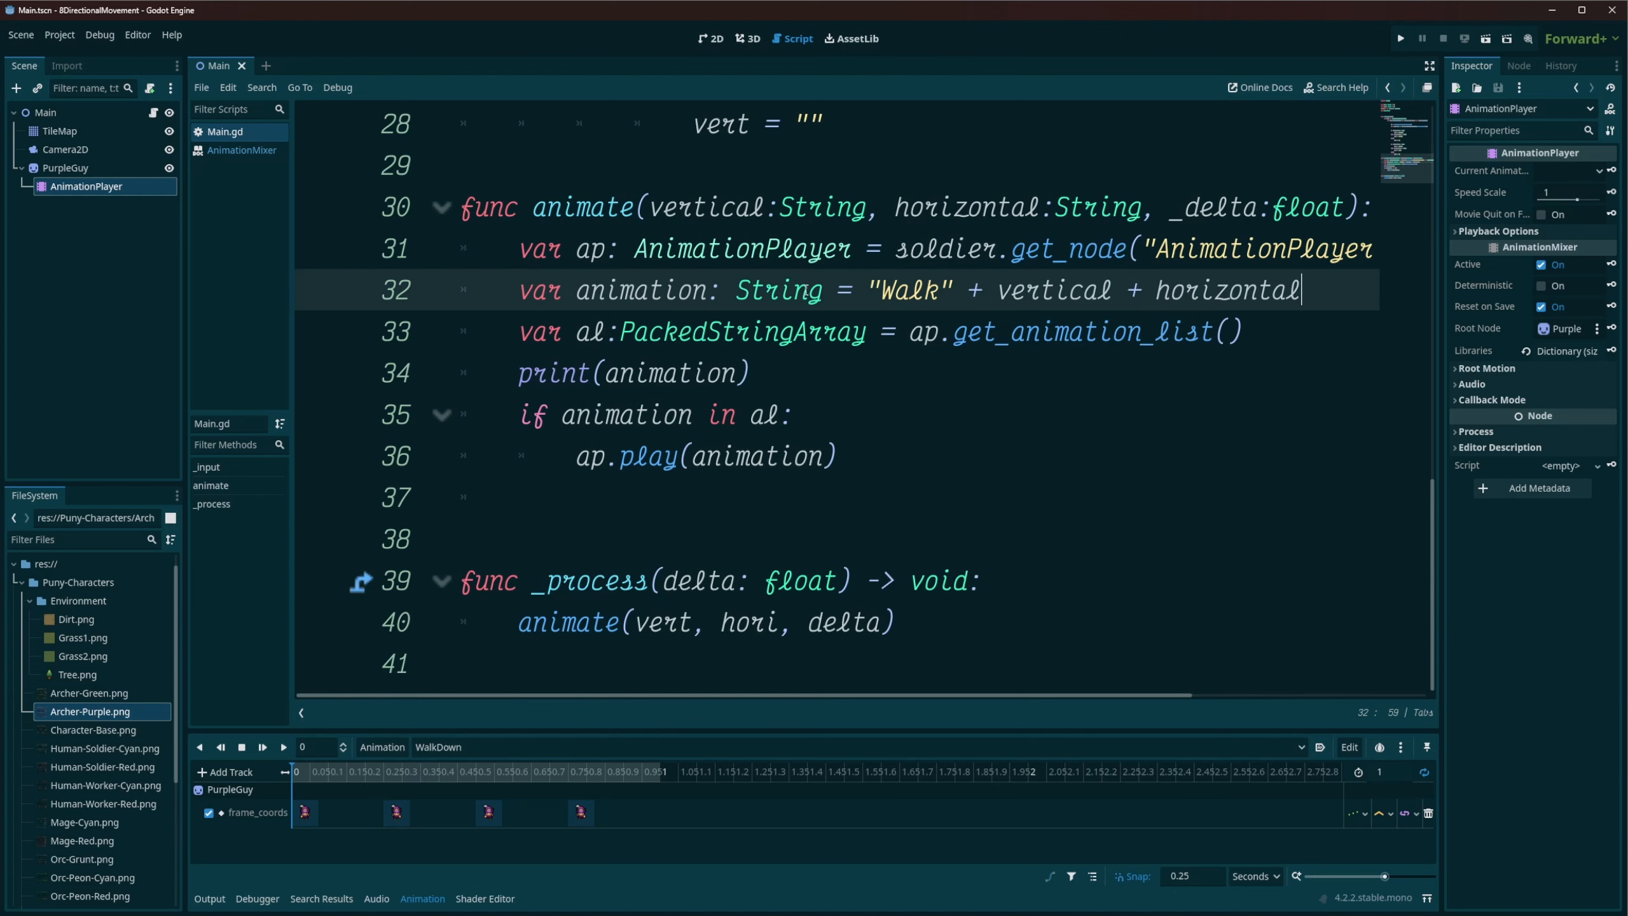
pyautogui.moveTo(1207, 394)
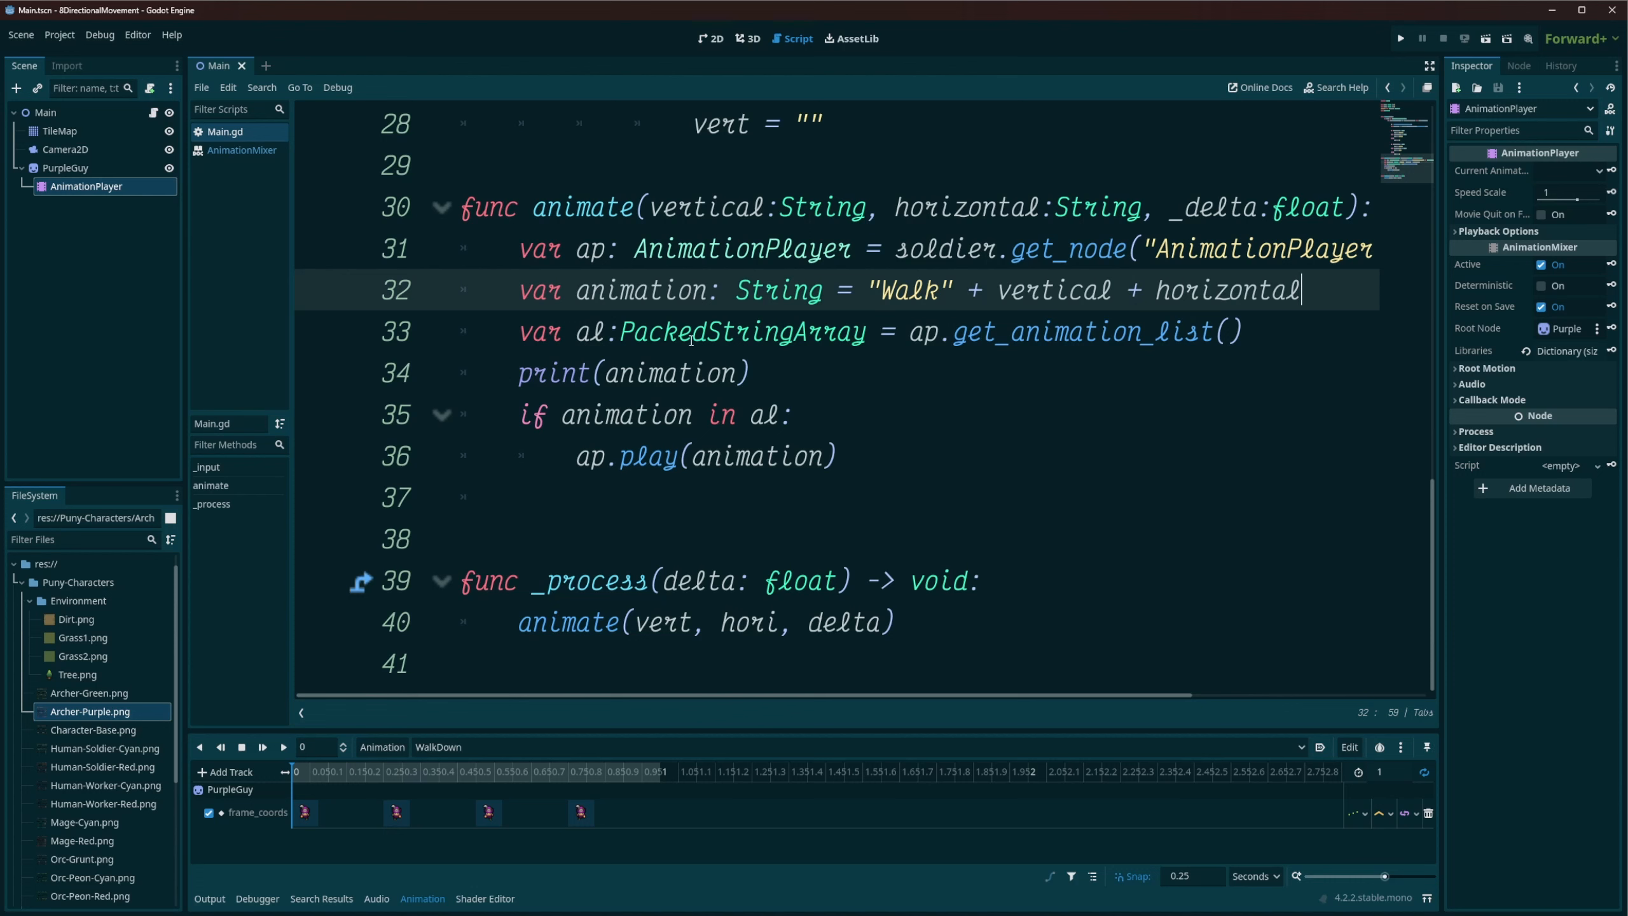
pyautogui.click(815, 331)
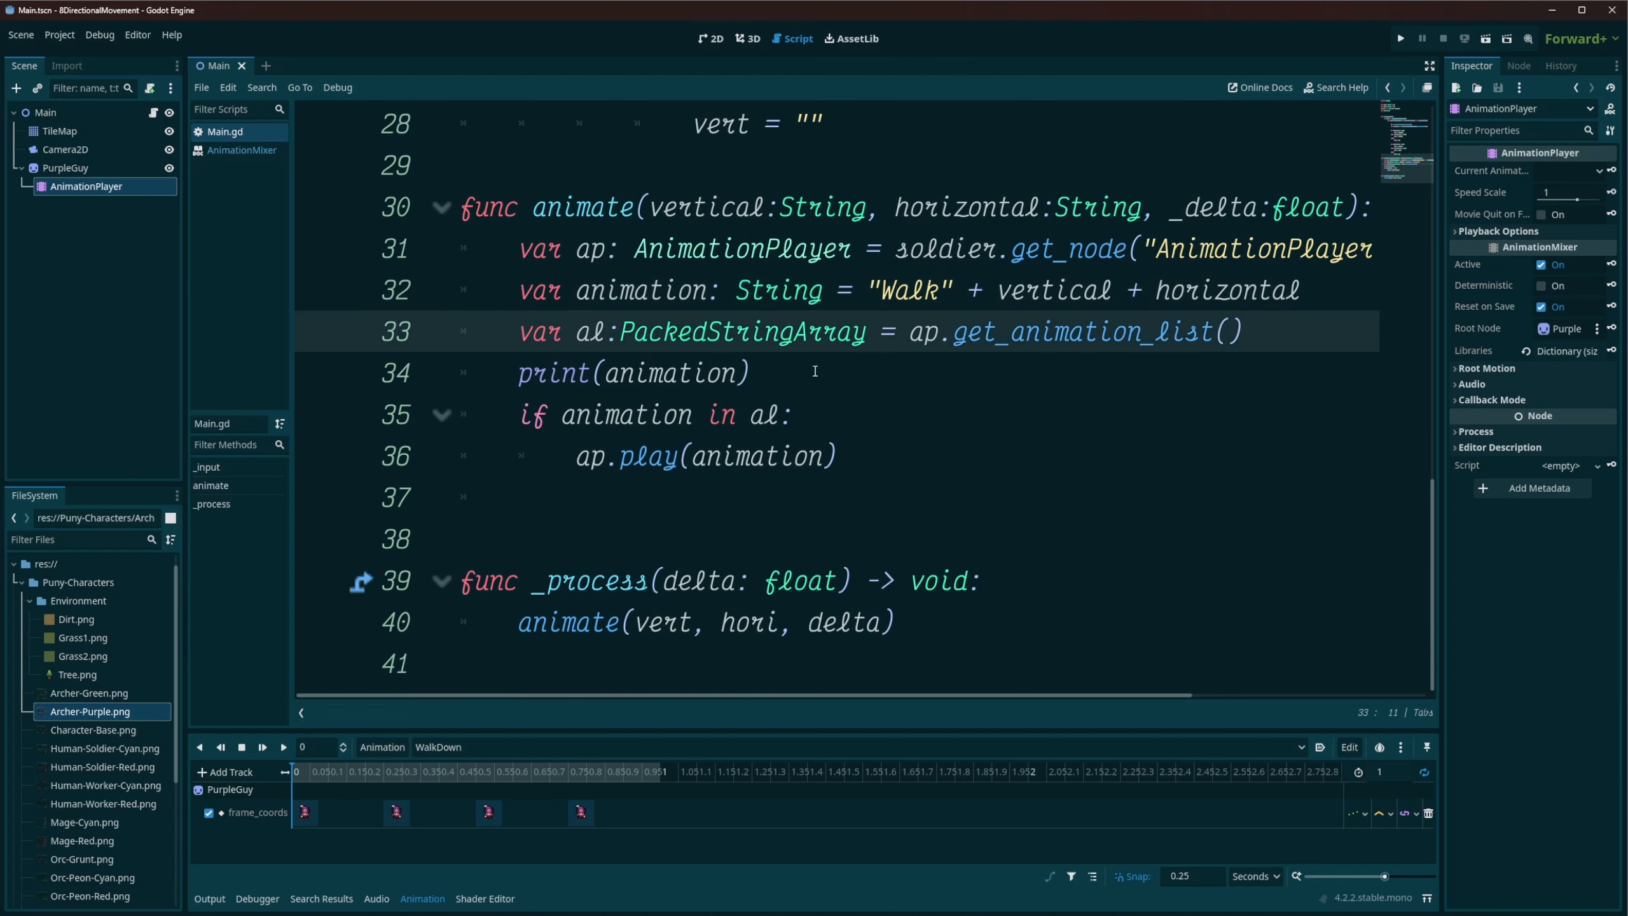
pyautogui.moveTo(738, 350)
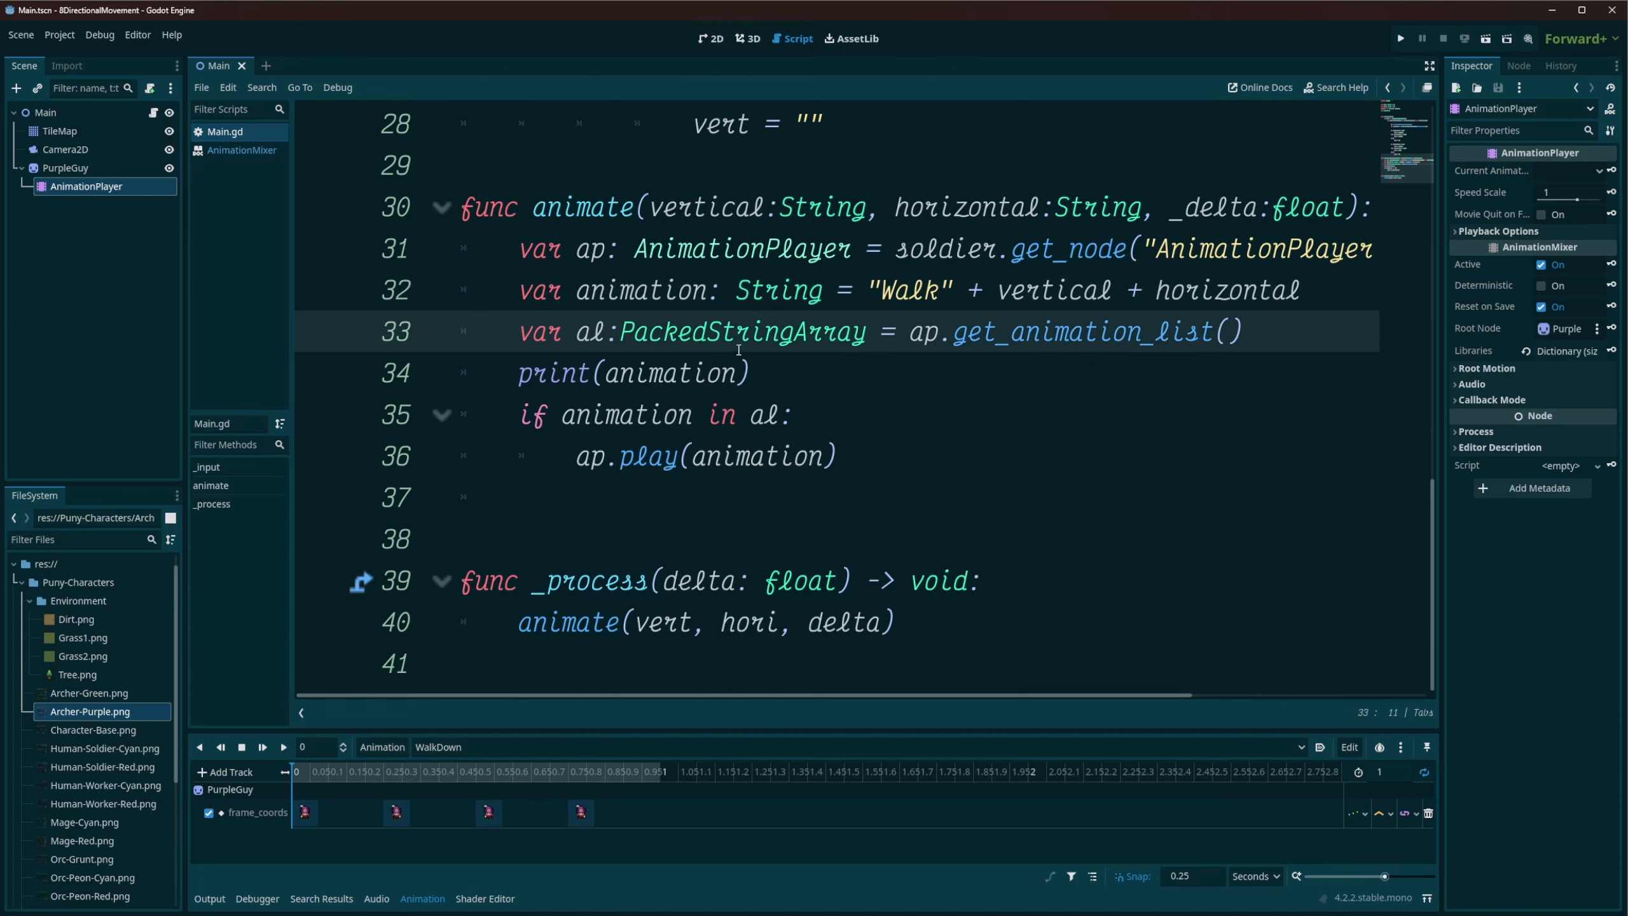
pyautogui.doubleClick(741, 331)
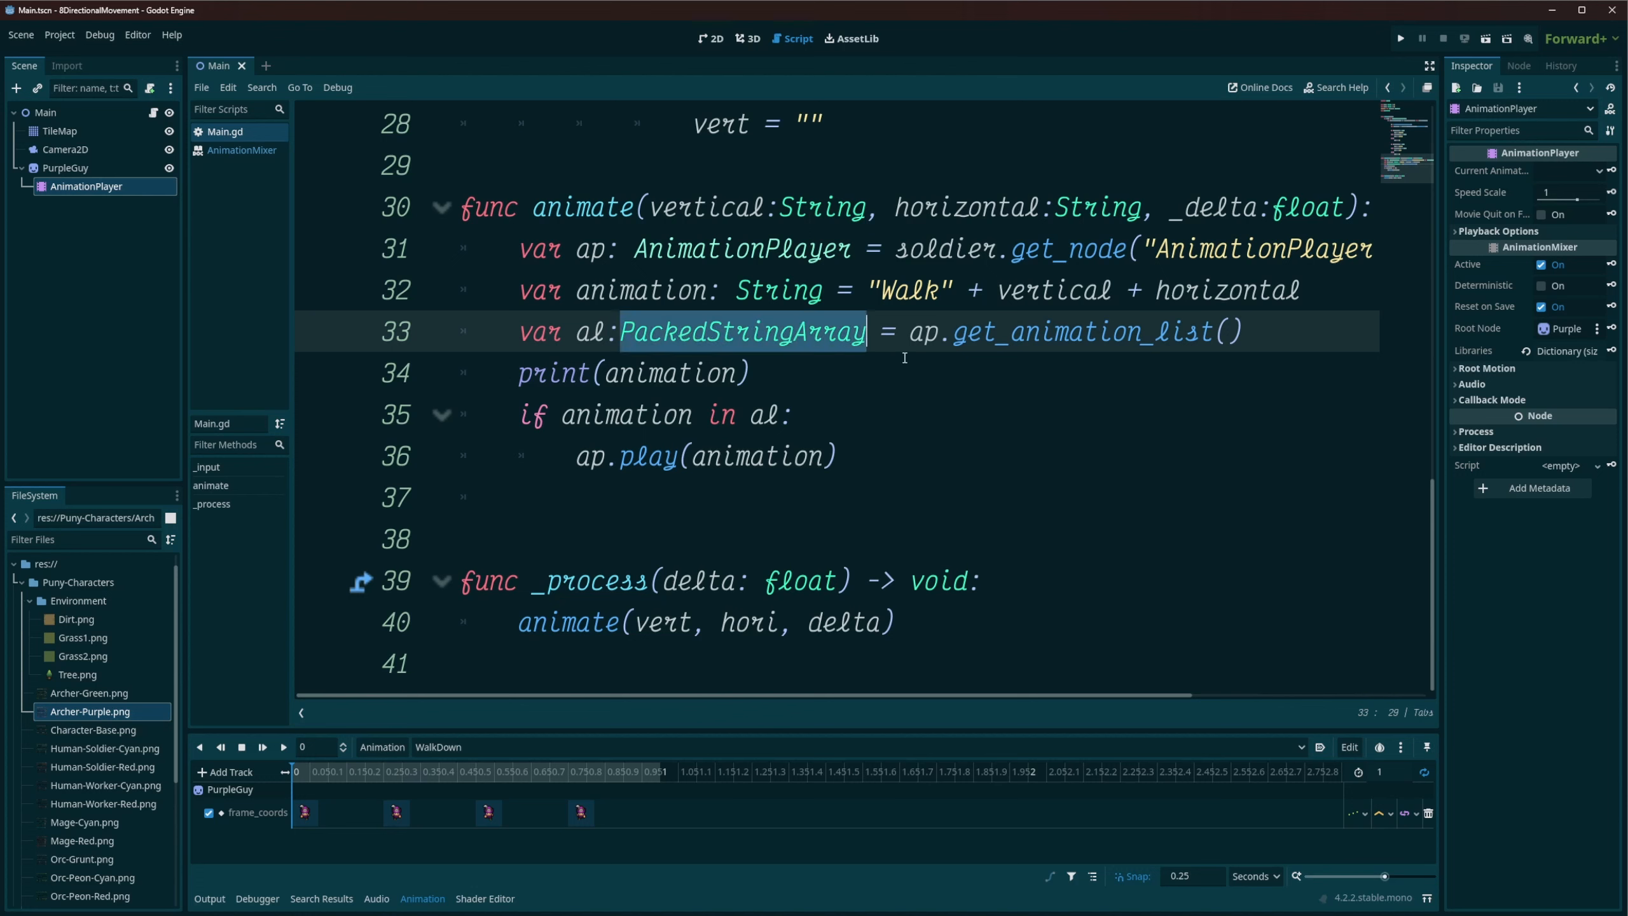
pyautogui.doubleClick(922, 332)
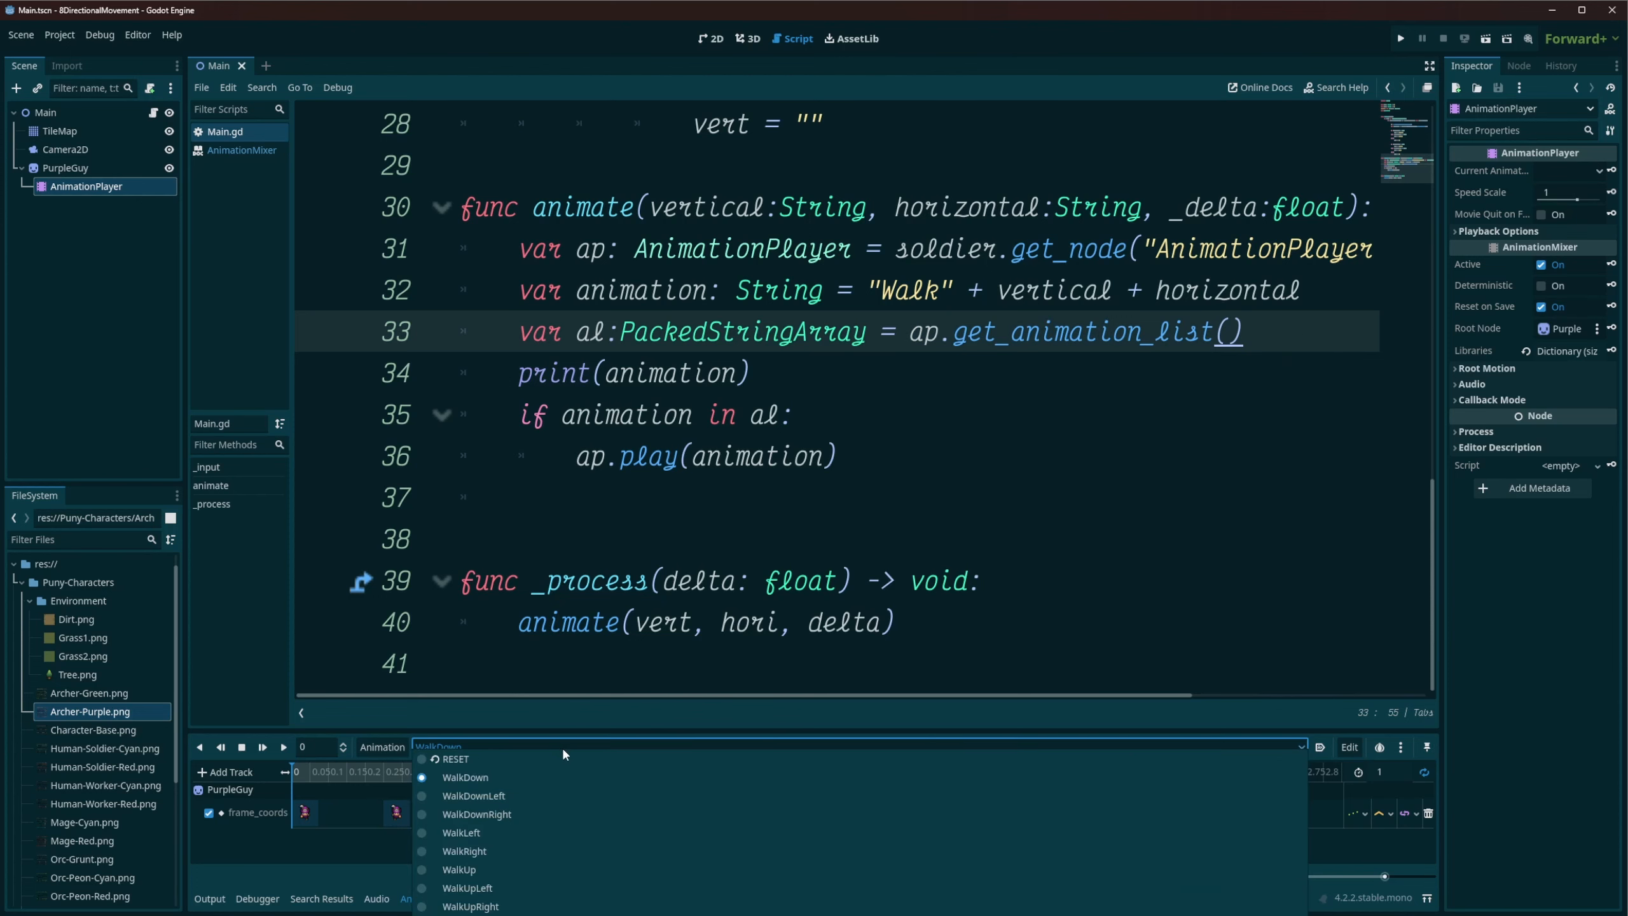
pyautogui.moveTo(621, 796)
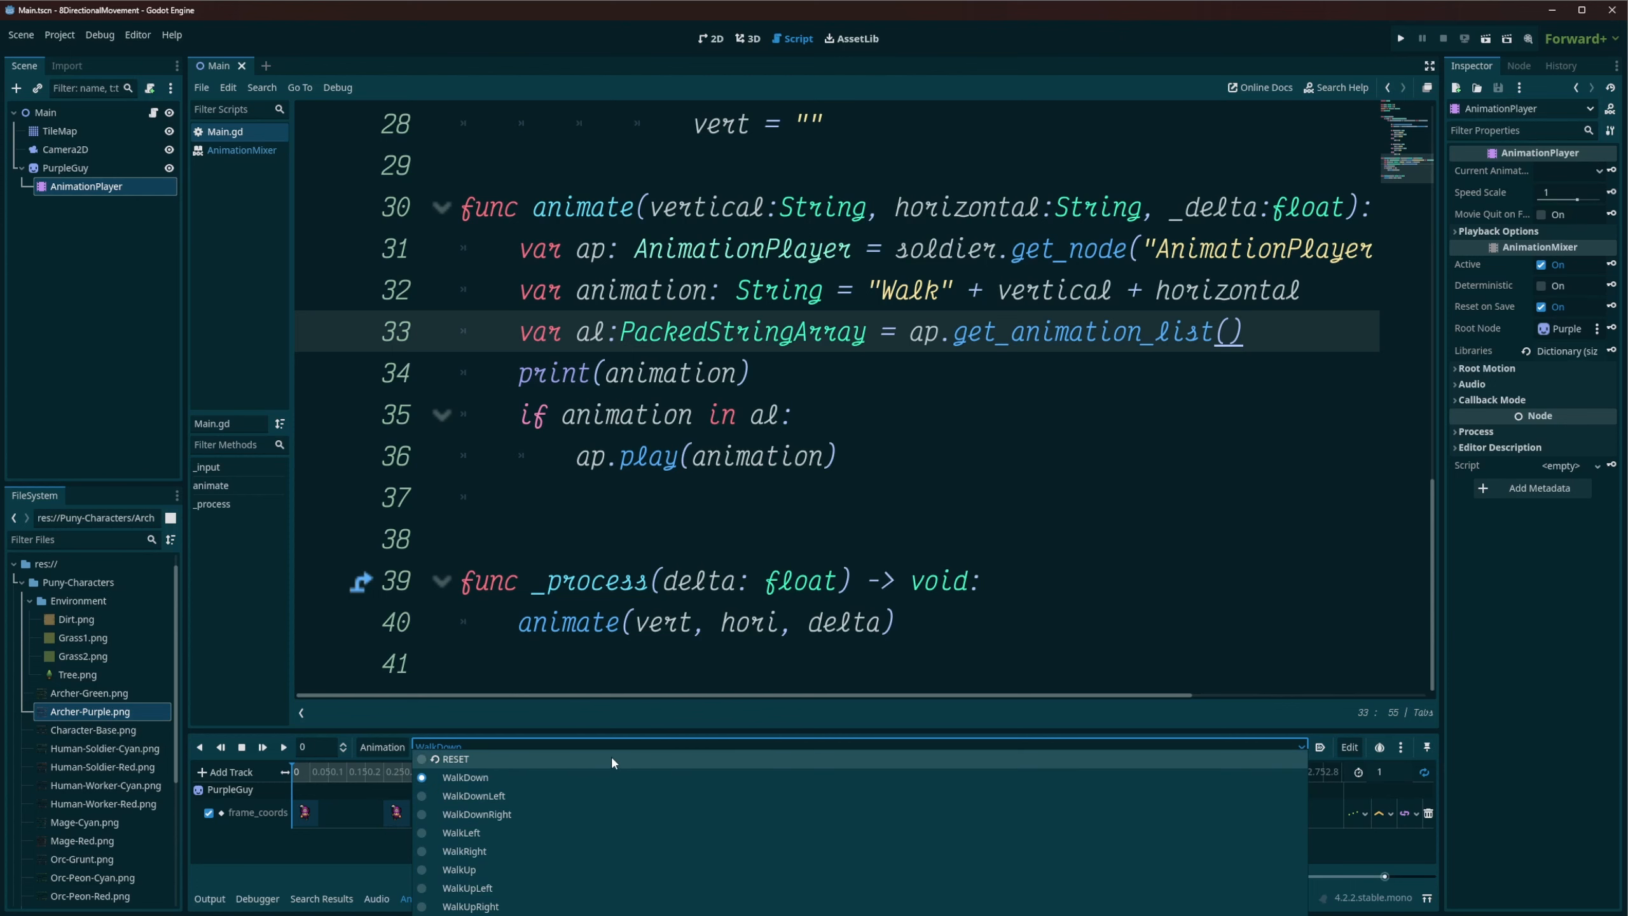
pyautogui.click(465, 776)
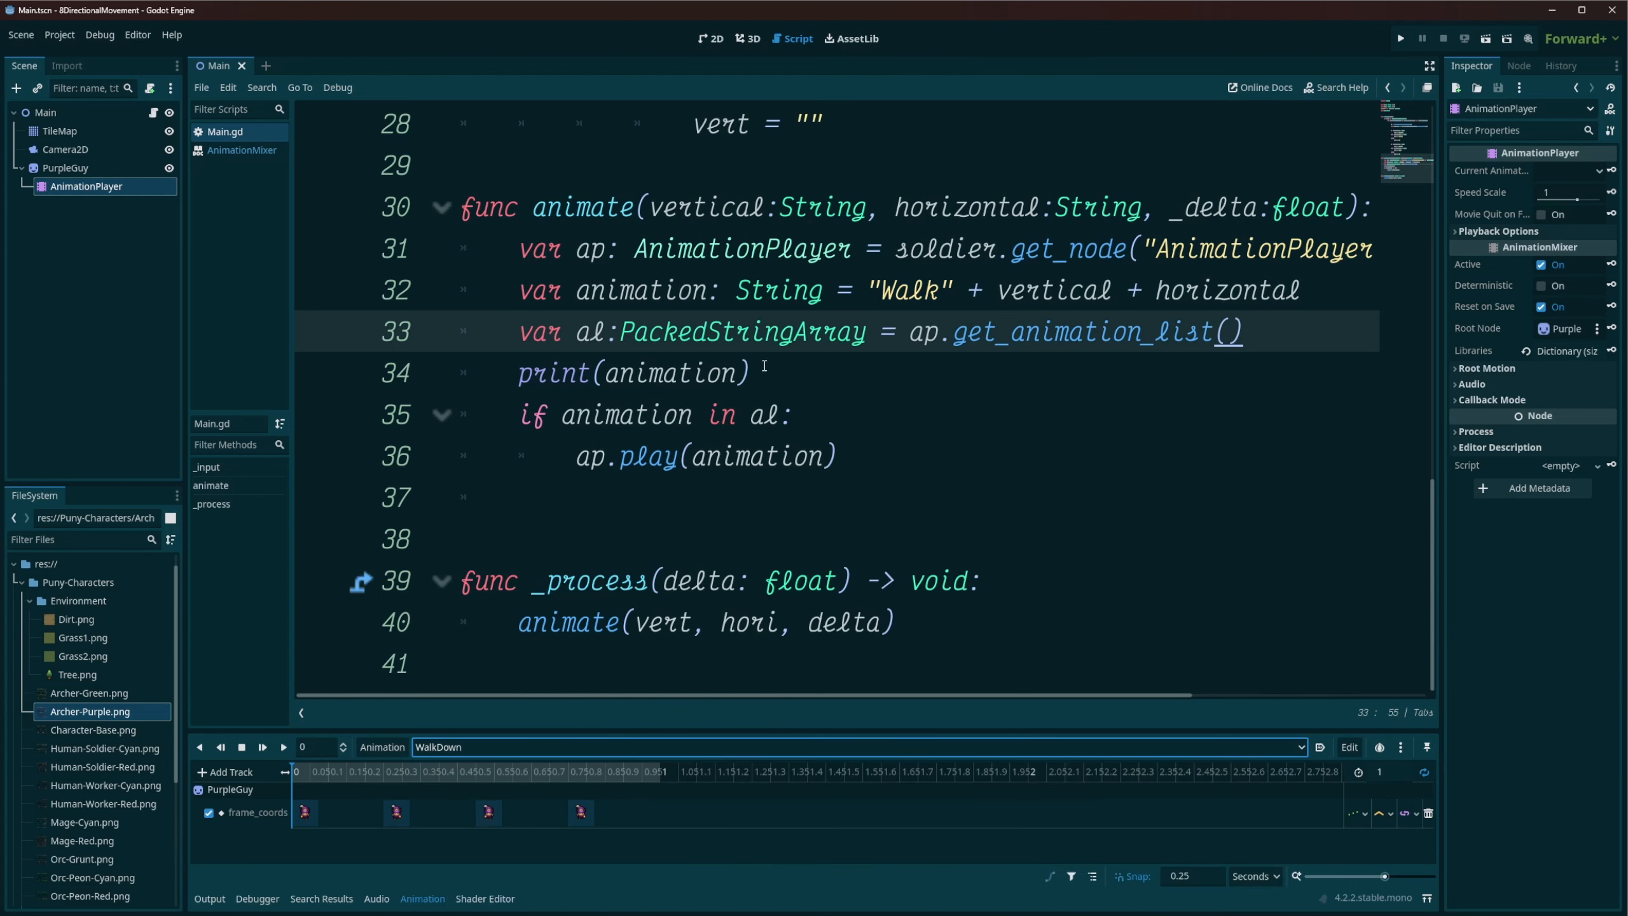
pyautogui.click(794, 414)
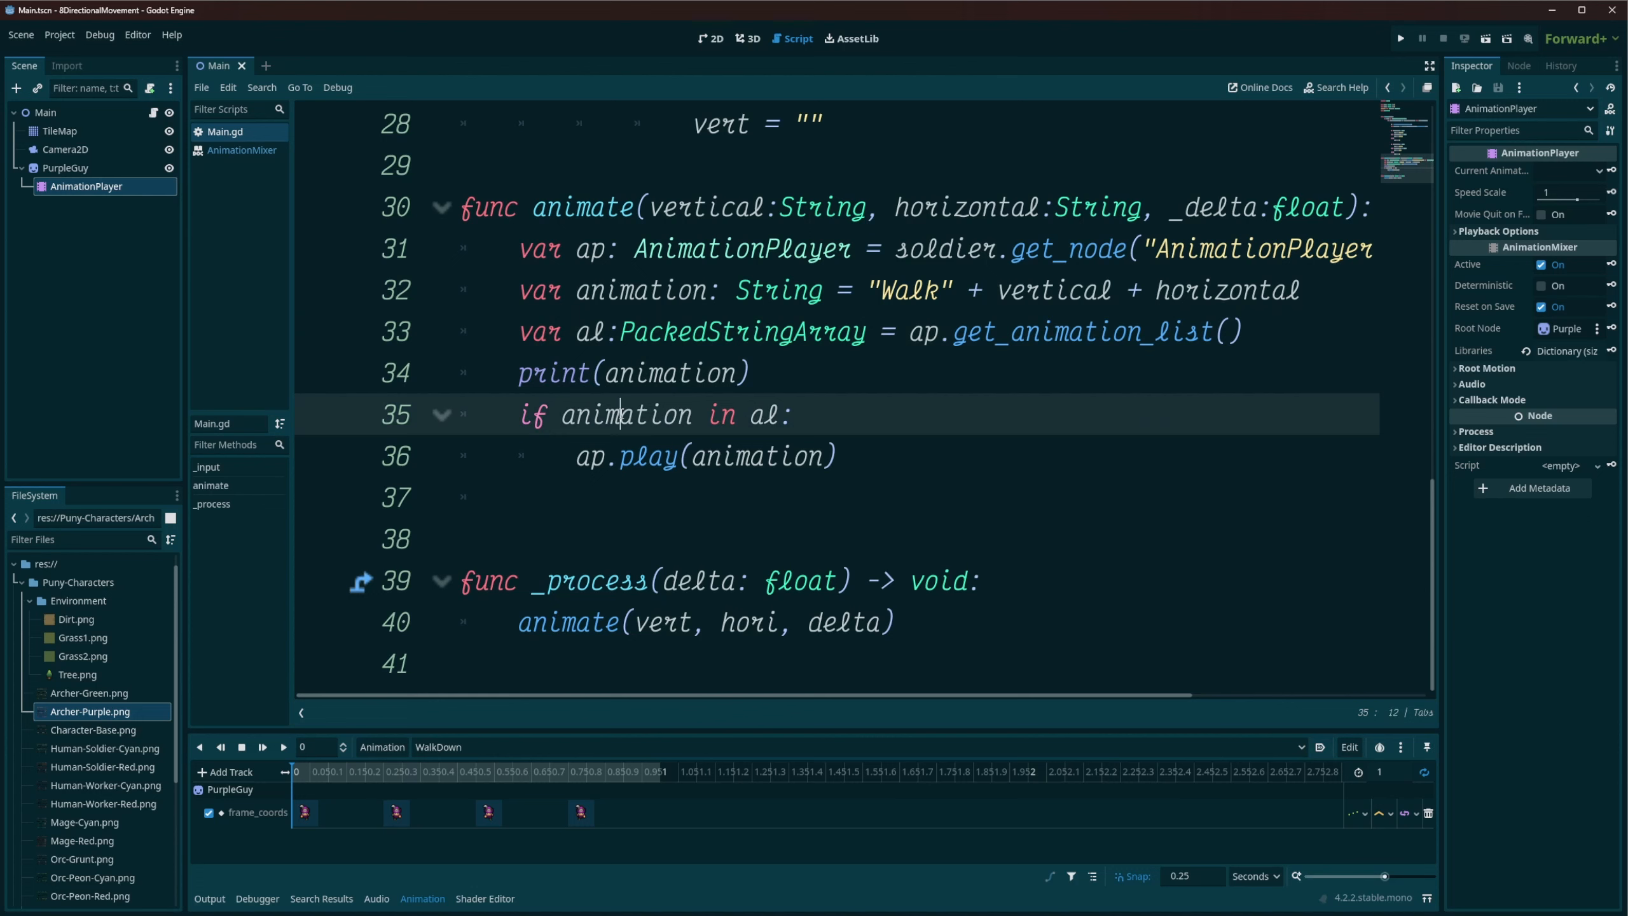
pyautogui.doubleClick(625, 414)
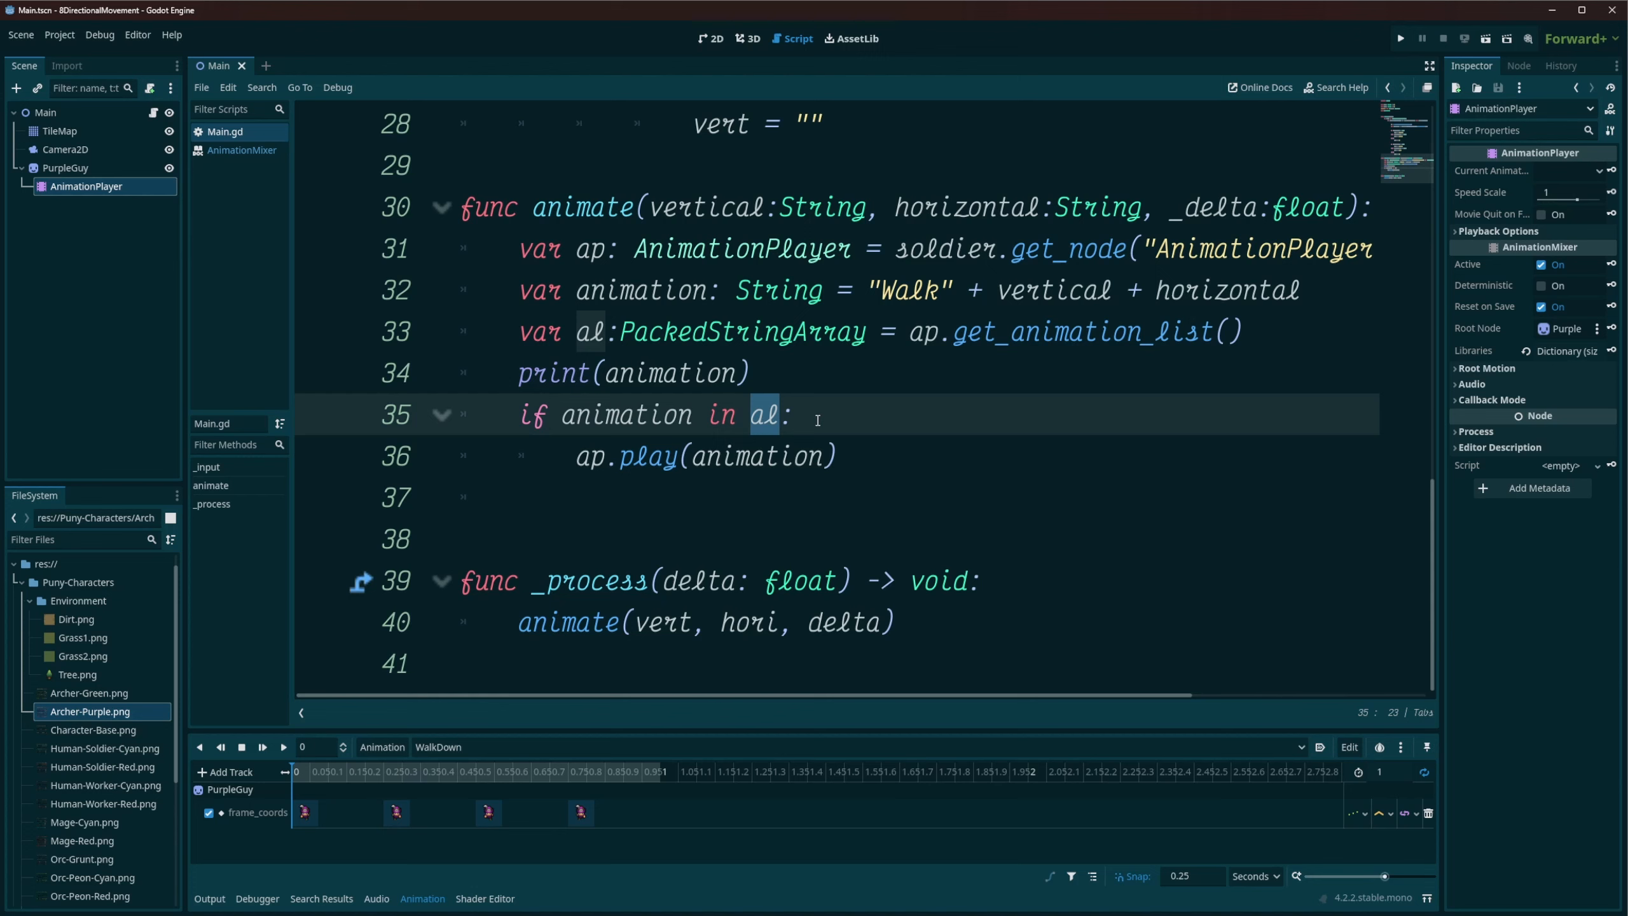
pyautogui.moveTo(816, 426)
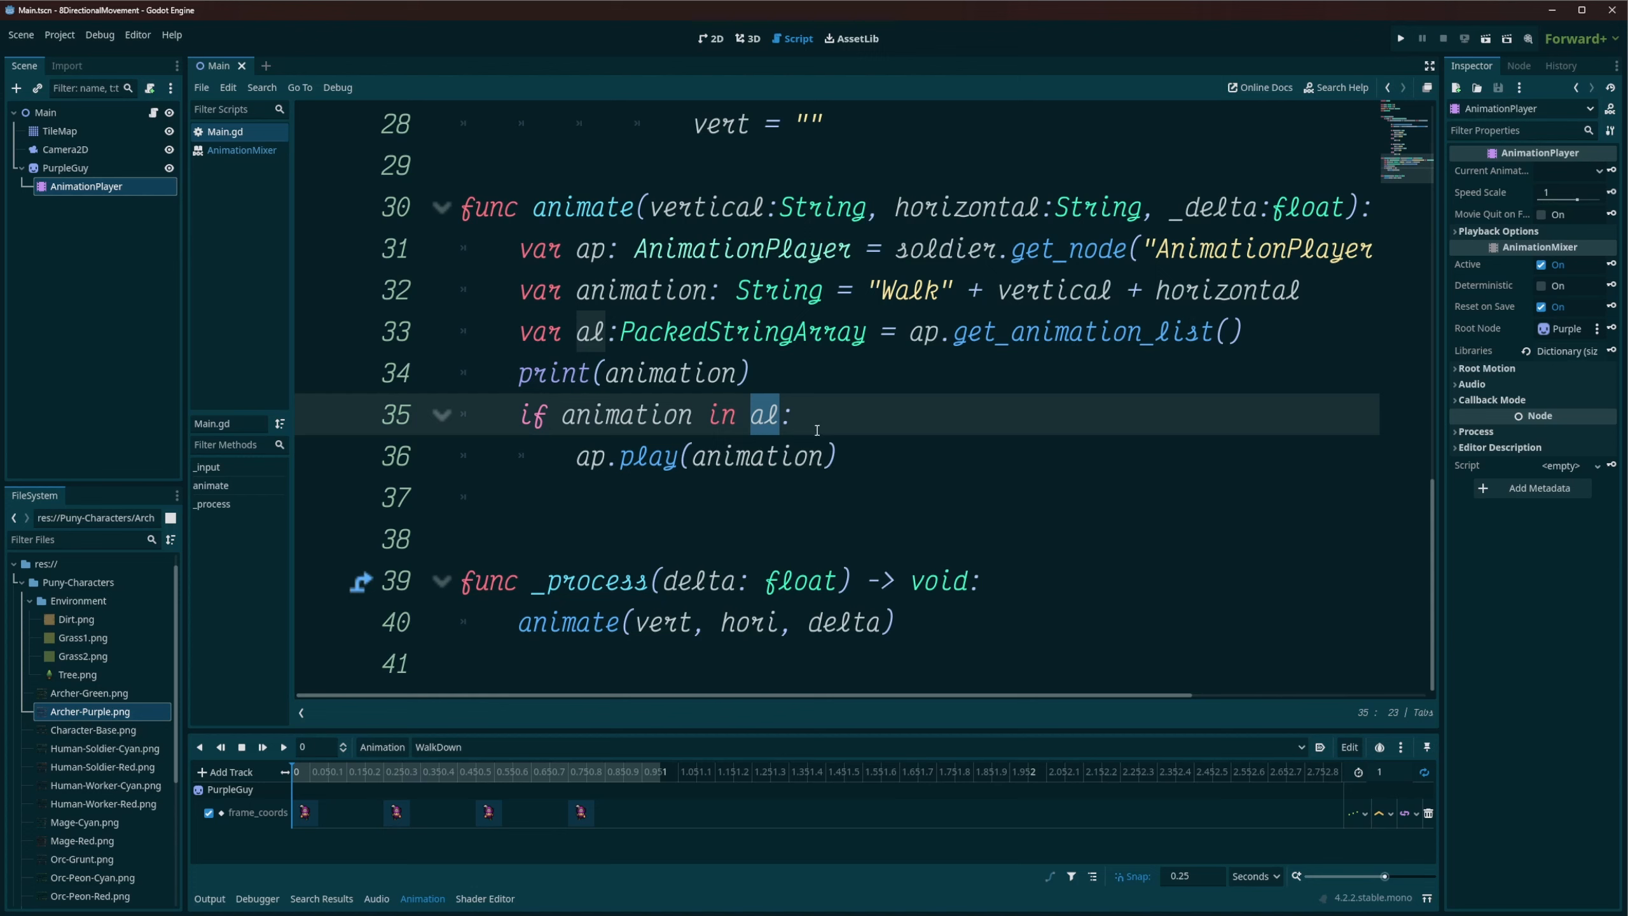
pyautogui.moveTo(778, 414)
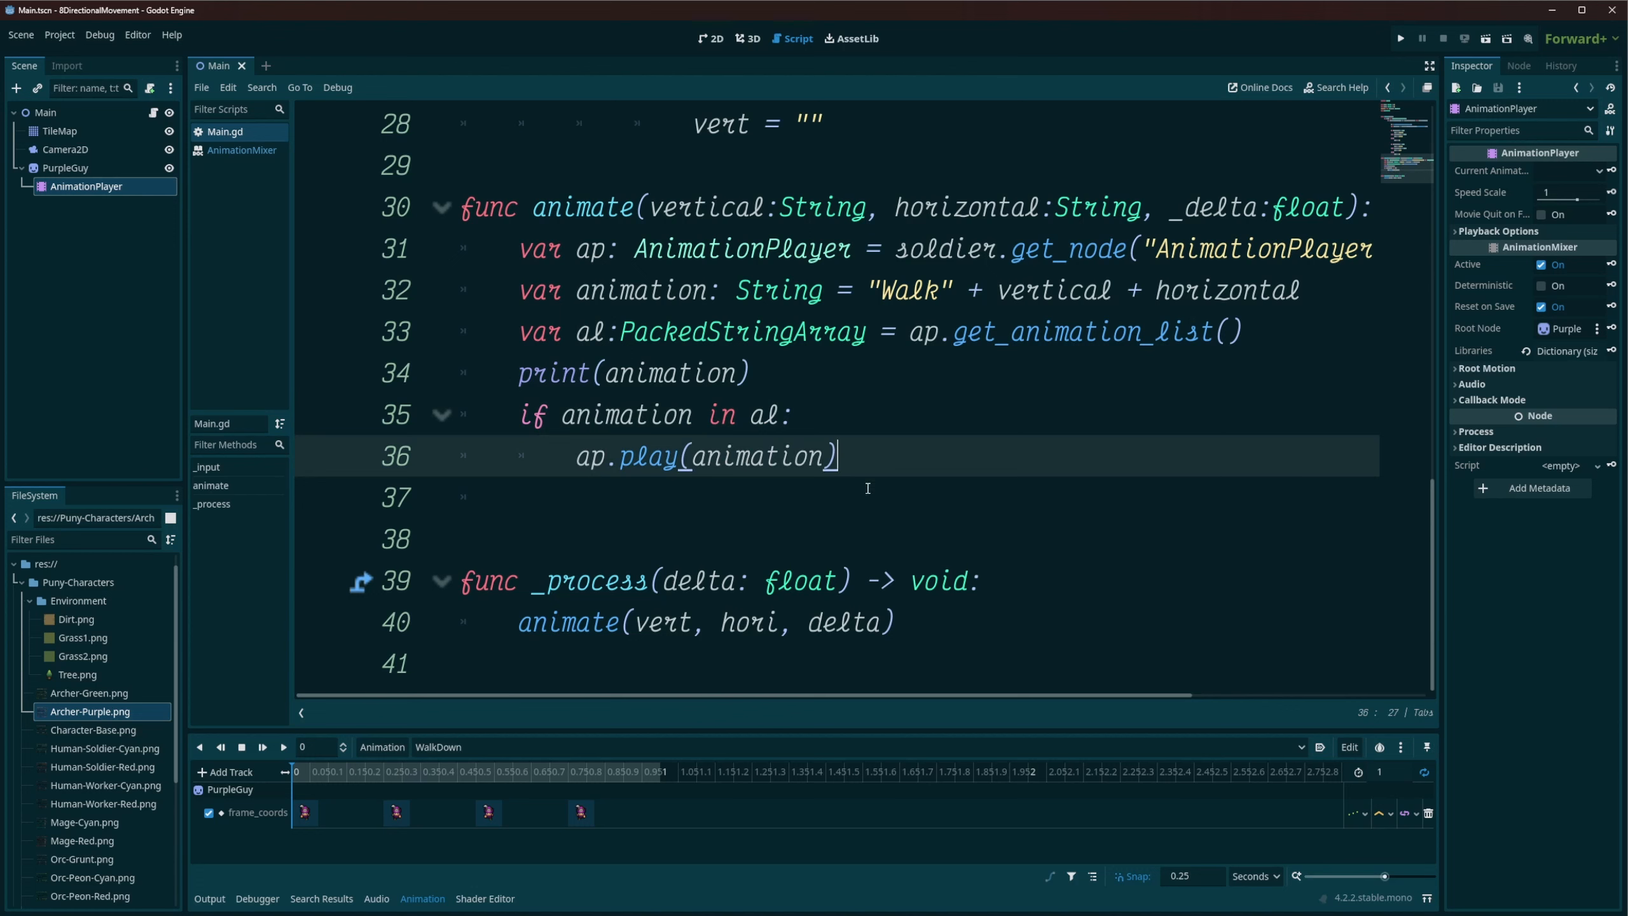
pyautogui.moveTo(1494, 19)
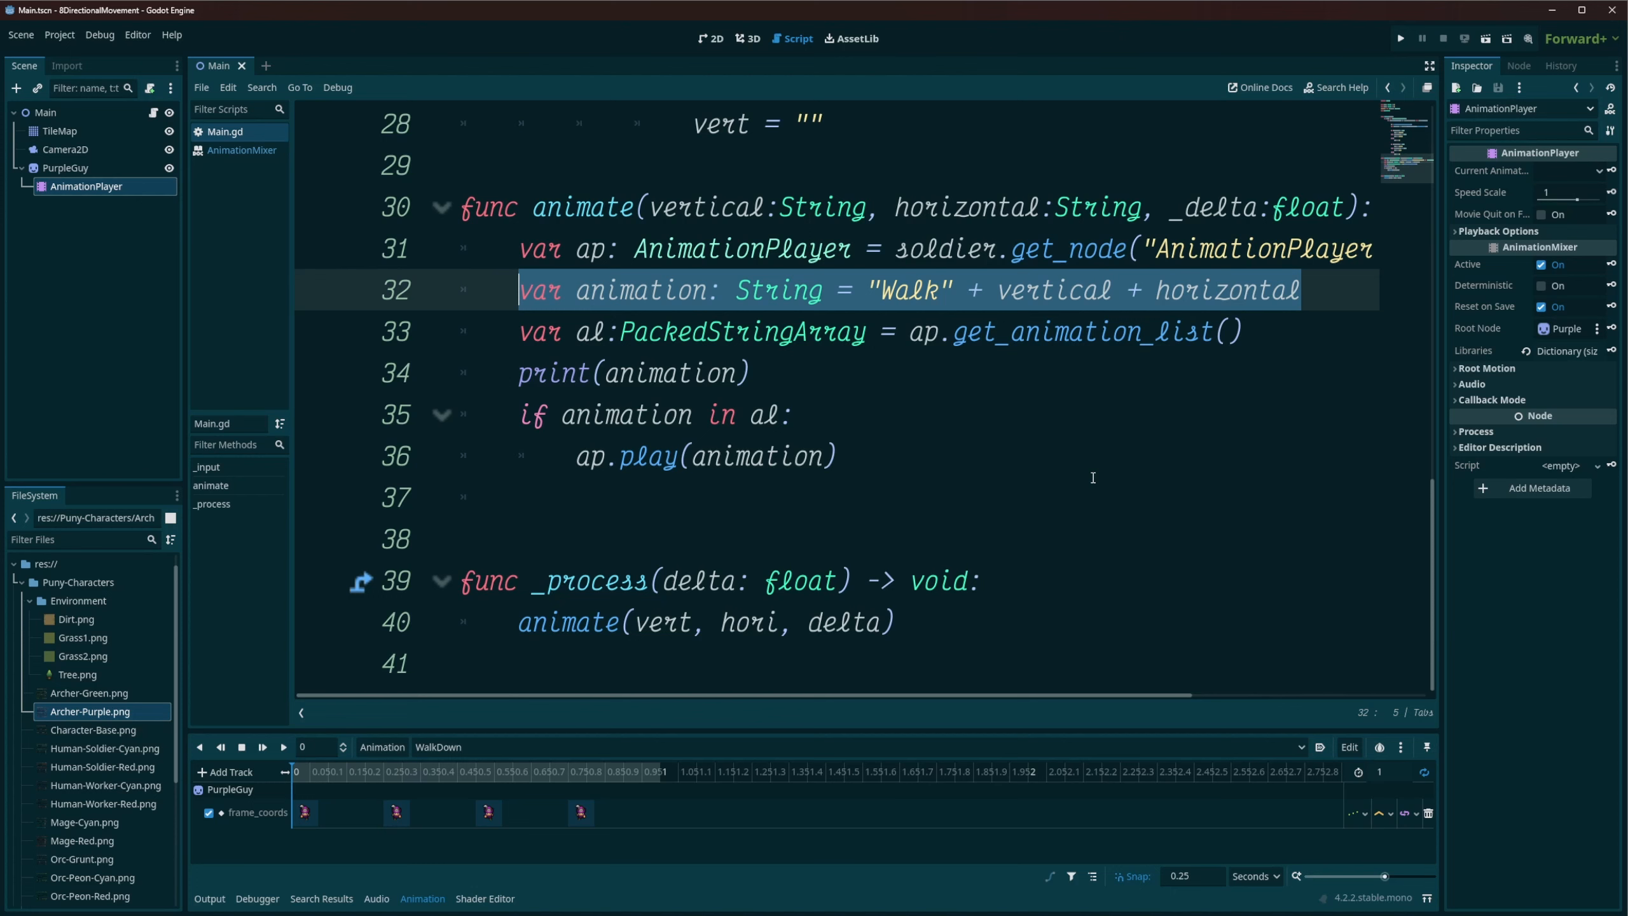
pyautogui.click(838, 456)
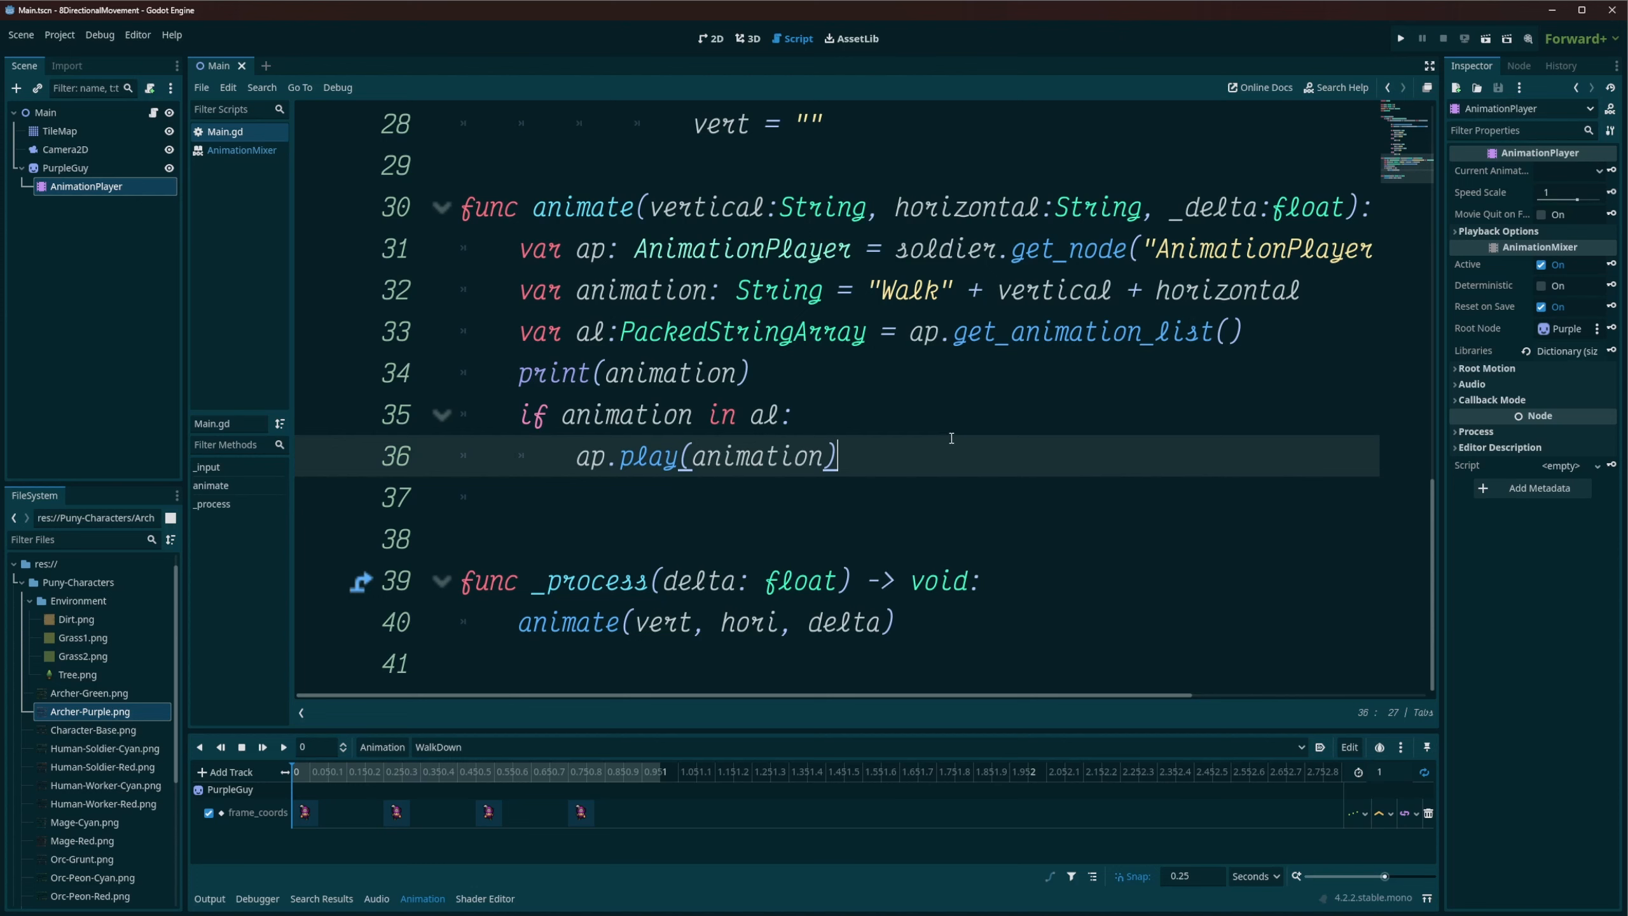
pyautogui.moveTo(965, 402)
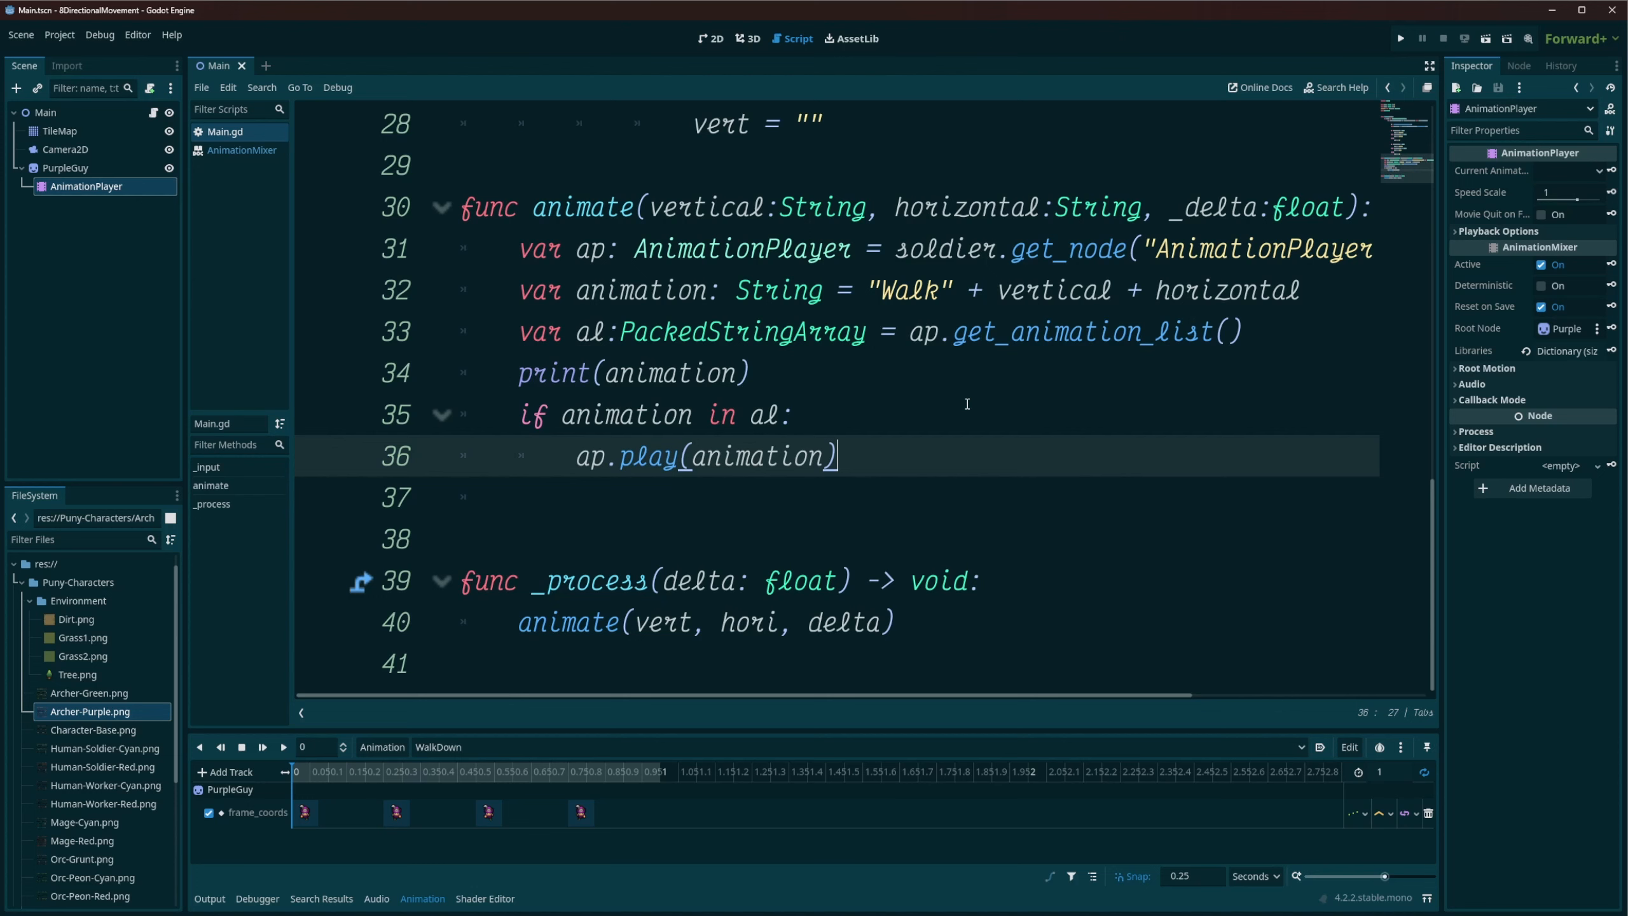
pyautogui.moveTo(1412, 27)
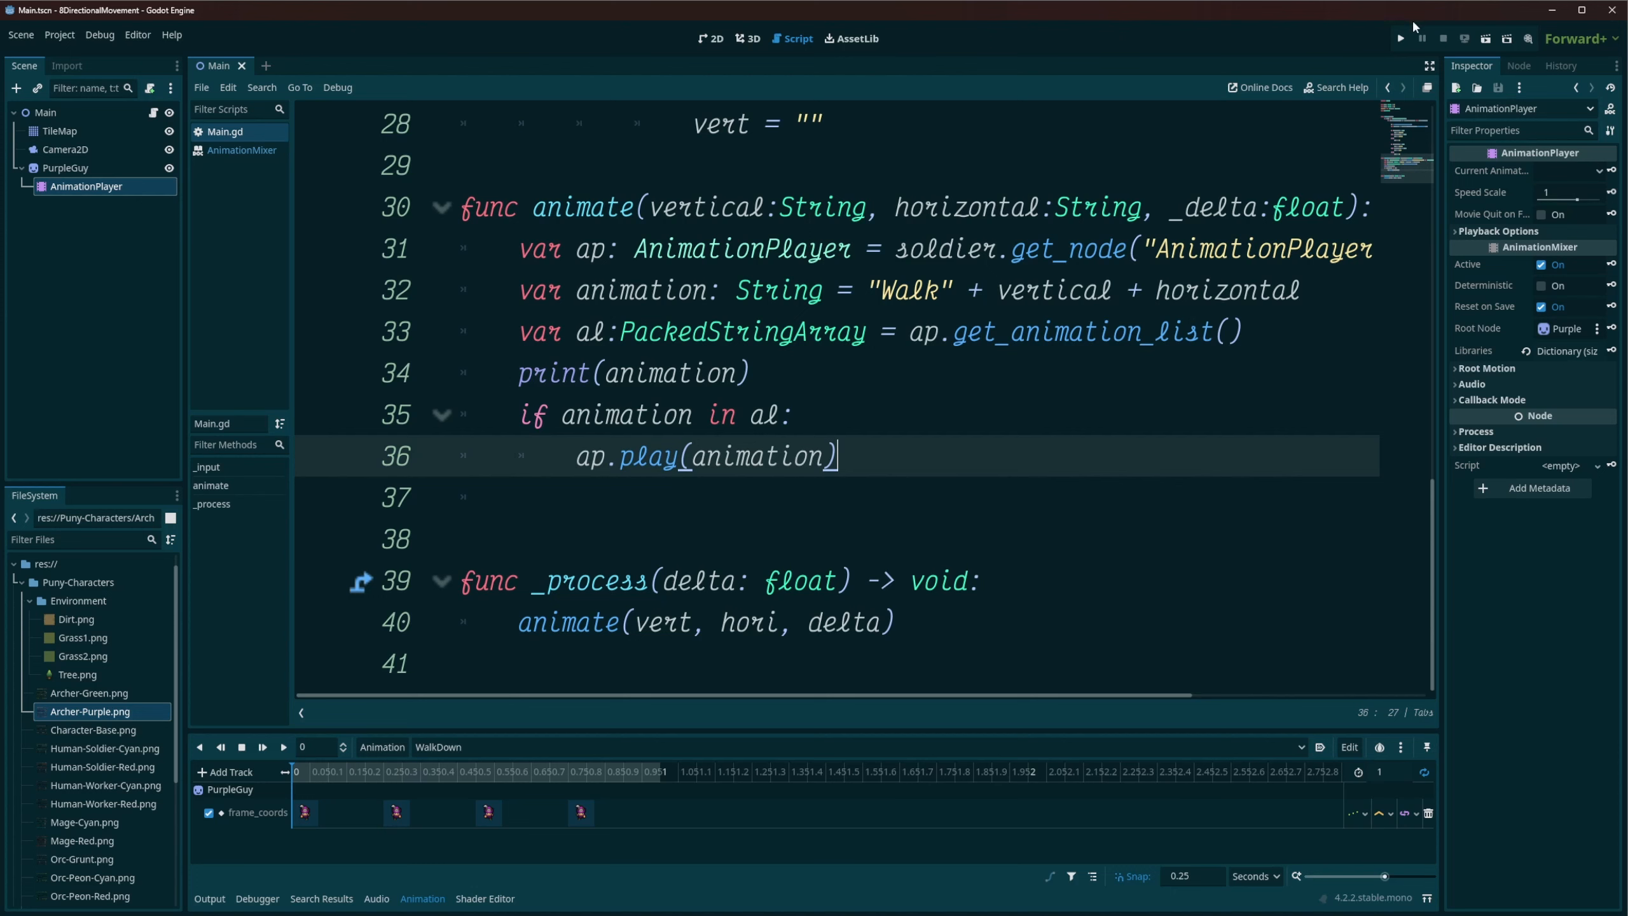
pyautogui.moveTo(1196, 17)
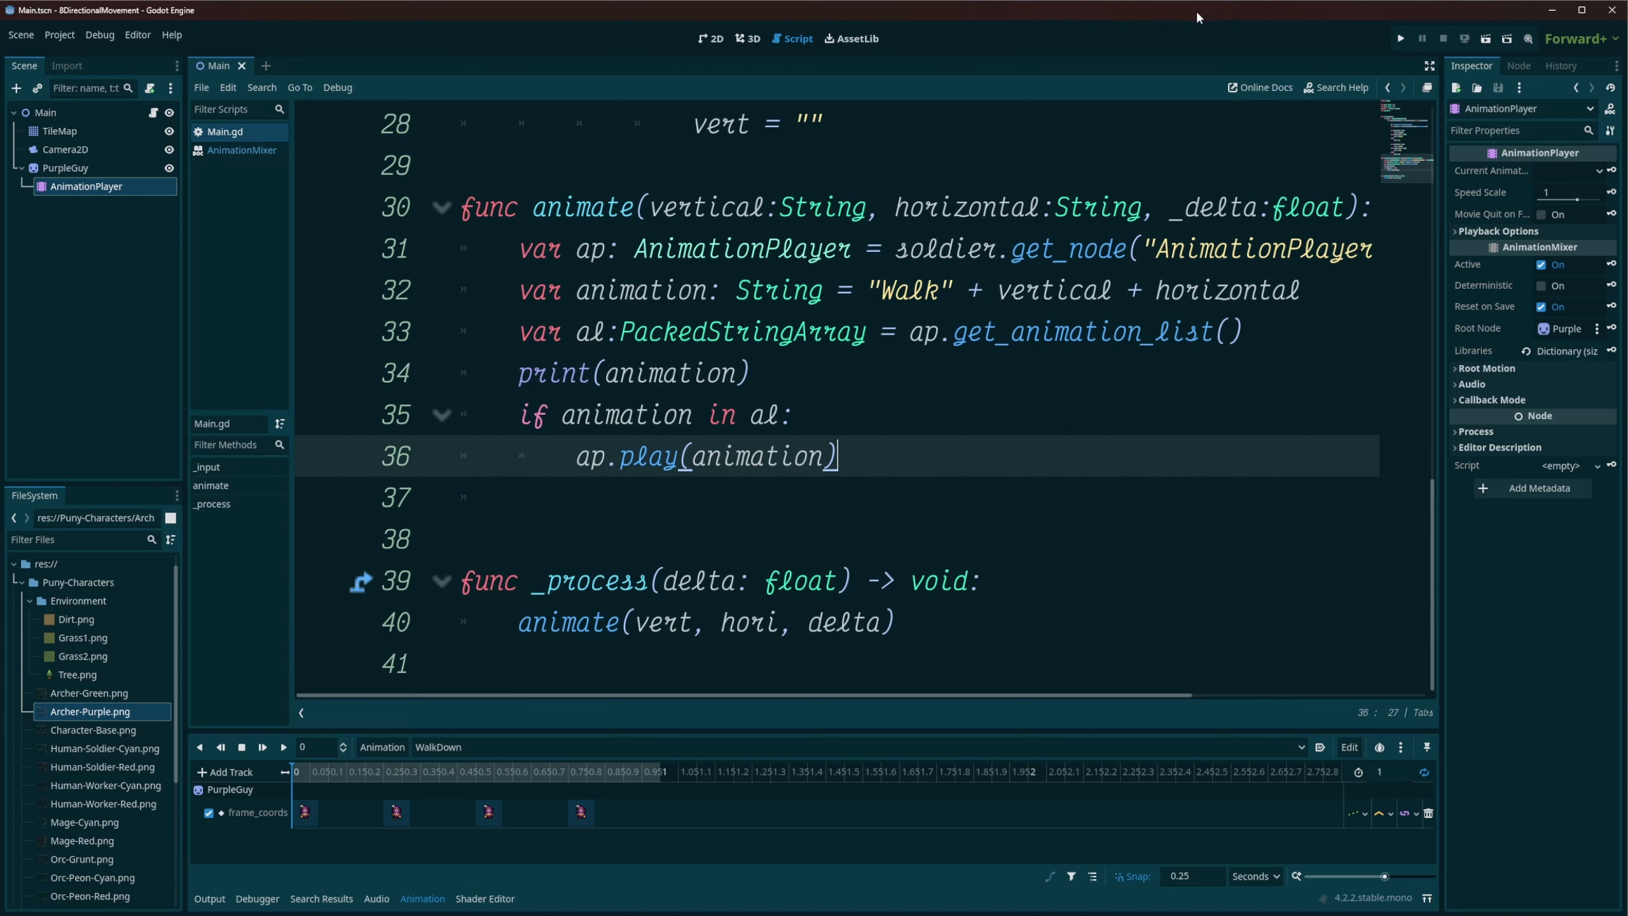
pyautogui.moveTo(1213, 18)
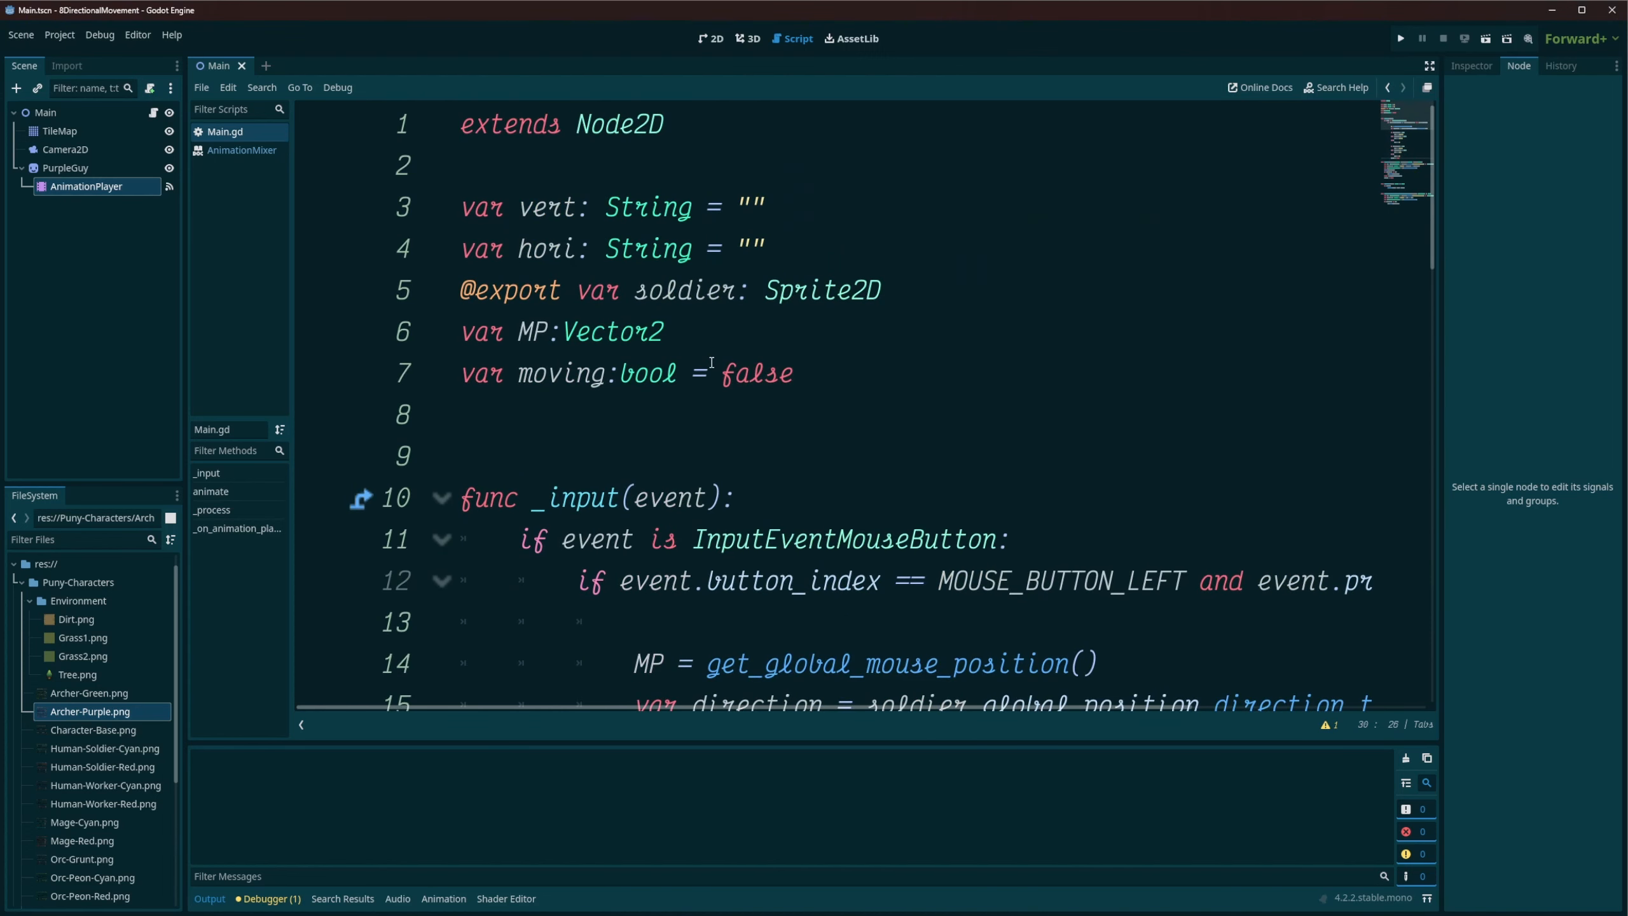
# Review the moving flag, await animation_finished and Idle handler, selecting hori in the Idle name.
pyautogui.scroll(-3)
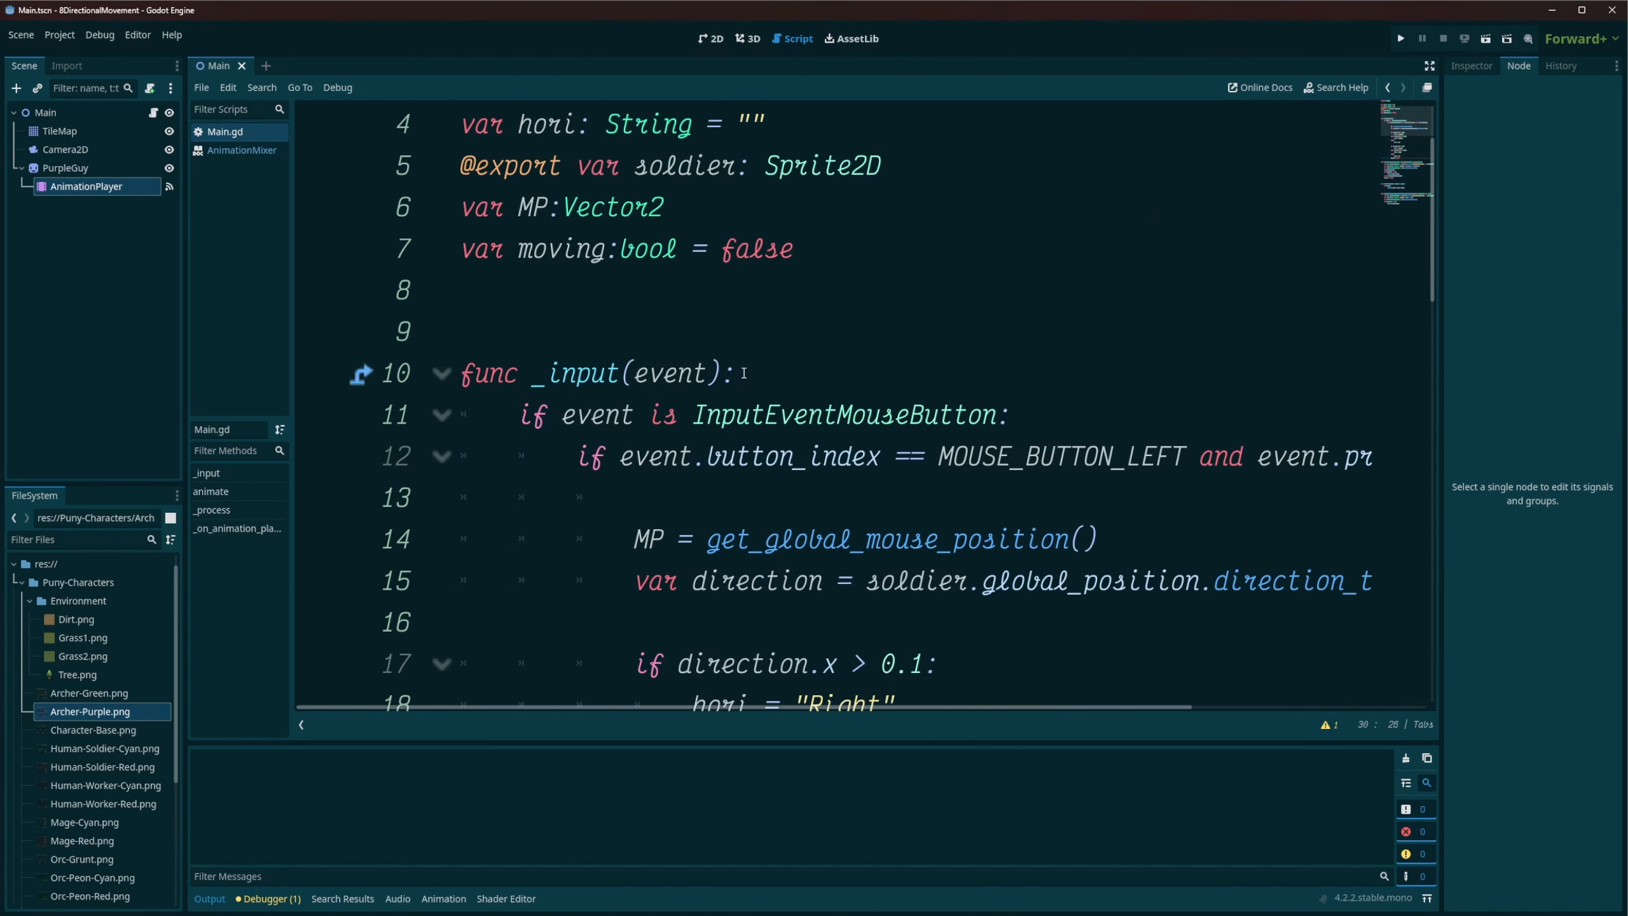
pyautogui.scroll(-3)
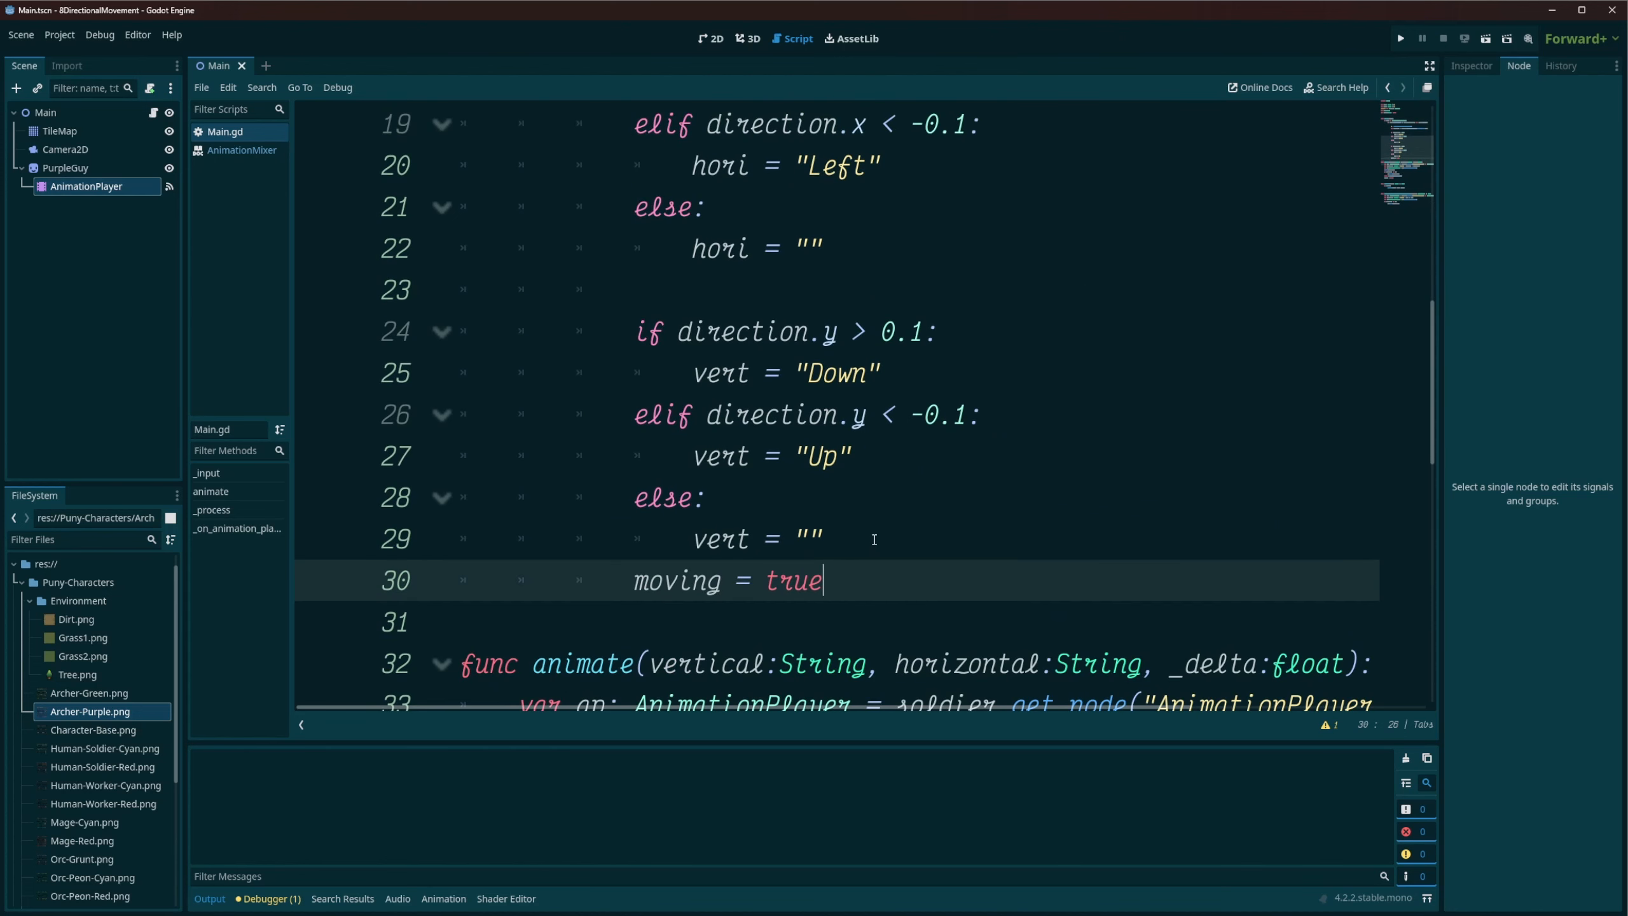
pyautogui.scroll(-3)
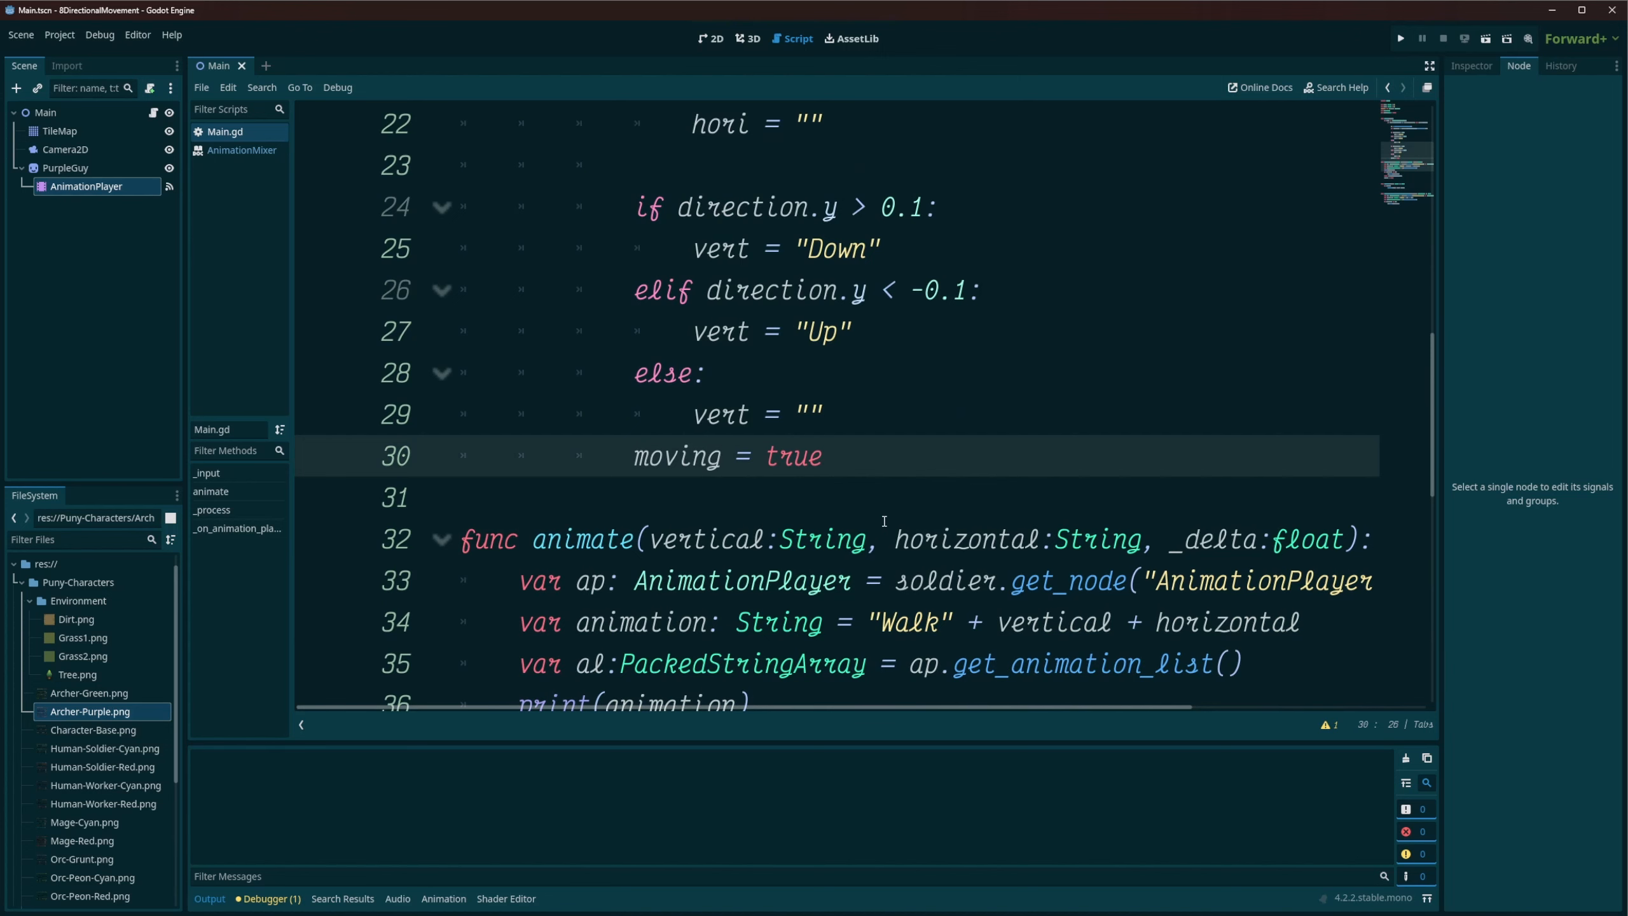
pyautogui.scroll(-3)
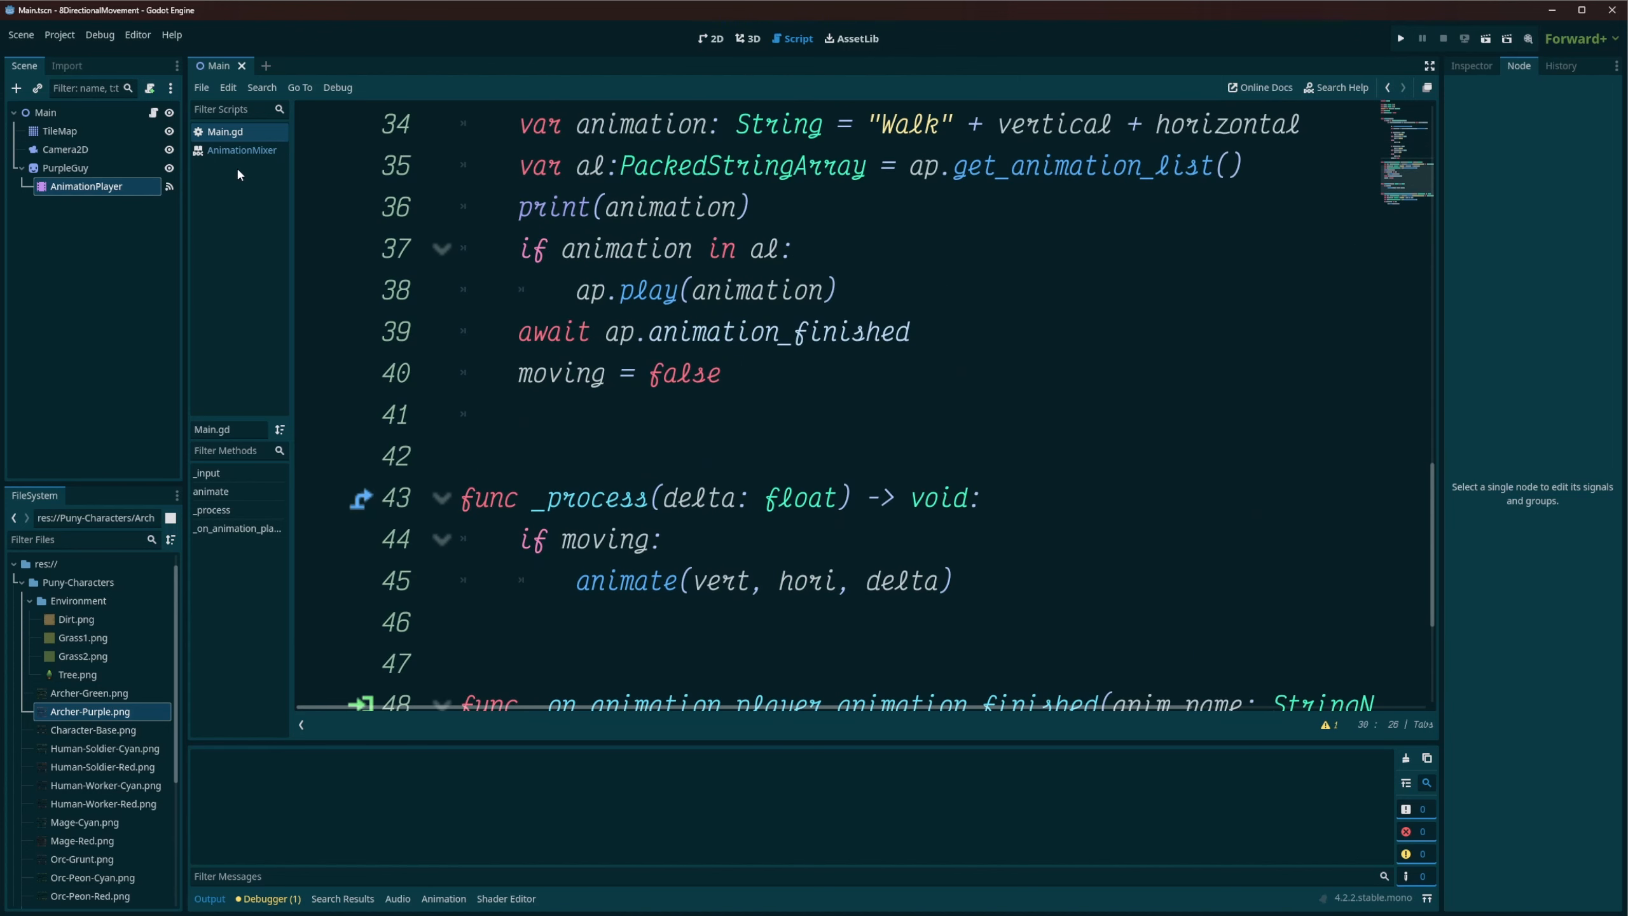
pyautogui.moveTo(264, 208)
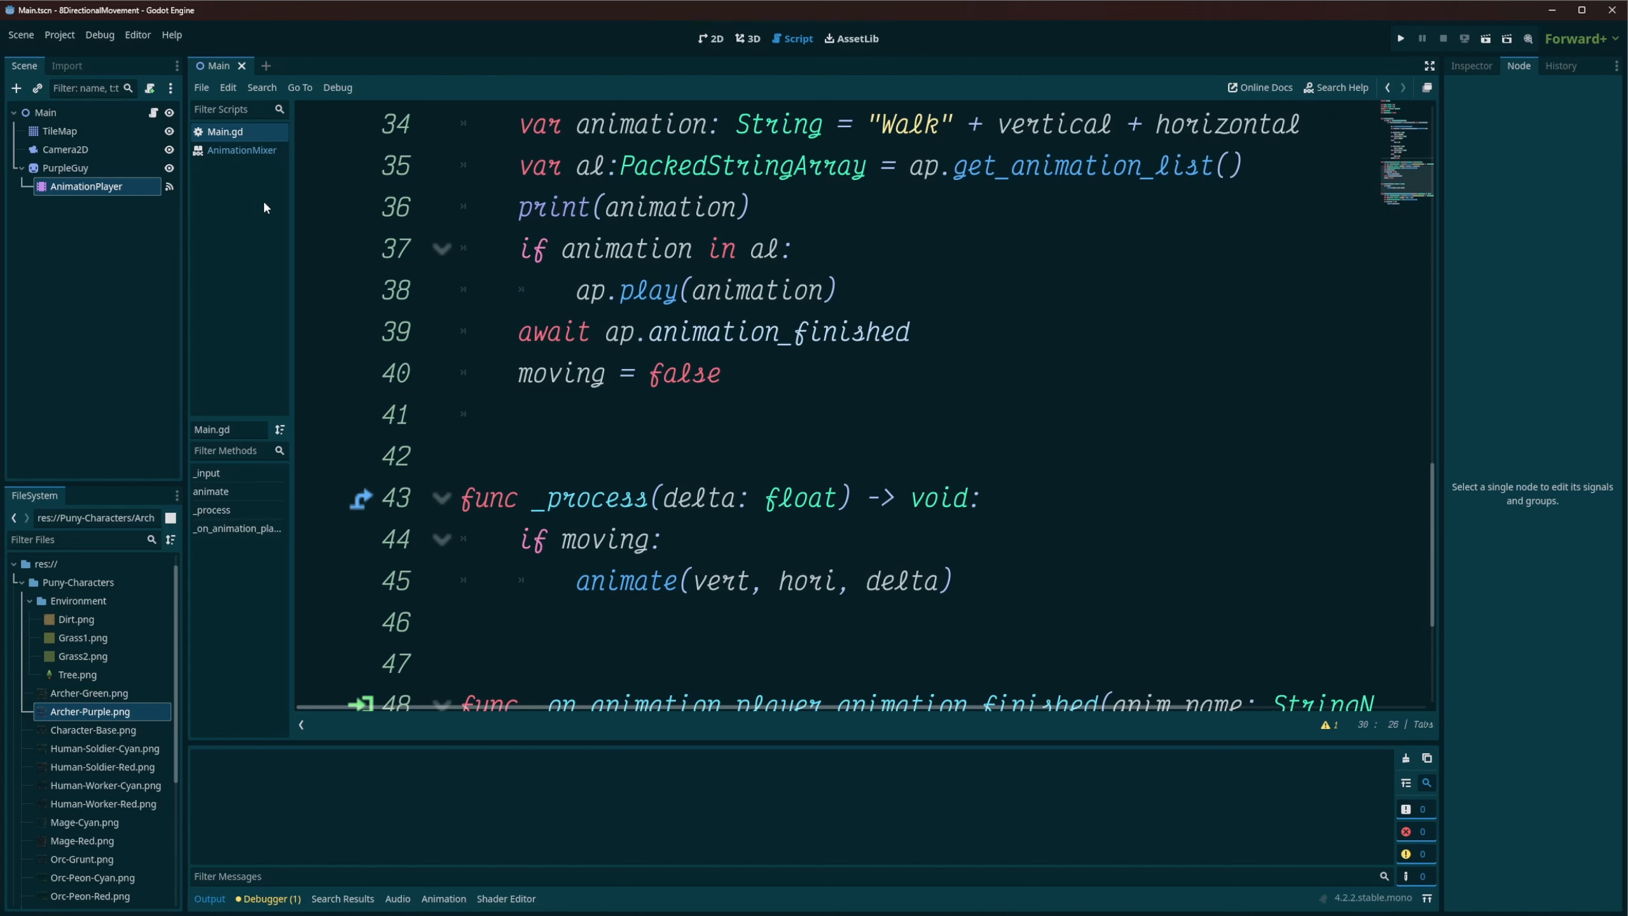
pyautogui.scroll(-3)
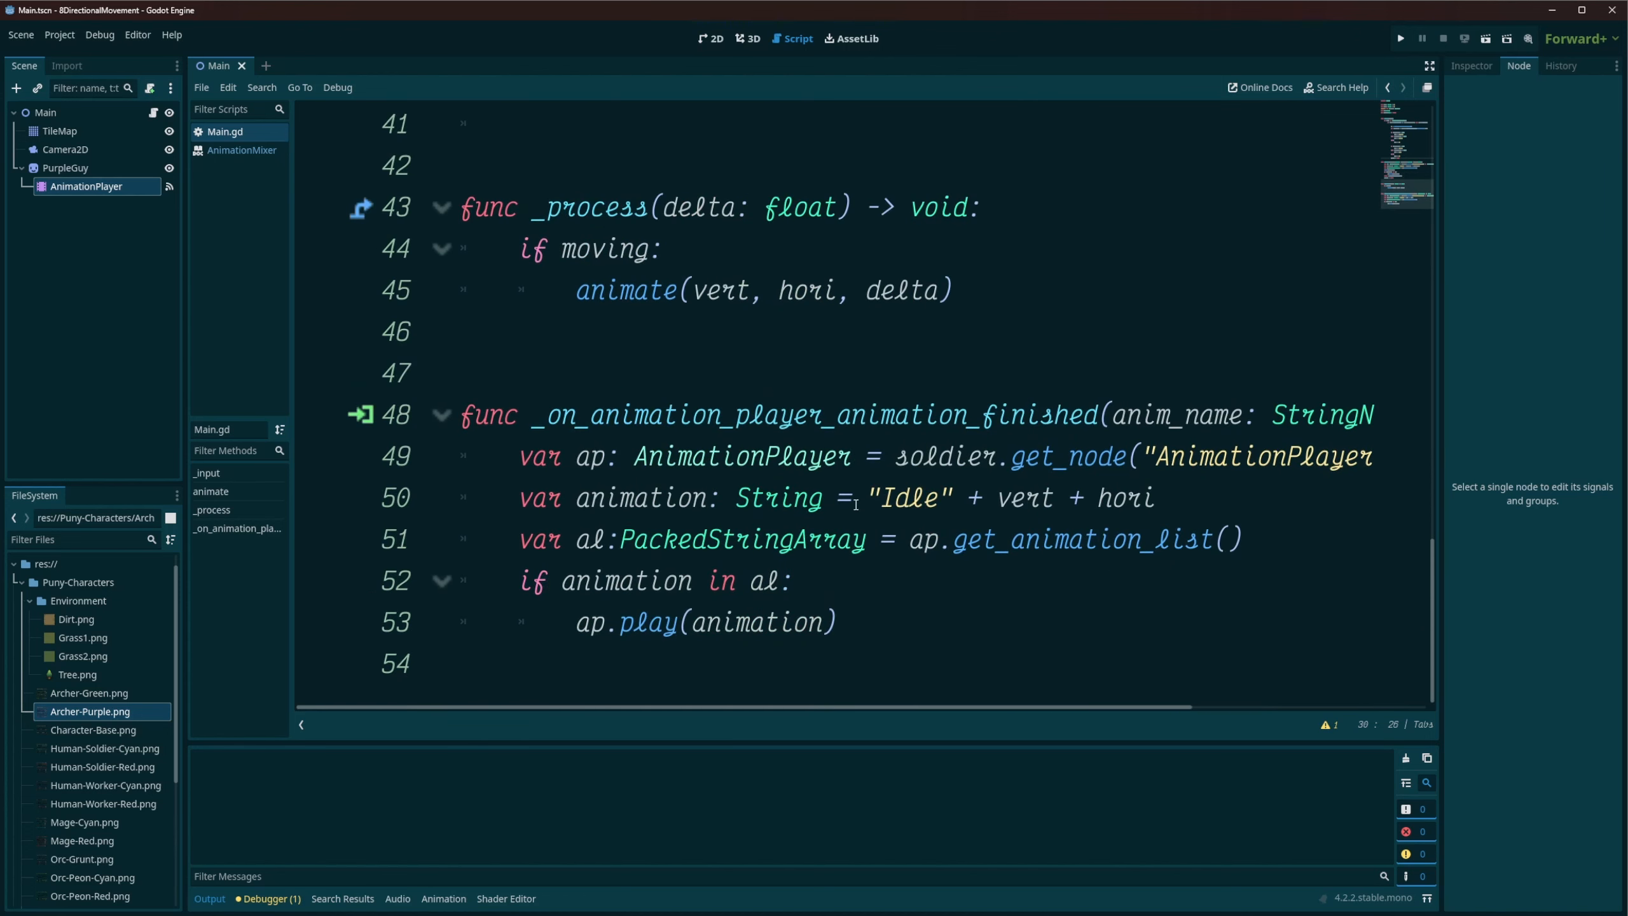
pyautogui.doubleClick(910, 497)
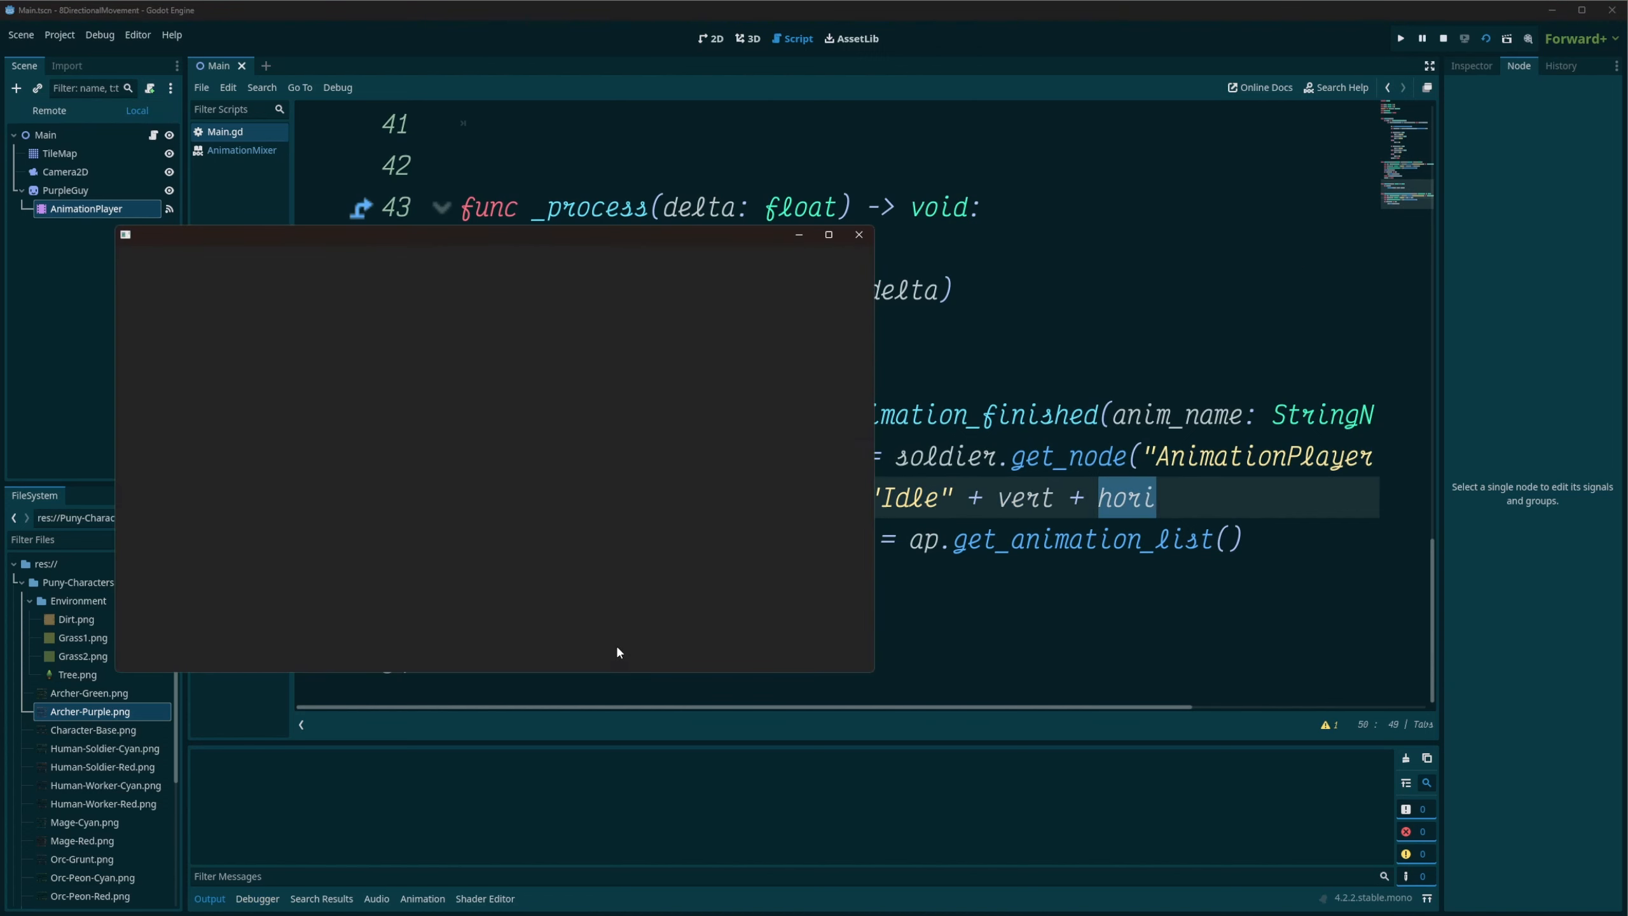
# Run the project and click the map so the character walks down-right.
pyautogui.click(1400, 38)
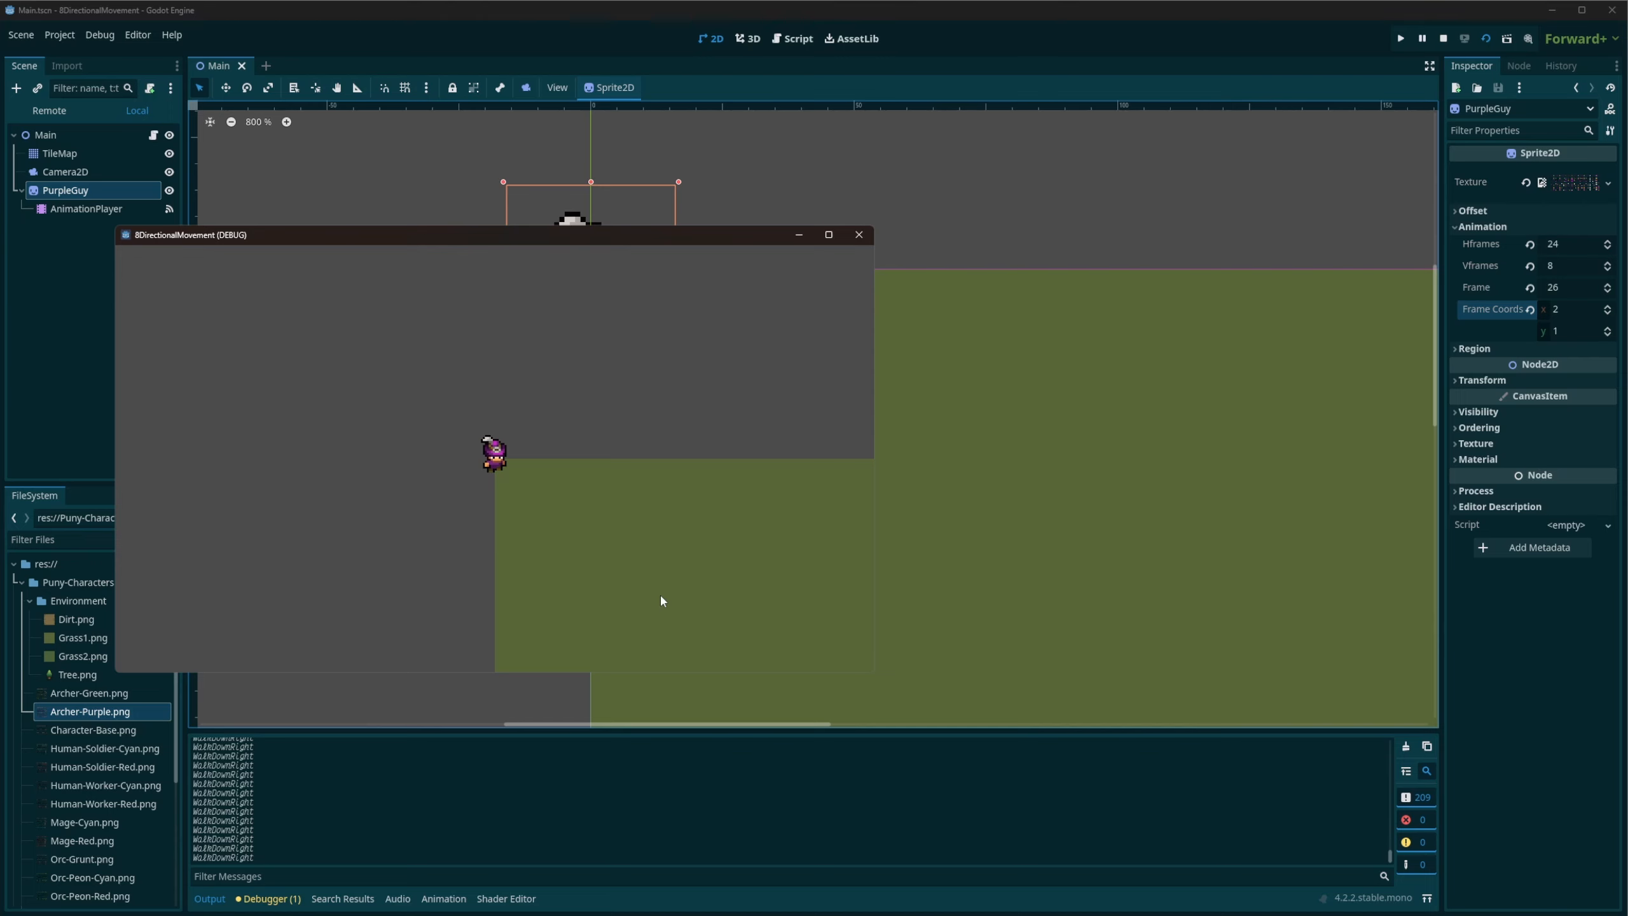
pyautogui.moveTo(860, 454)
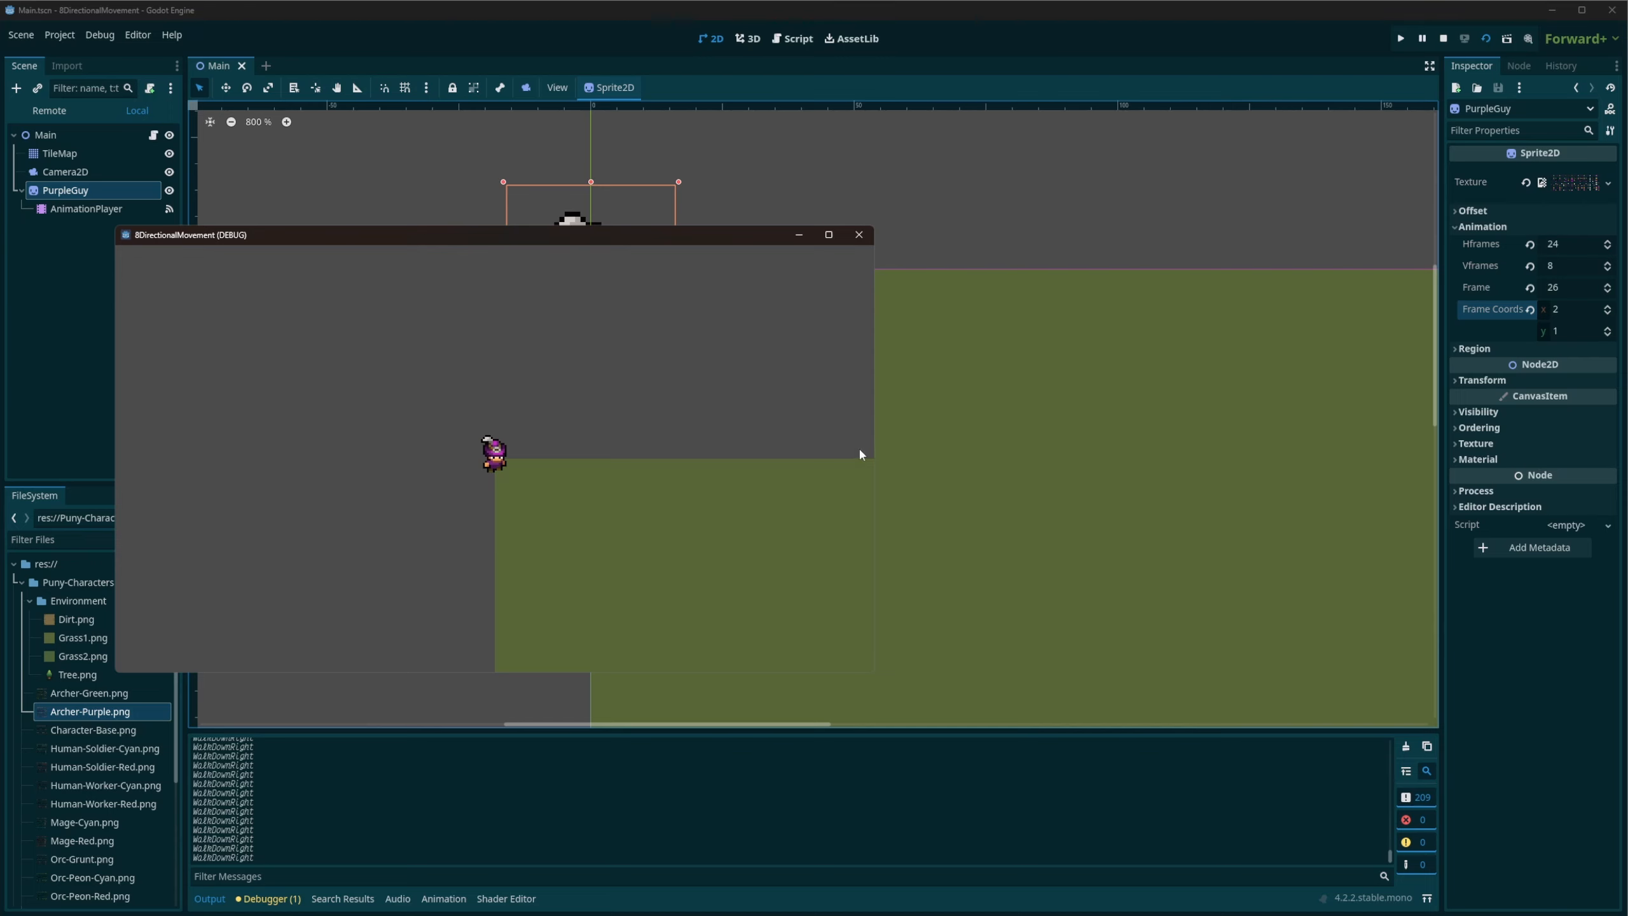
pyautogui.moveTo(858, 234)
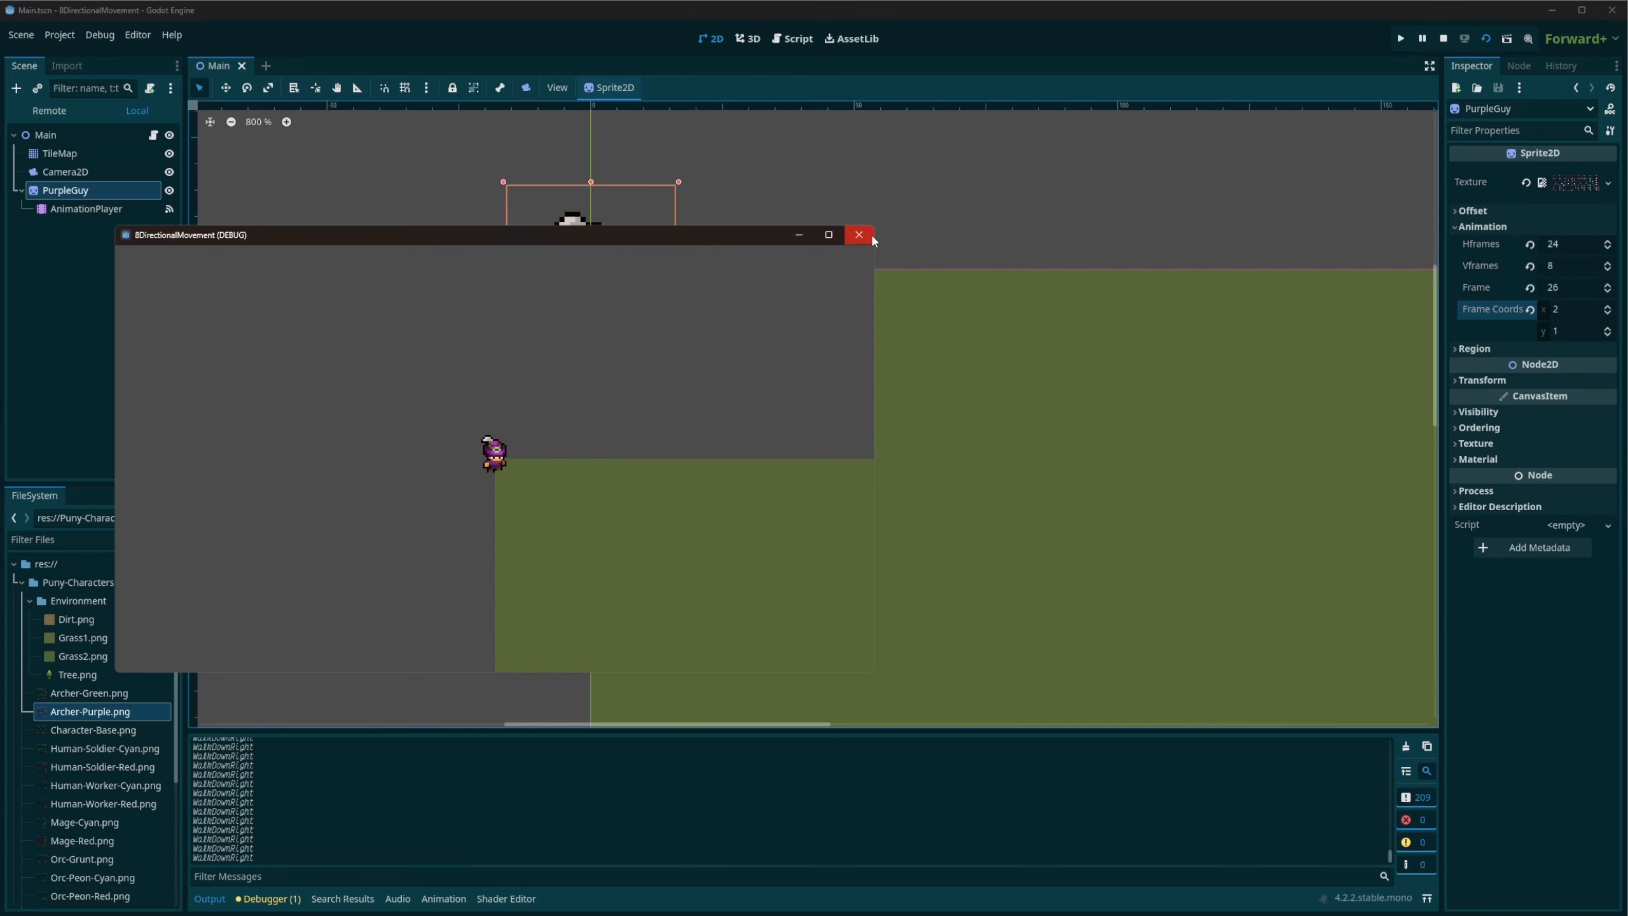